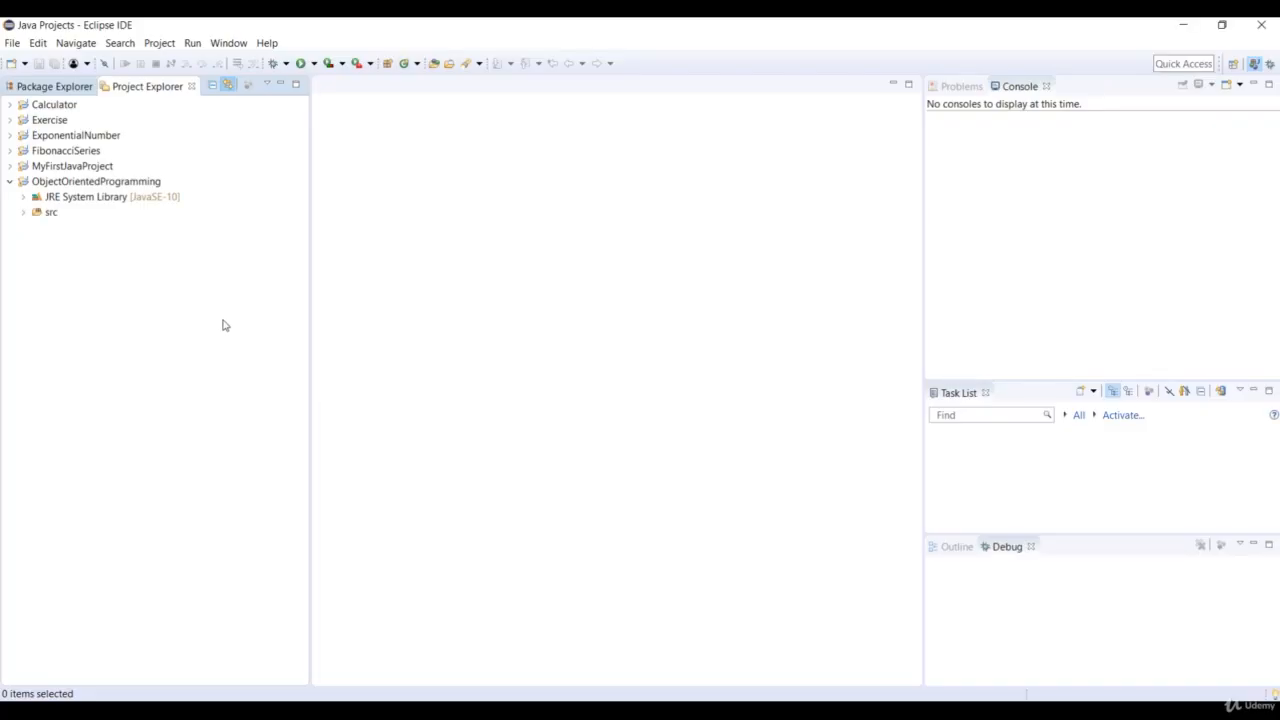
pyautogui.moveTo(218, 320)
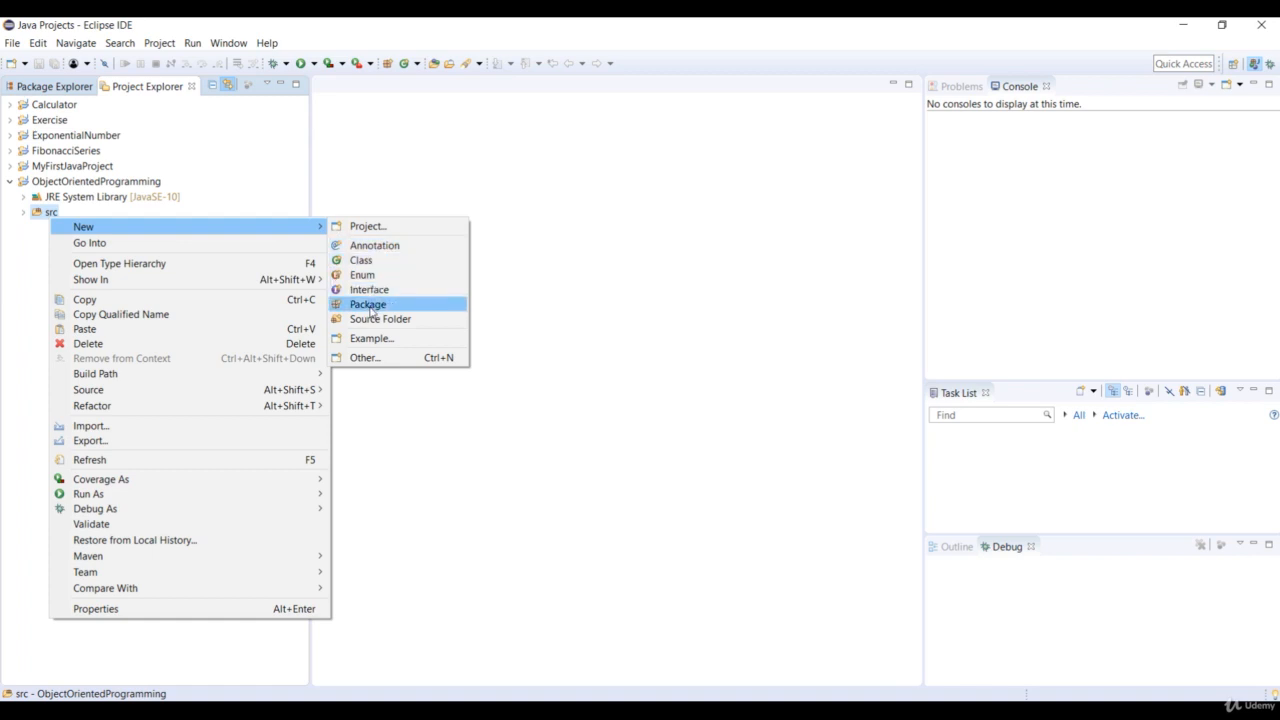
# Create the package packageoperation in the src folder of ObjectOrientedProgramming.
pyautogui.click(368, 304)
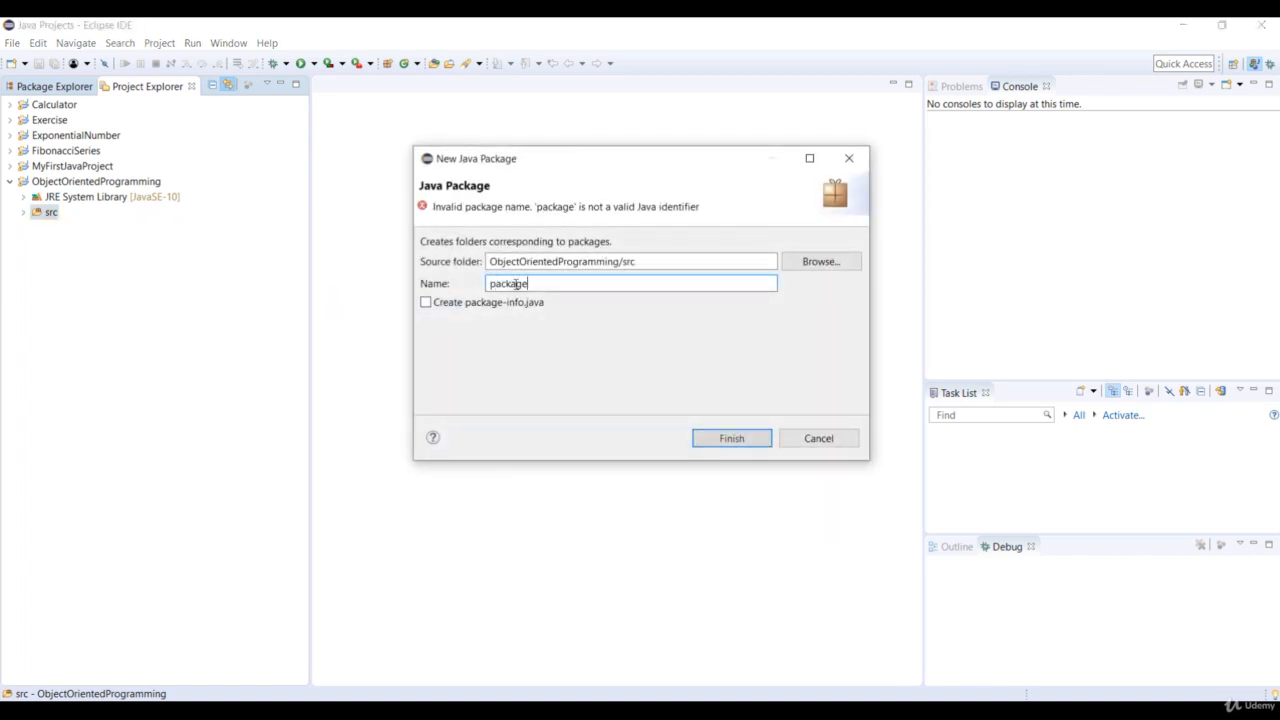
pyautogui.write('opera')
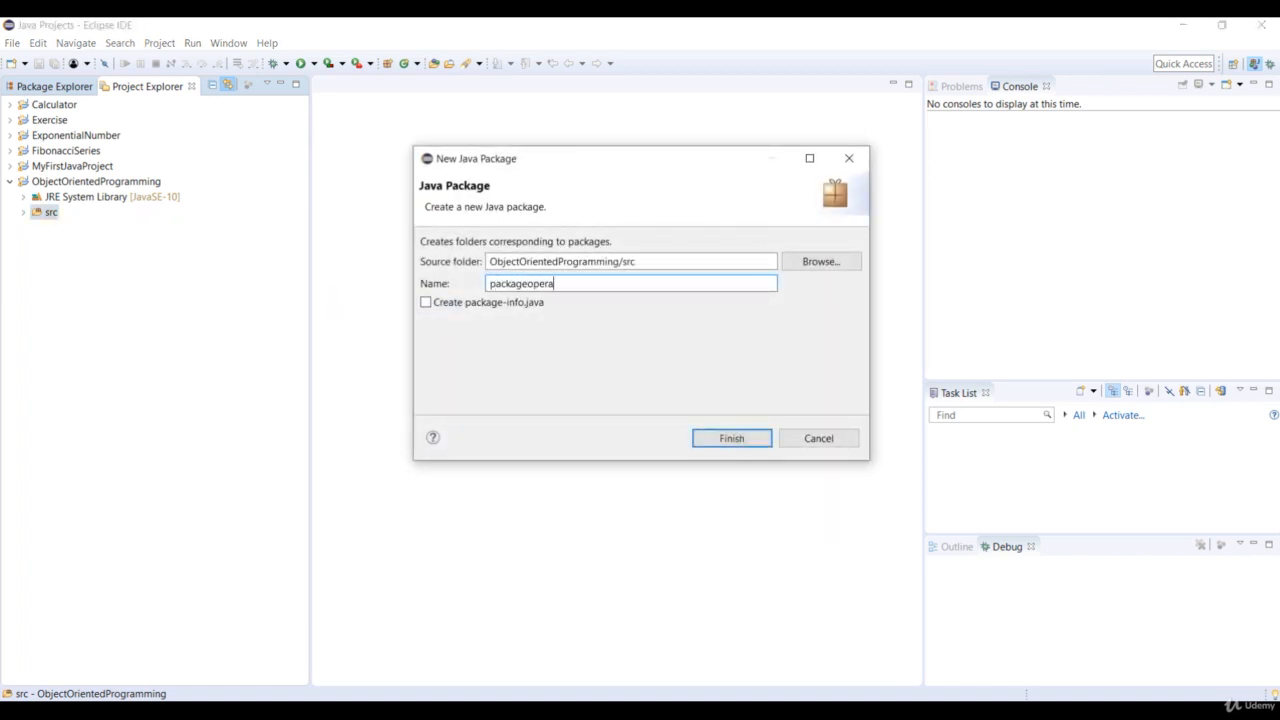
pyautogui.write('tion')
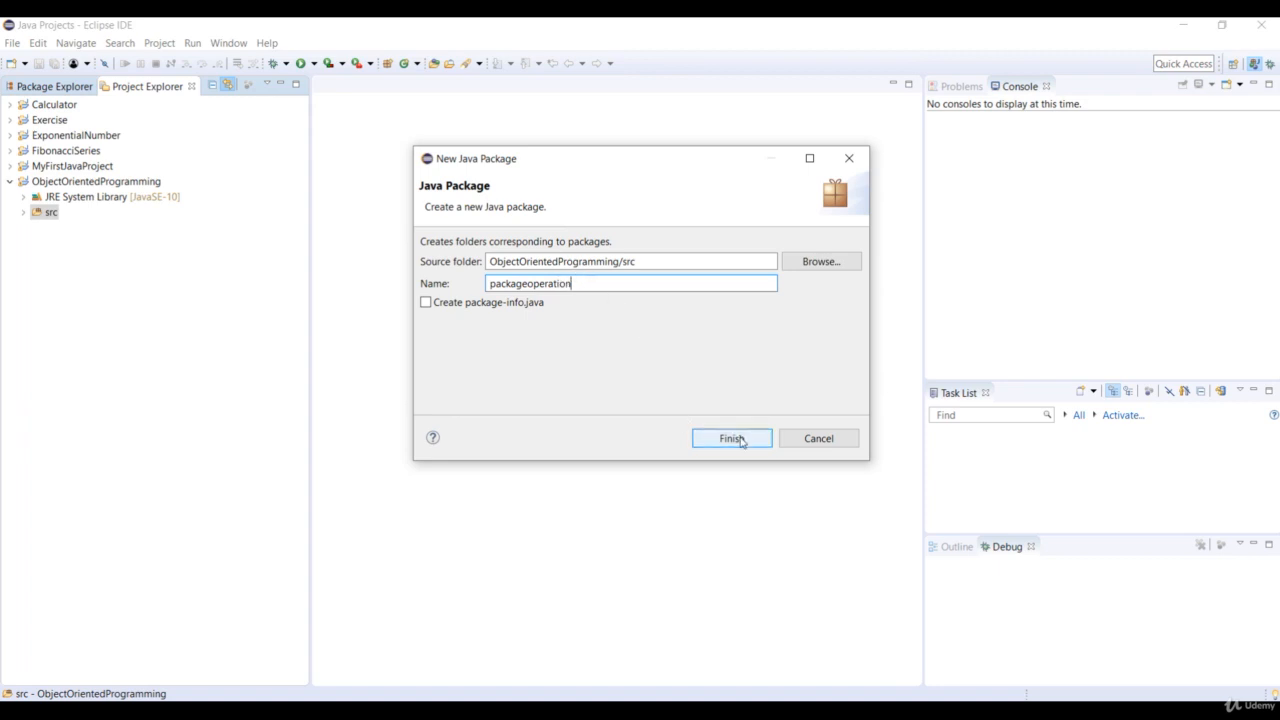
pyautogui.click(732, 438)
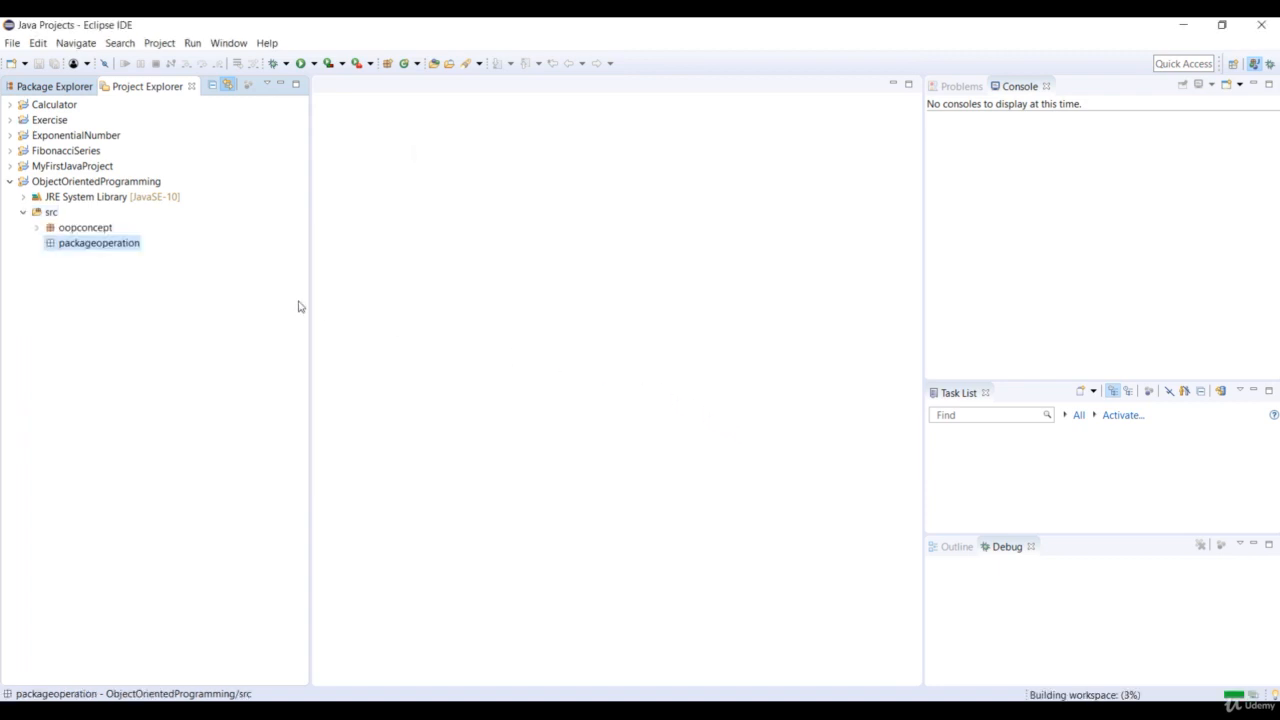
# Create a new class named Multiply inside the packageoperation package.
pyautogui.rightClick(100, 242)
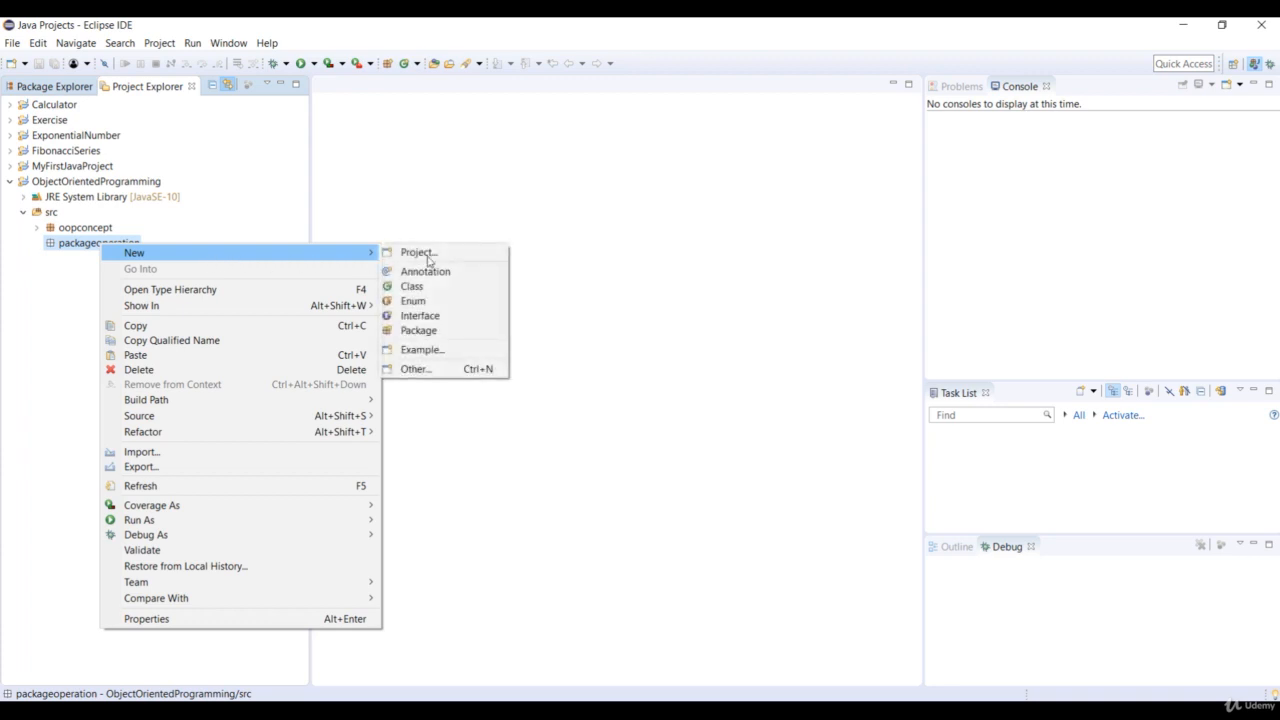
pyautogui.click(412, 286)
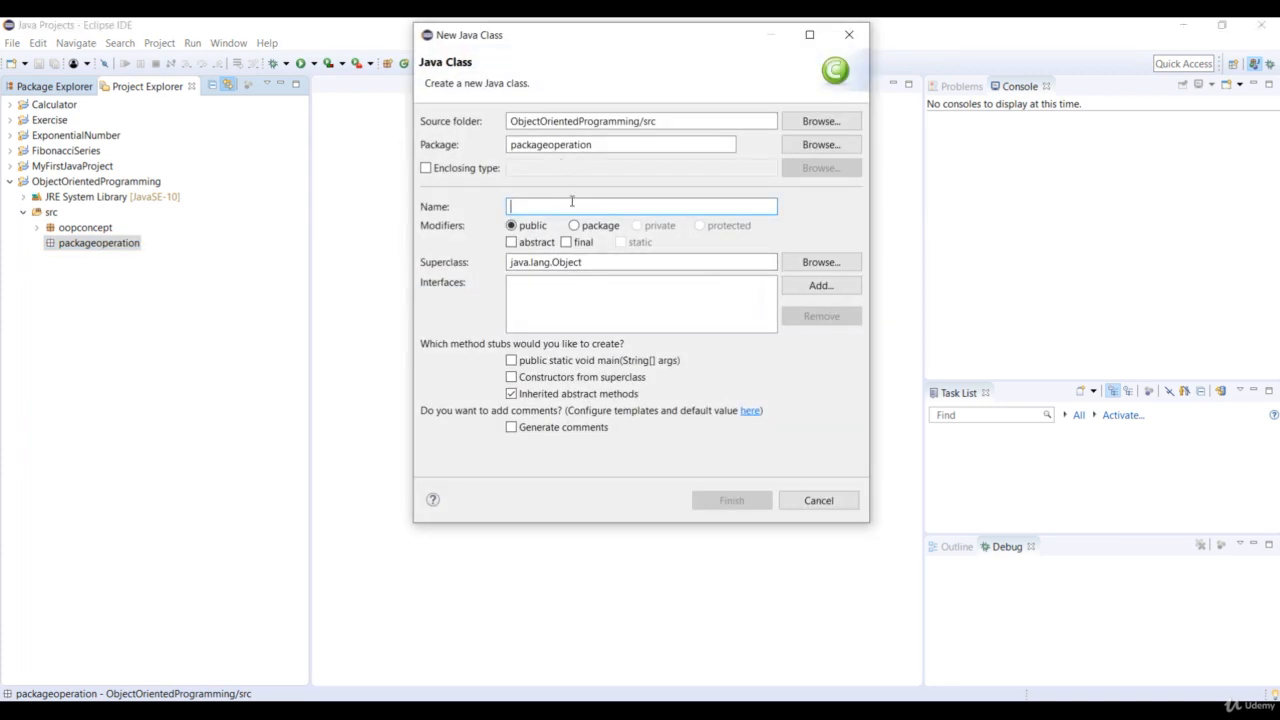
pyautogui.write('Multiply')
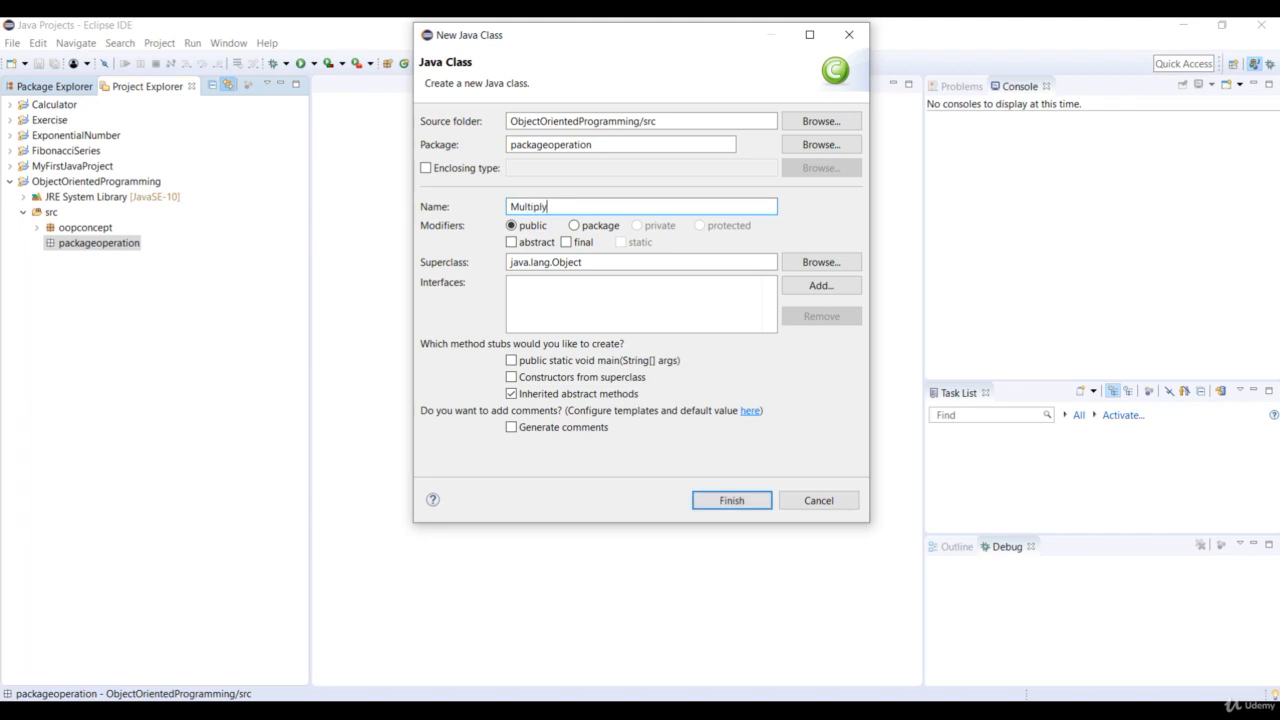
pyautogui.click(732, 500)
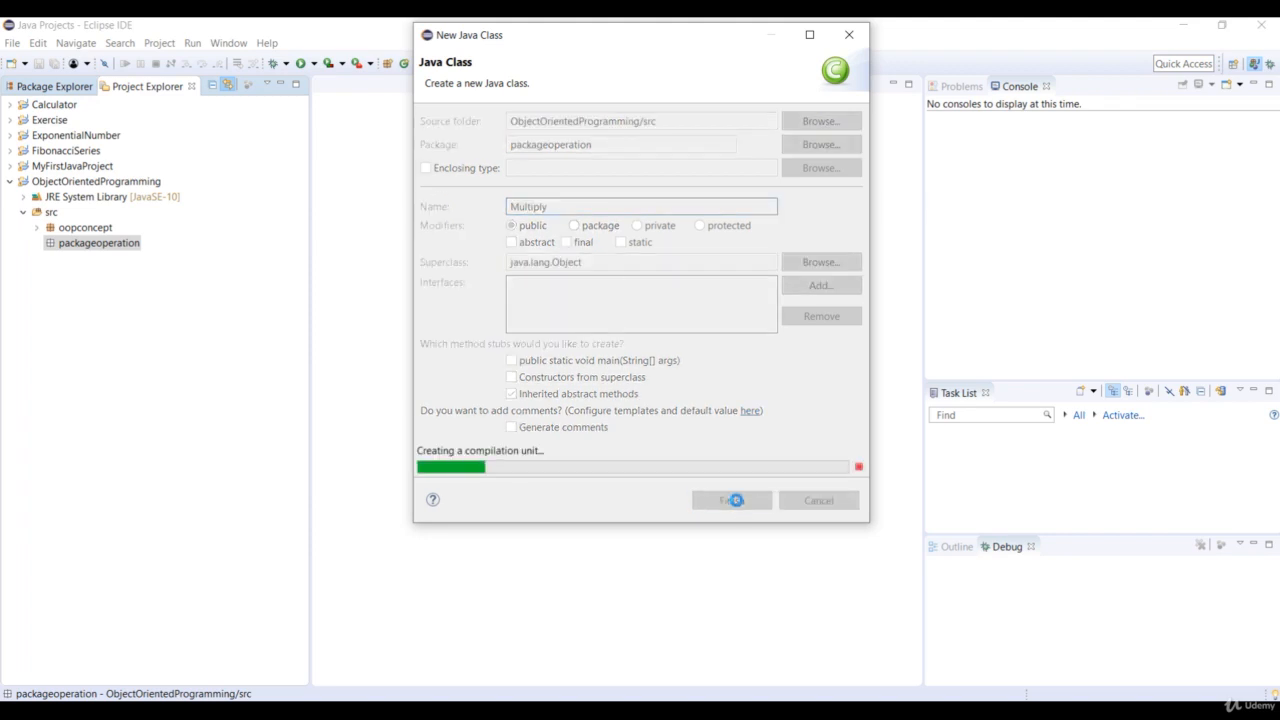
pyautogui.click(732, 500)
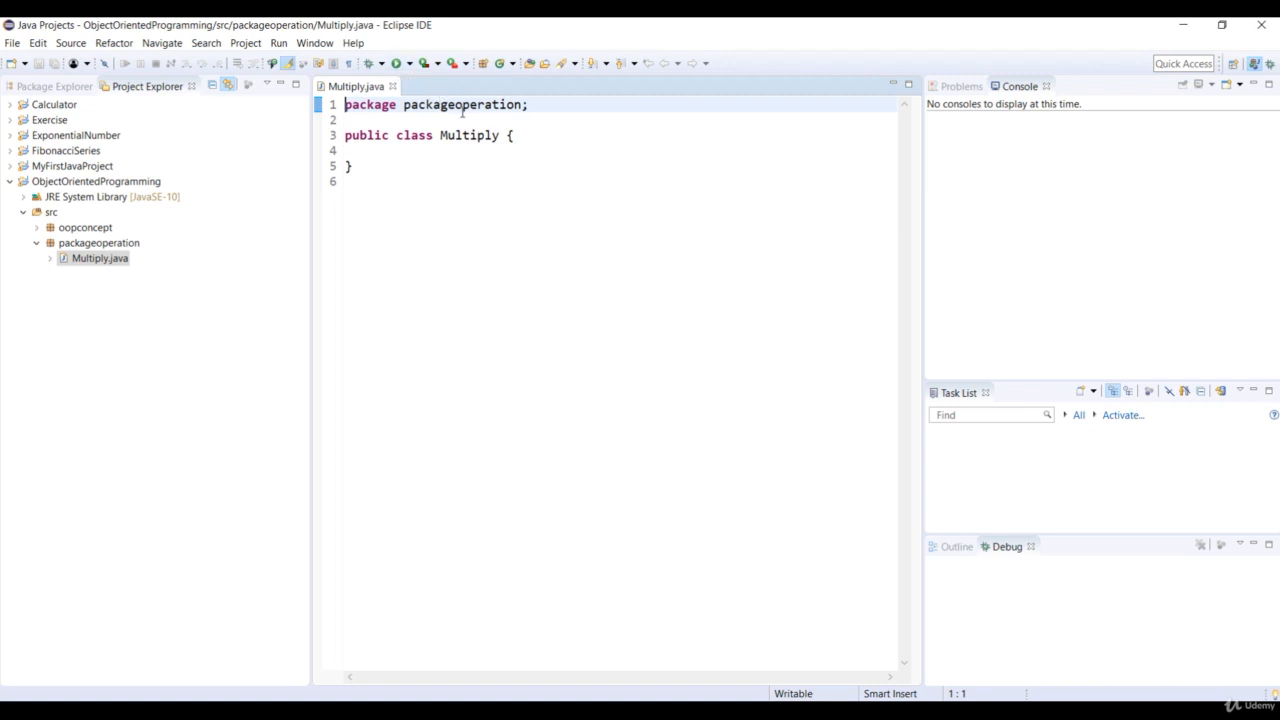
# Write public int multiply(int a, int b) returning a * b in the Multiply class body.
pyautogui.click(440, 150)
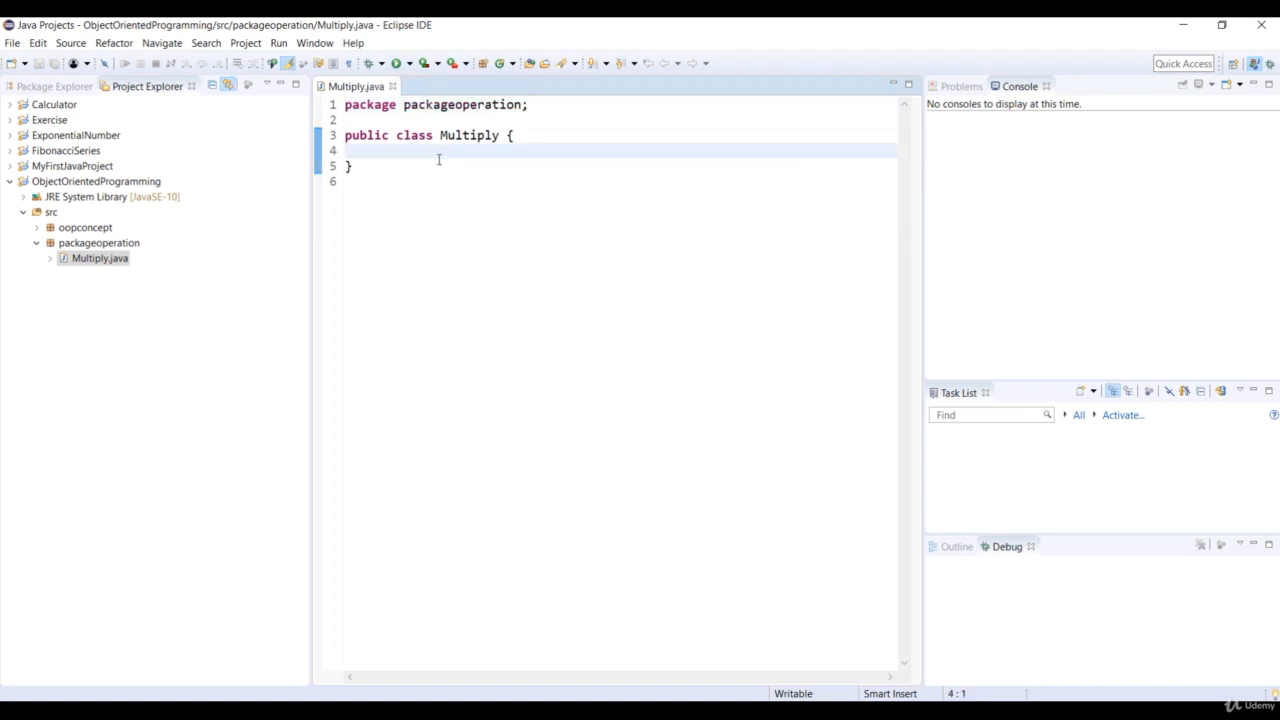
pyautogui.write('public int multiply')
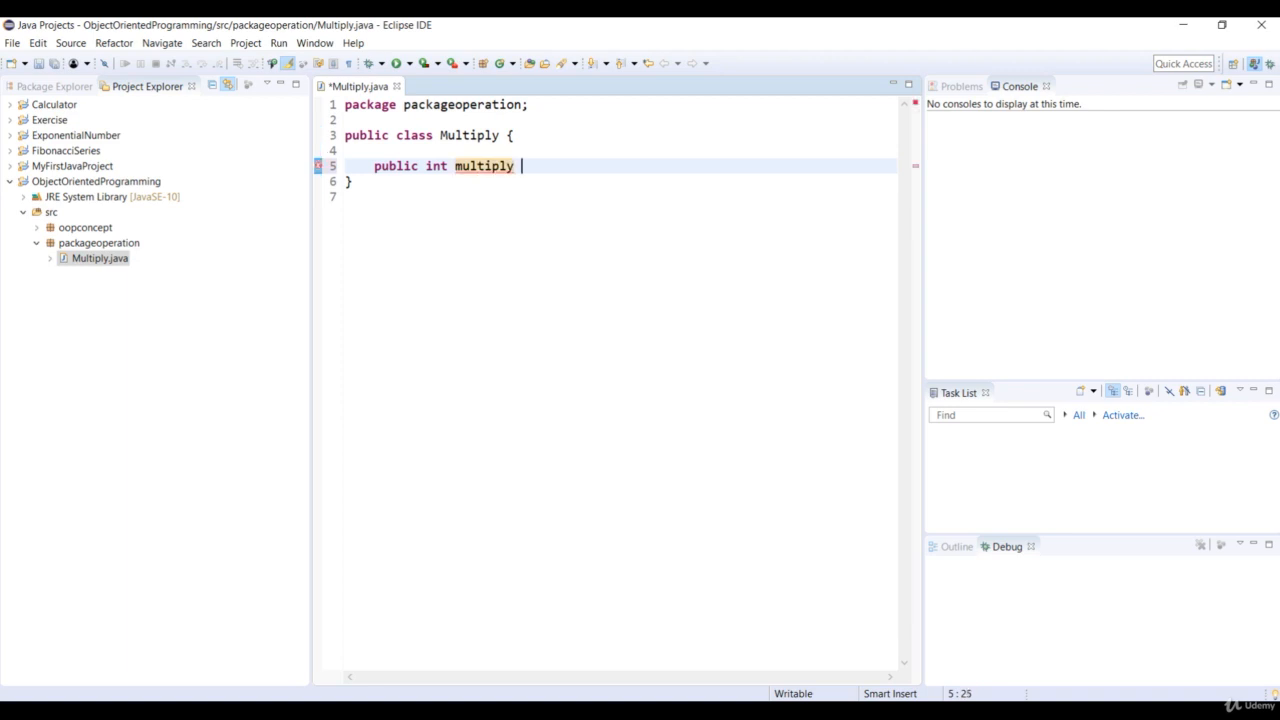
pyautogui.write('(int a)')
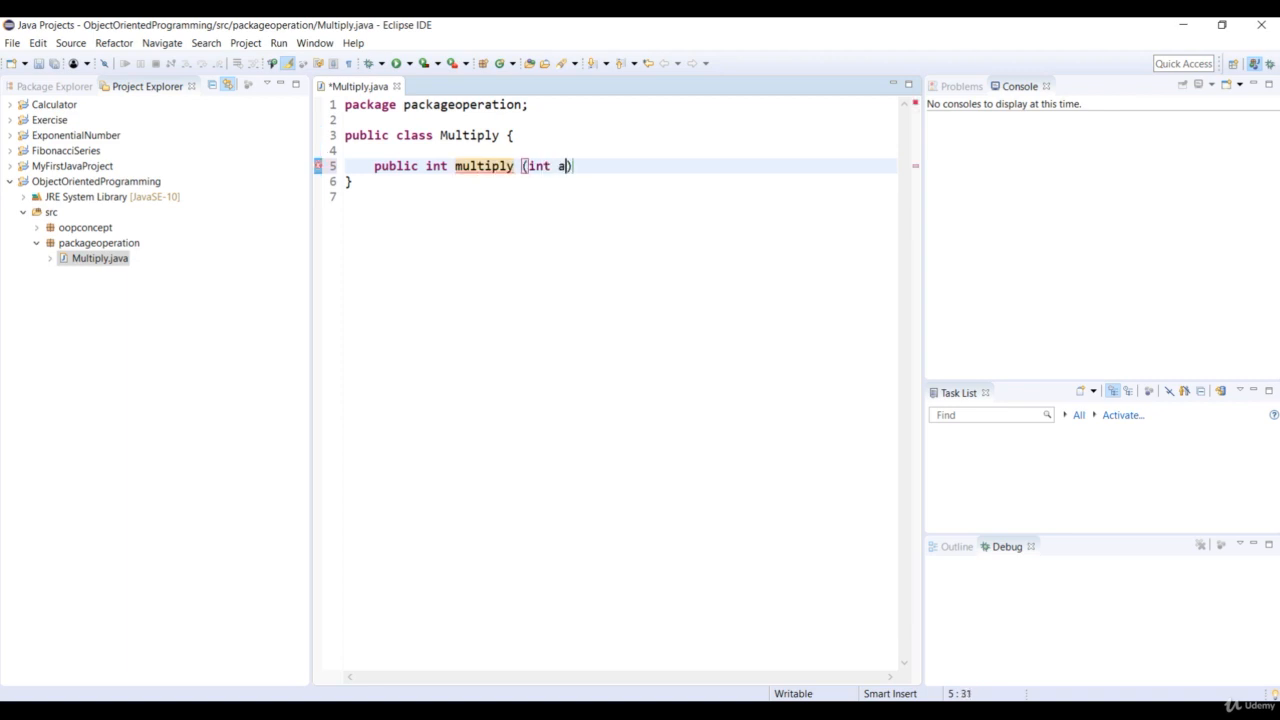
pyautogui.write(', int b')
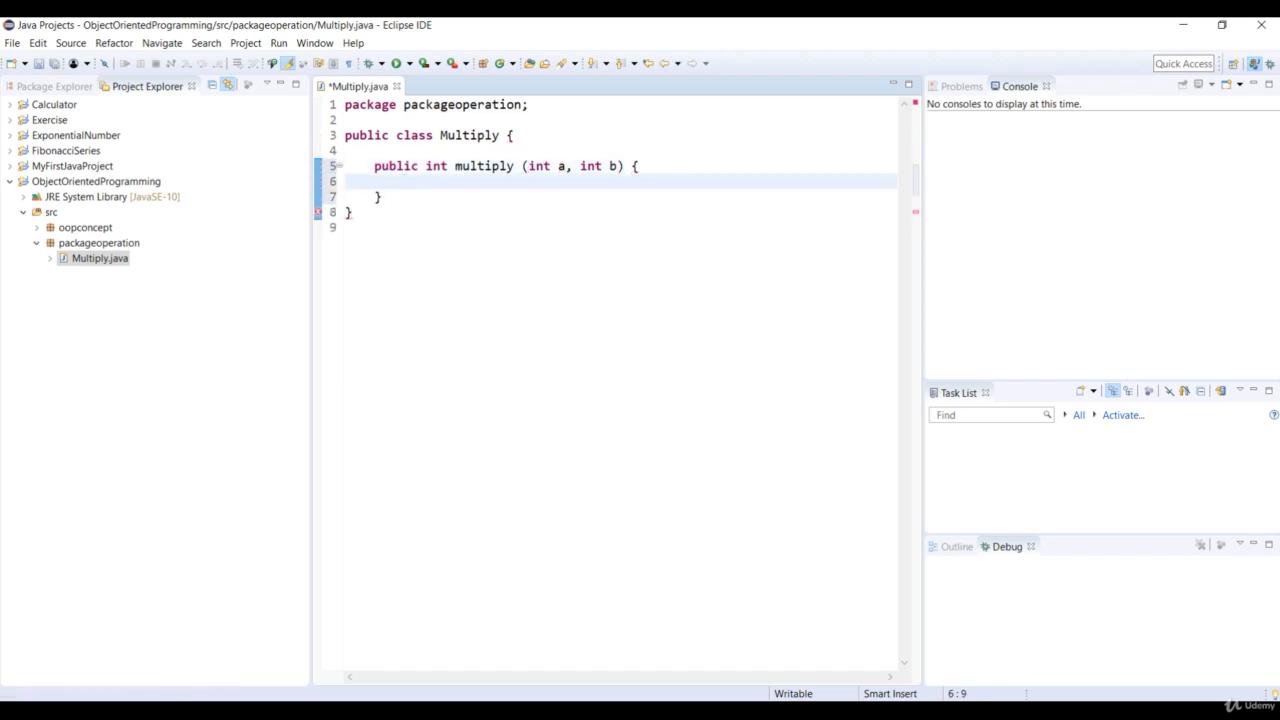
pyautogui.write('return')
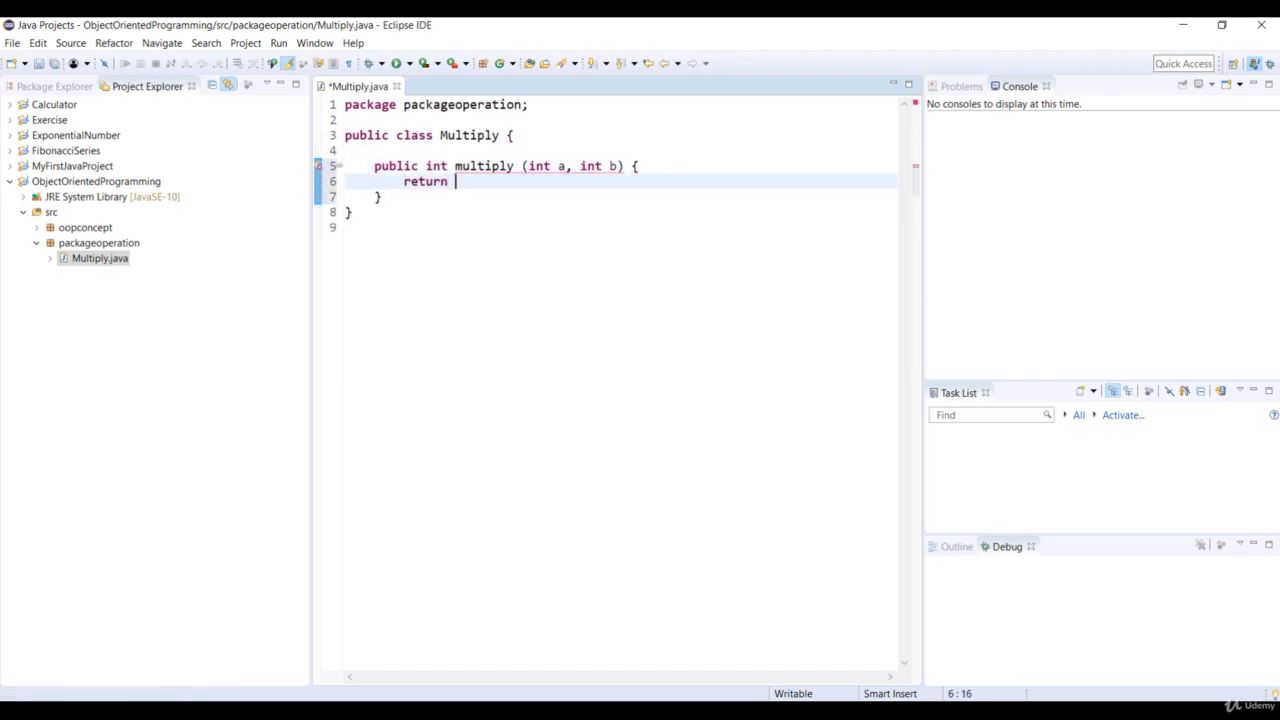
pyautogui.write('a * b')
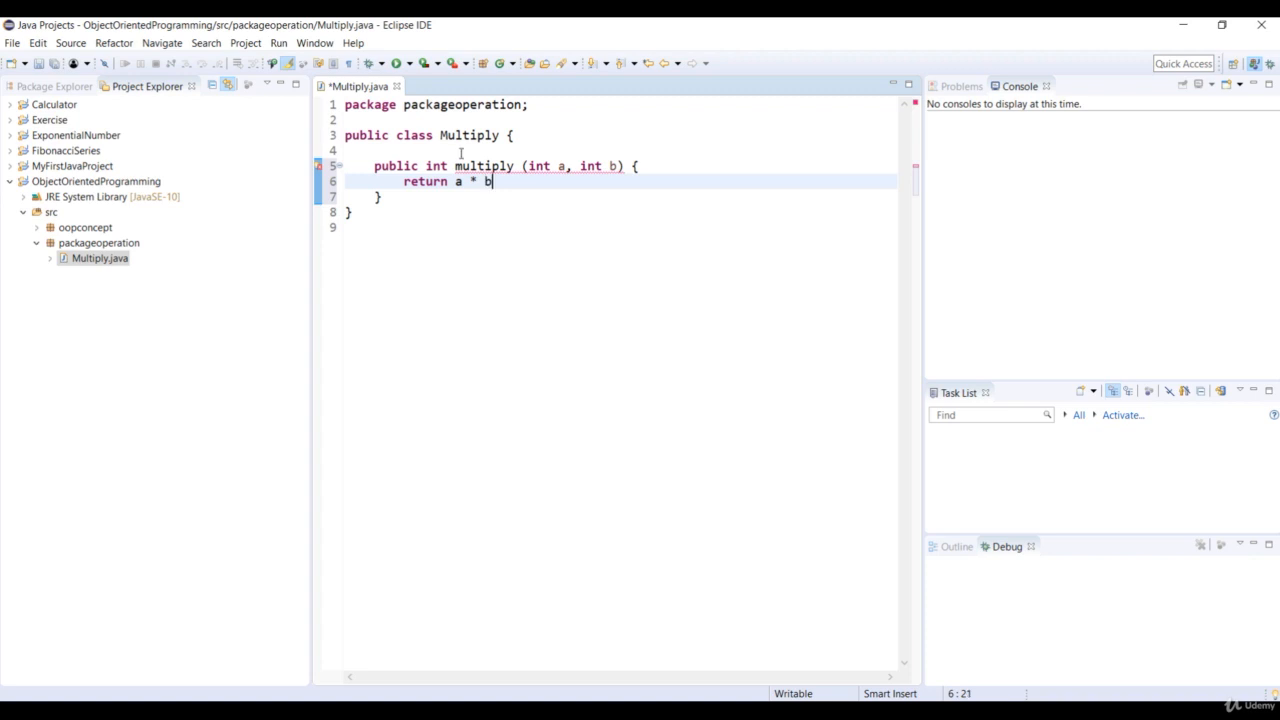
pyautogui.write(';')
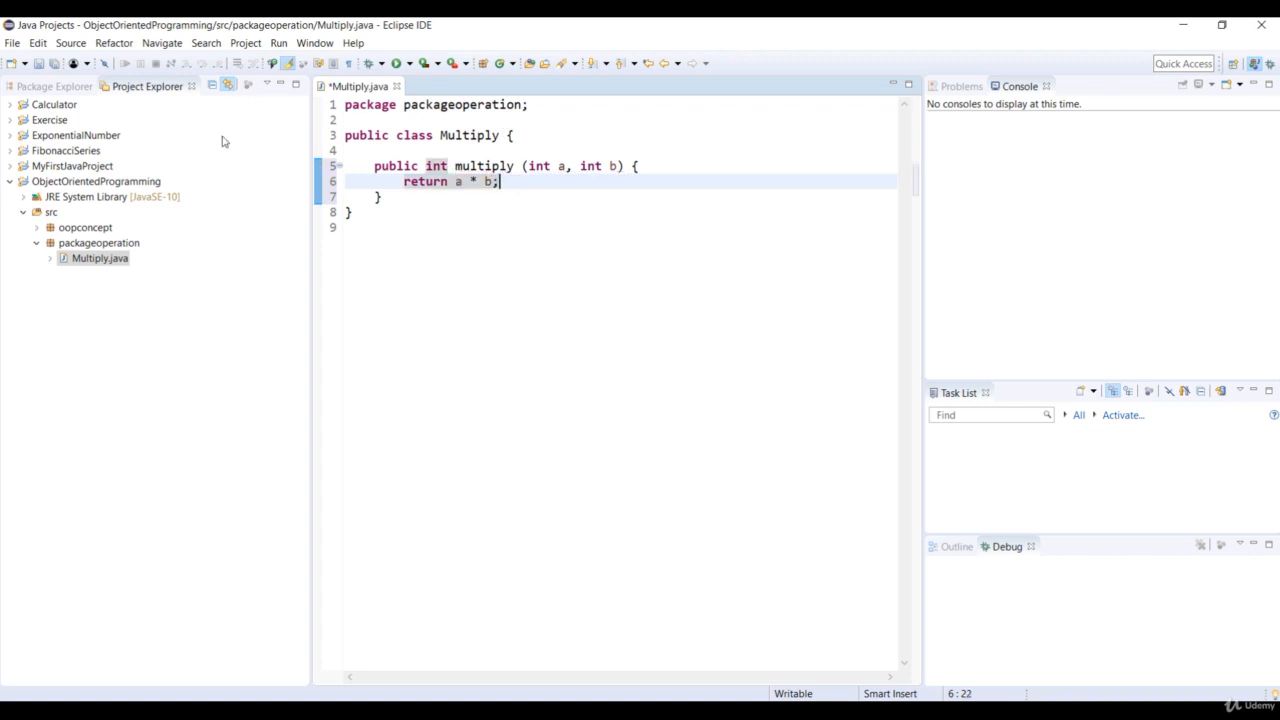
pyautogui.click(52, 212)
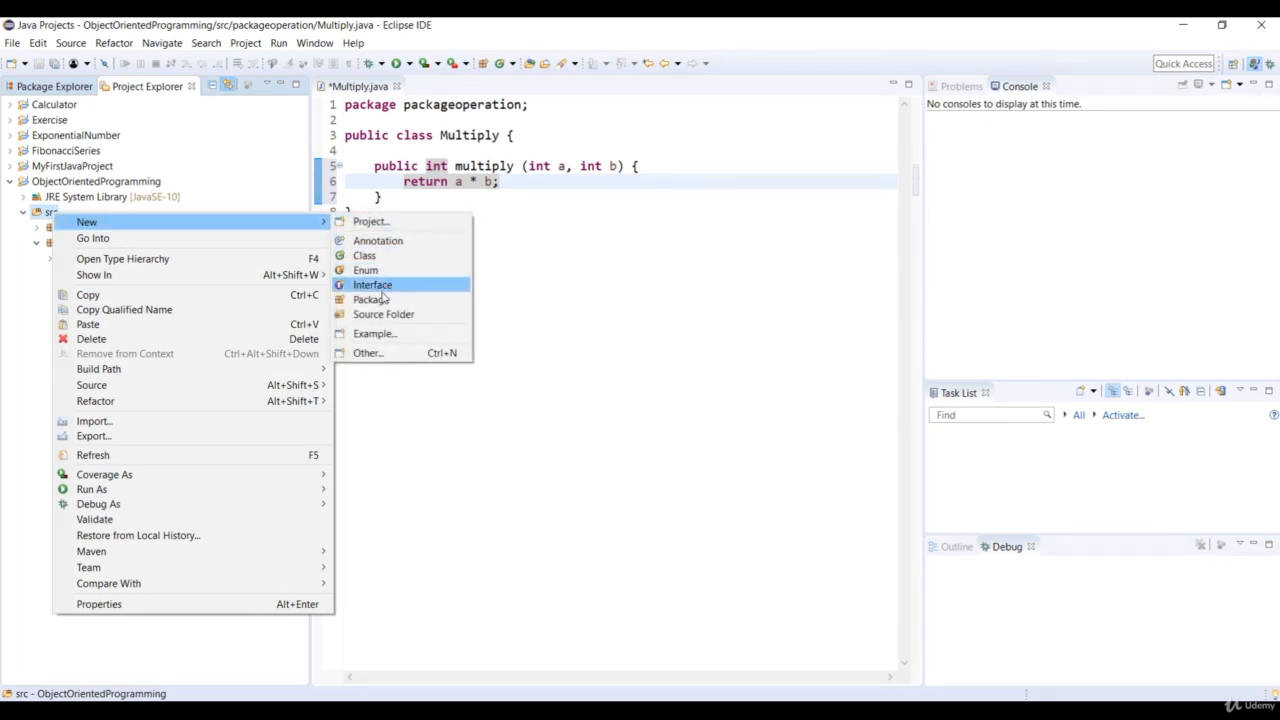
# Create the package packagetest in the src folder.
pyautogui.click(372, 300)
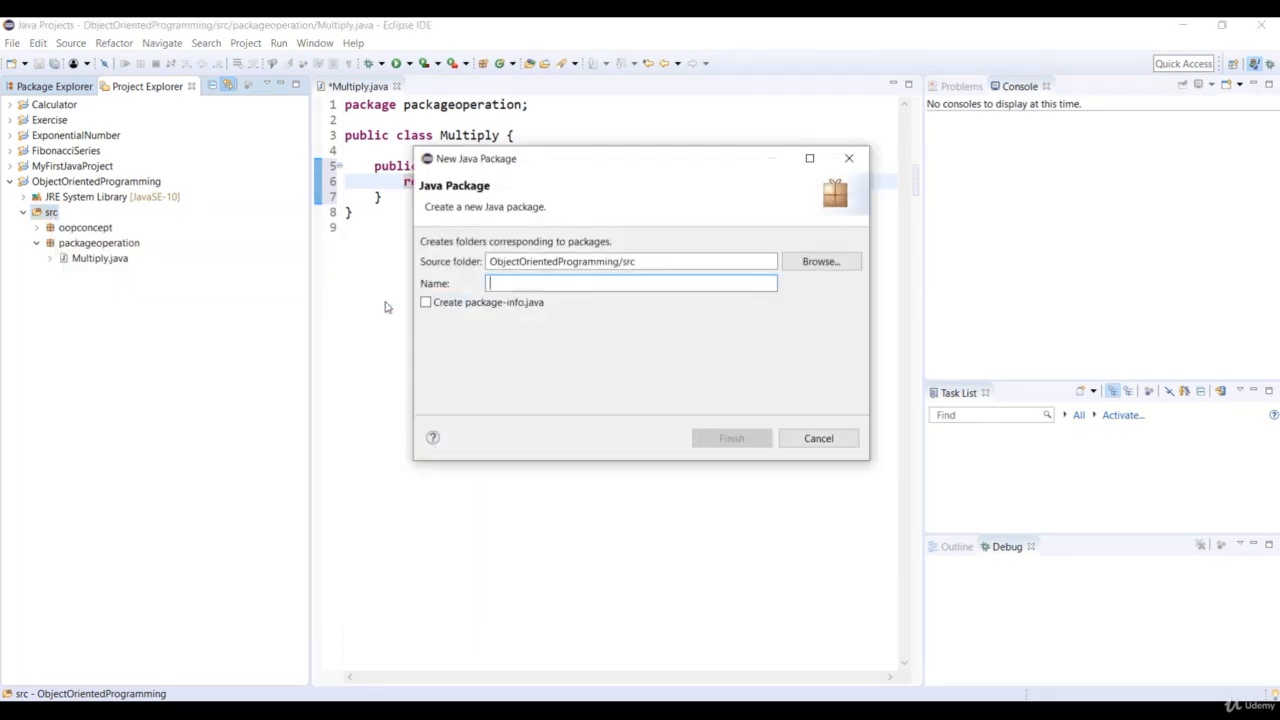
pyautogui.write('packagete')
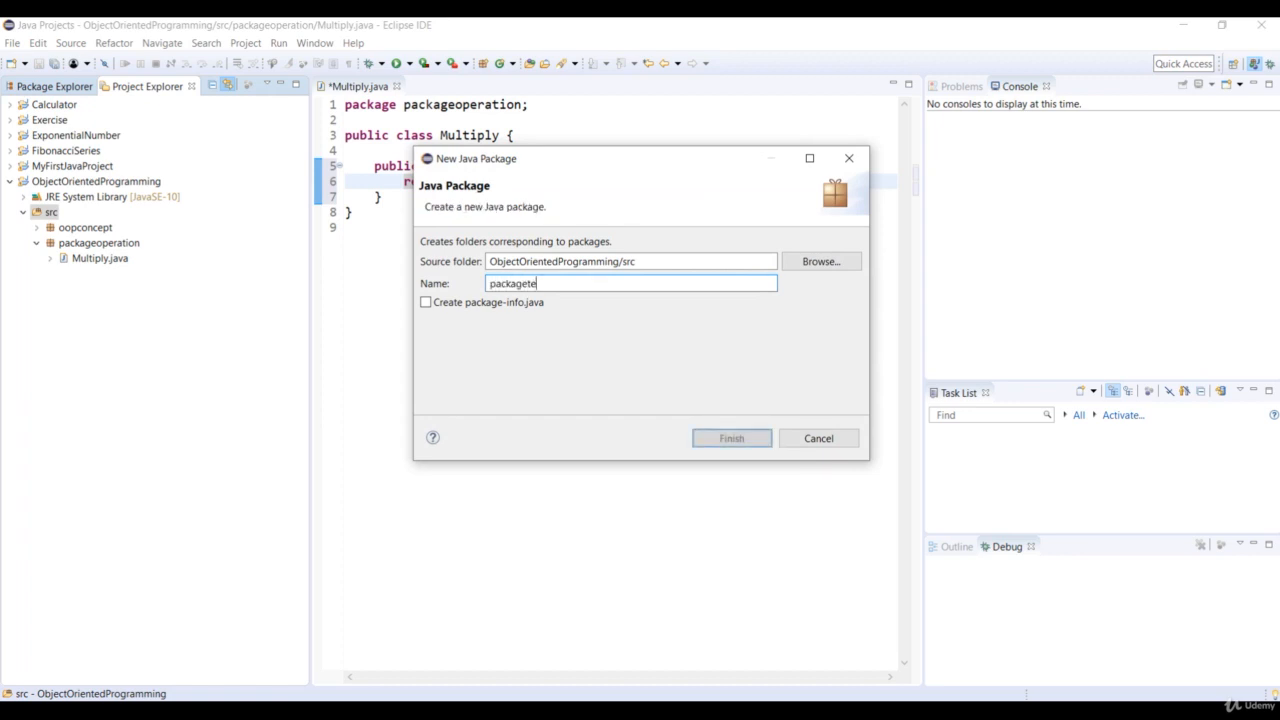
pyautogui.write('st')
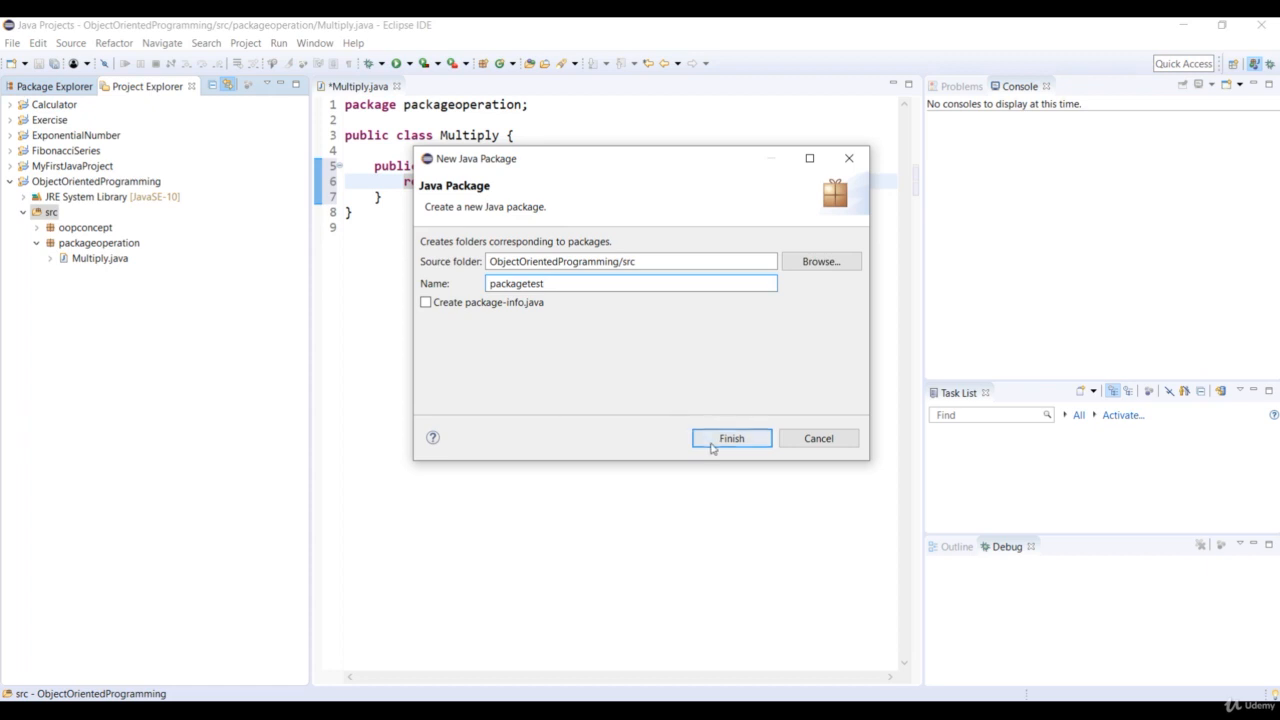
pyautogui.click(732, 438)
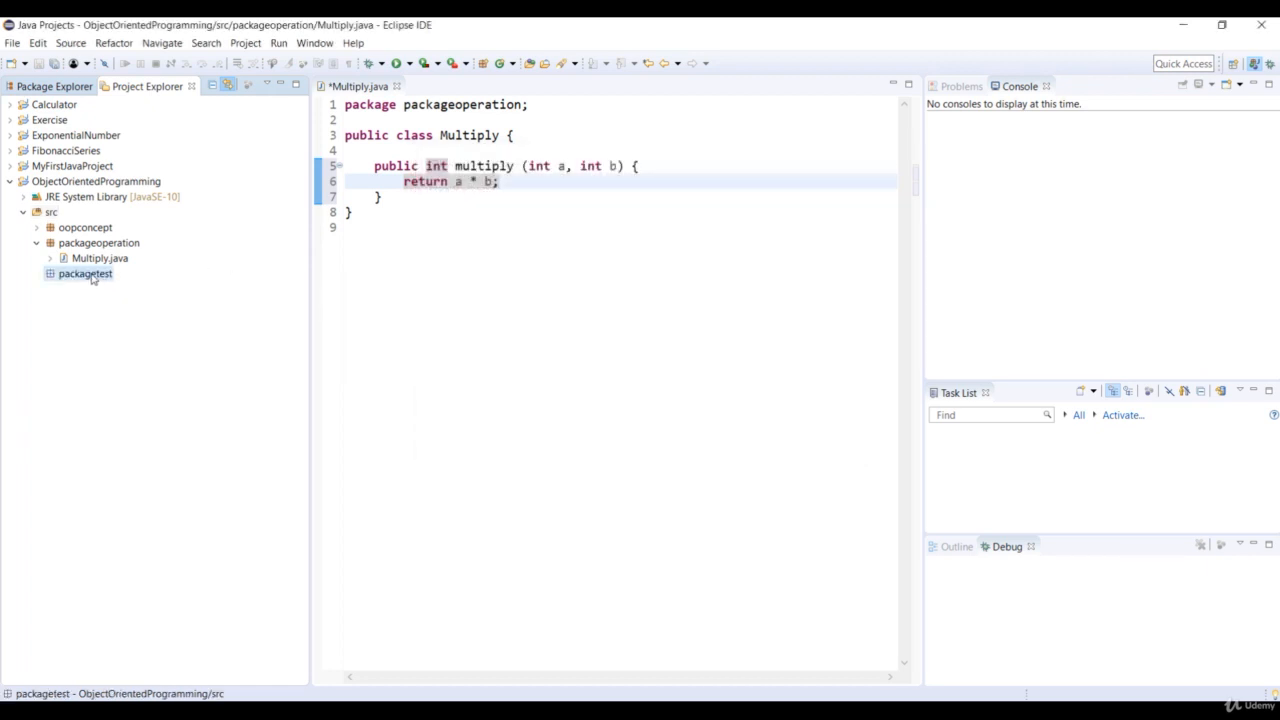
# Create a Test class in packagetest with a main method stub included.
pyautogui.rightClick(84, 272)
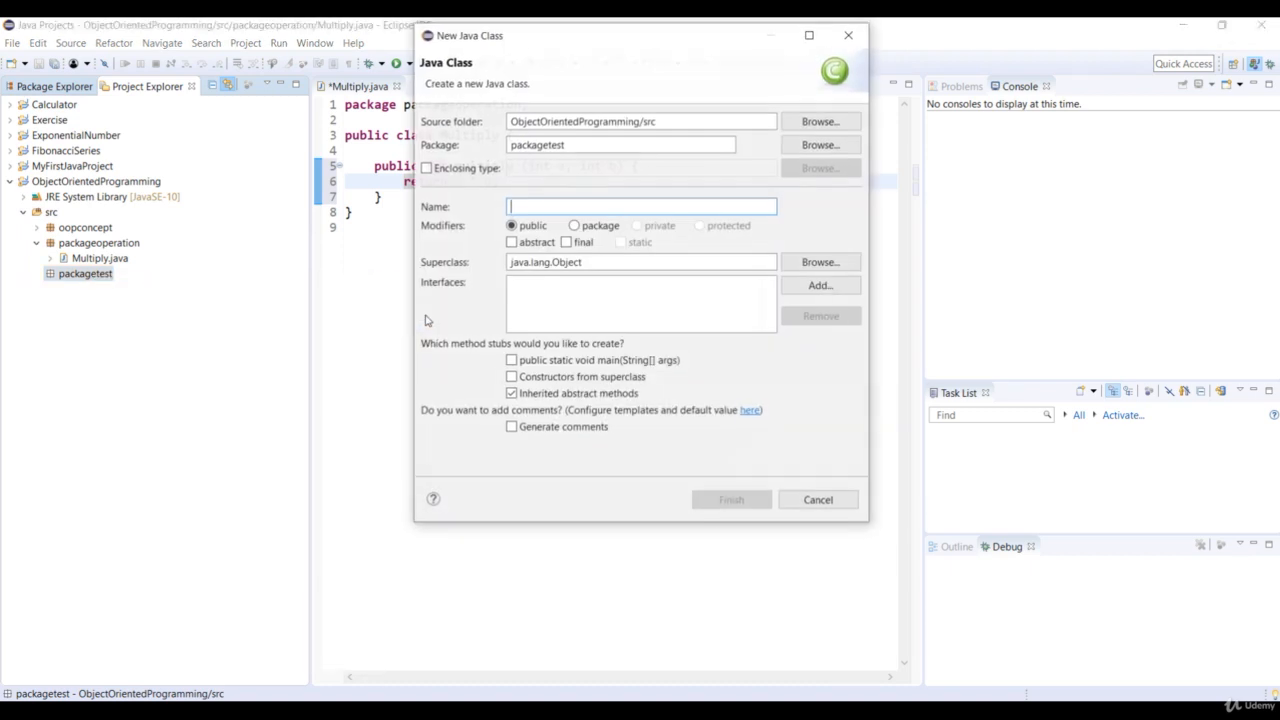
pyautogui.write('Test')
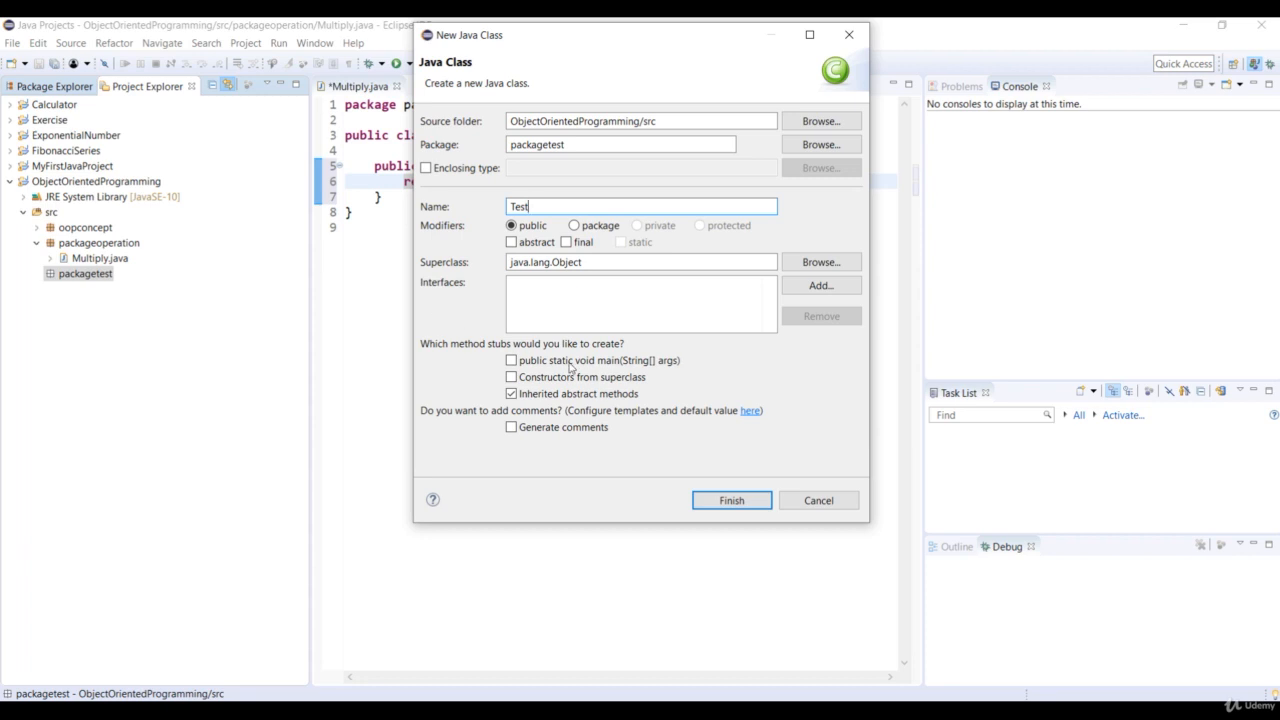
pyautogui.click(512, 360)
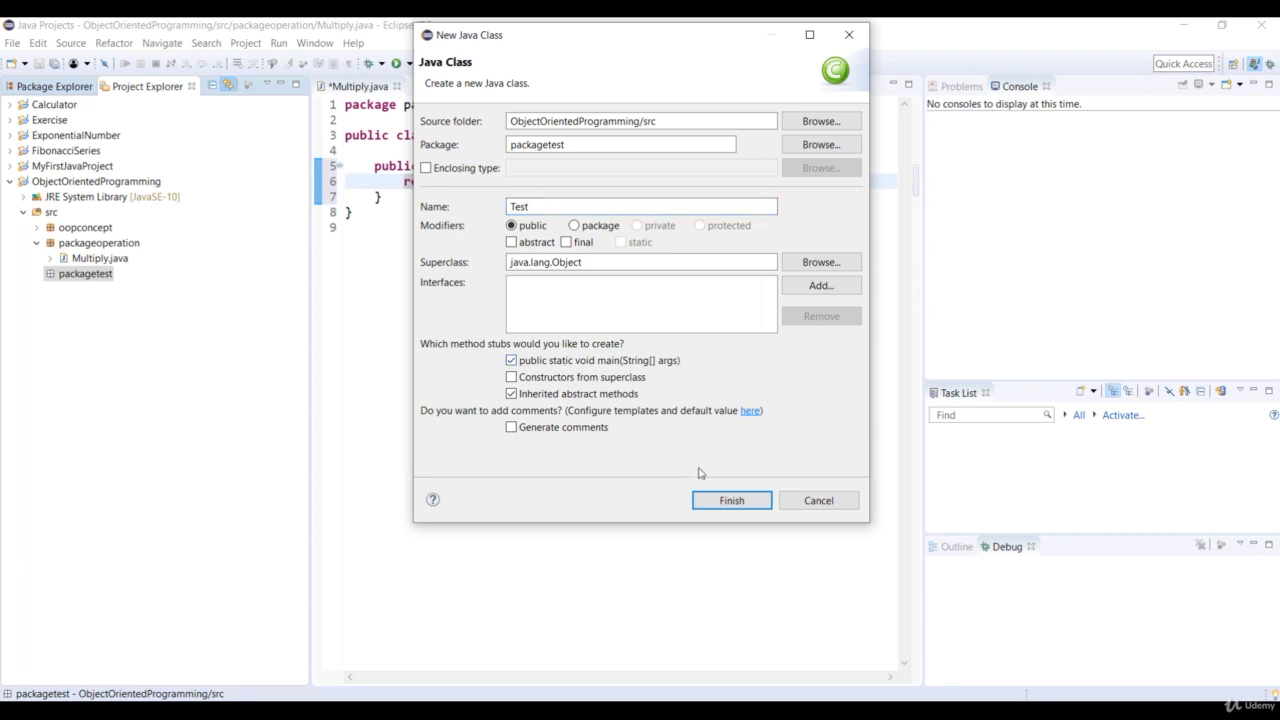
pyautogui.click(732, 500)
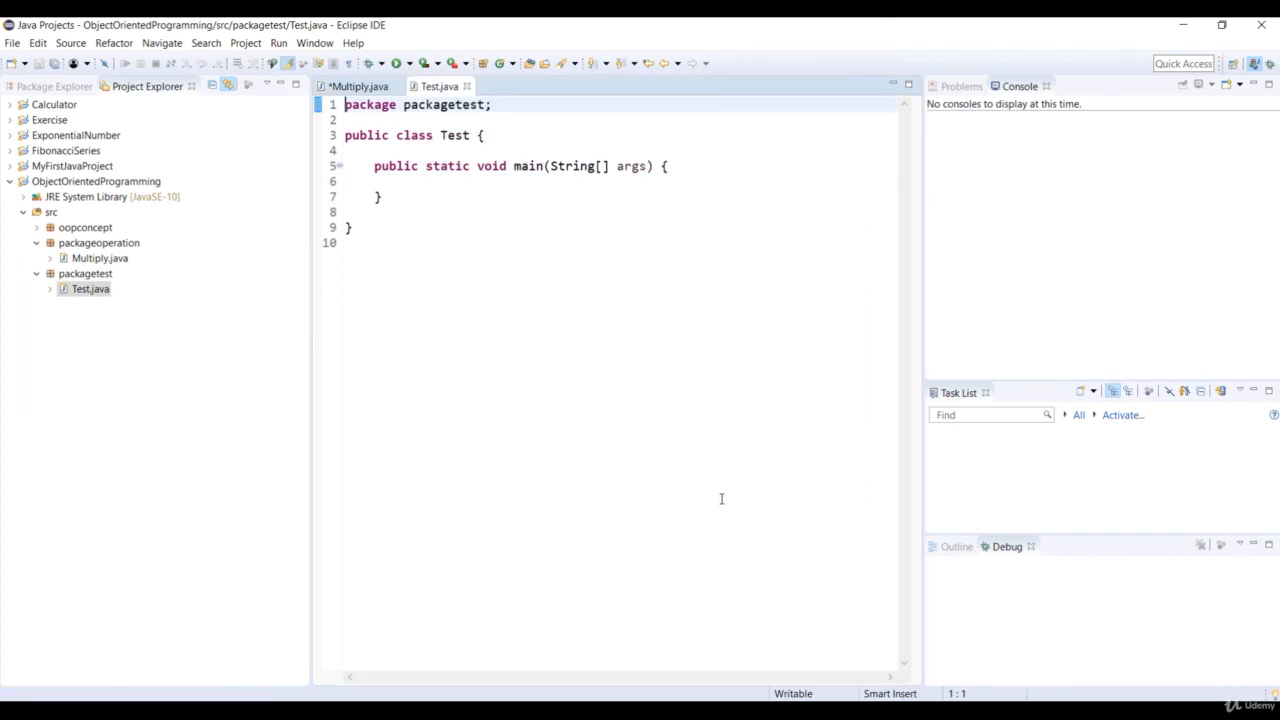
# Declare Scanner input = new Scanner(System.in), import java.util.Scanner, and add a Built-in package comment.
pyautogui.write('Scanner in')
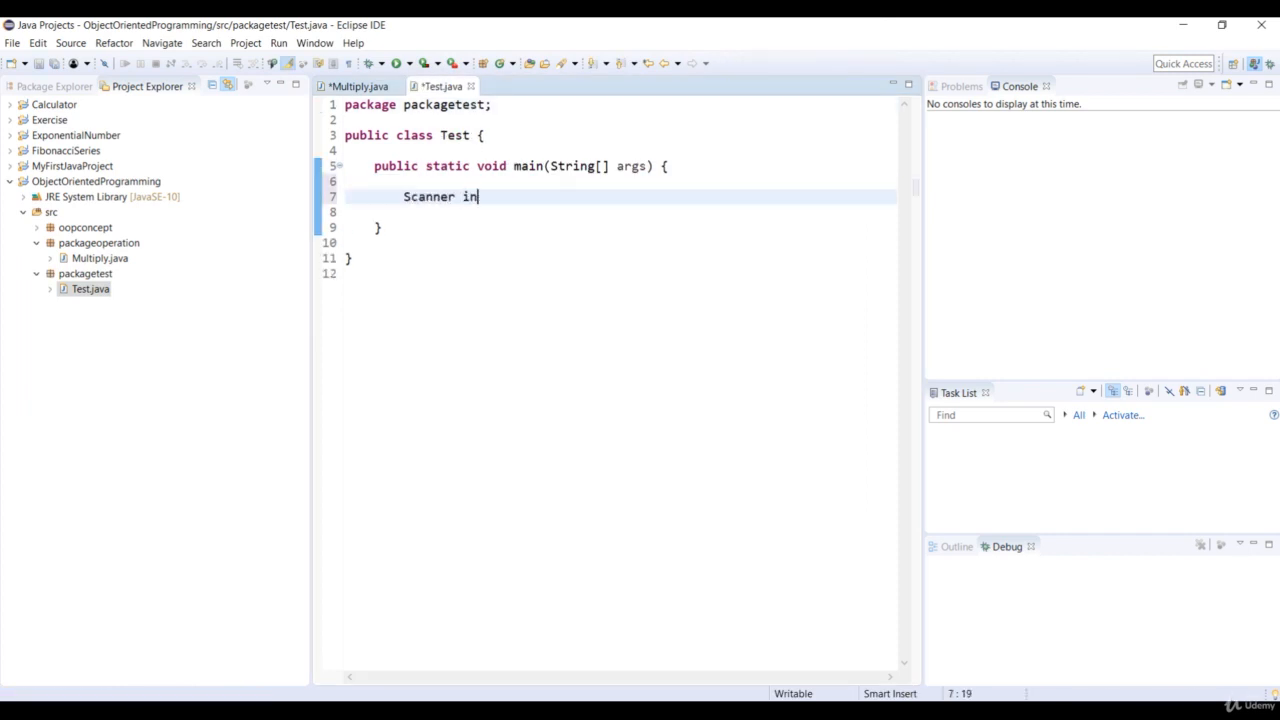
pyautogui.write('put = new Sc')
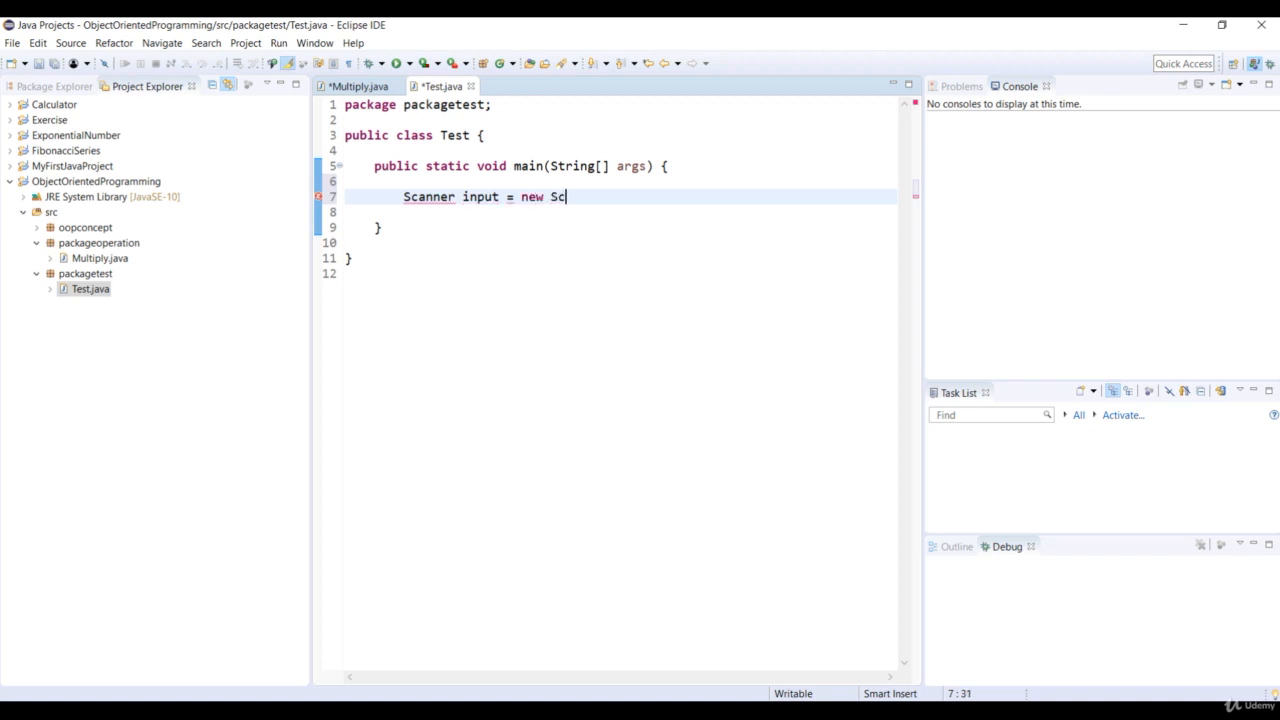
pyautogui.write('anner(Syste')
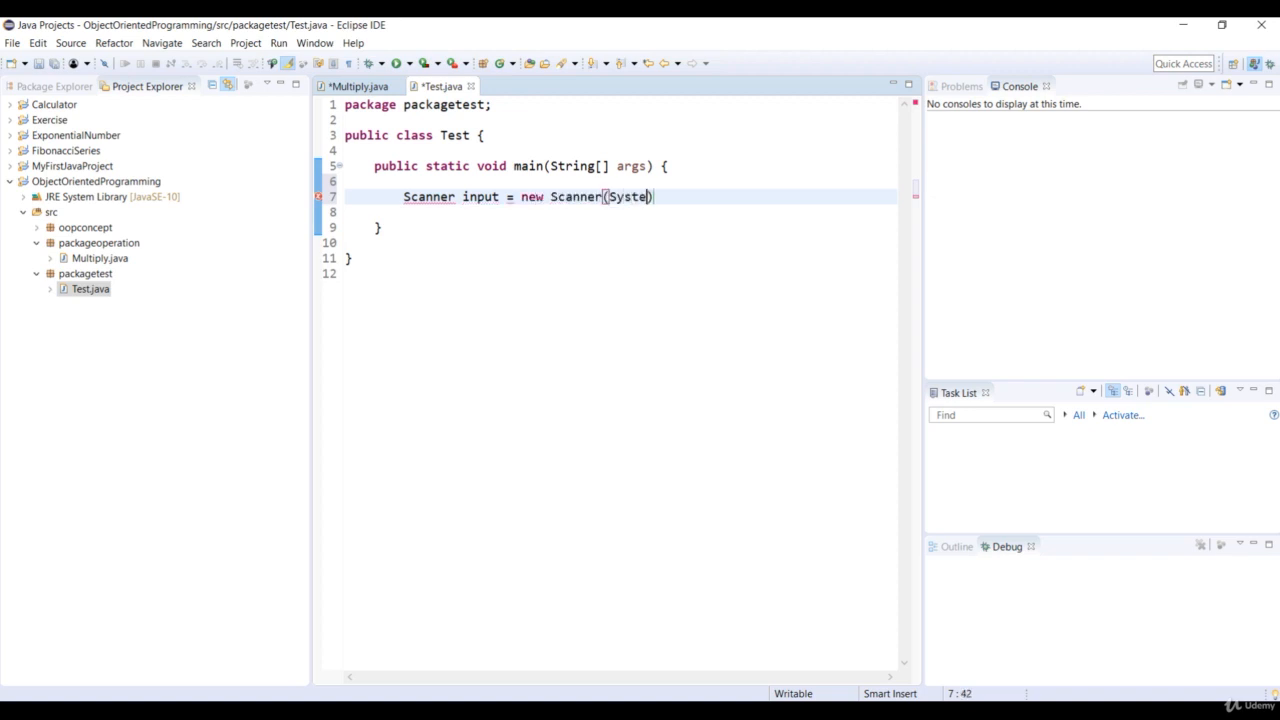
pyautogui.write('.in);')
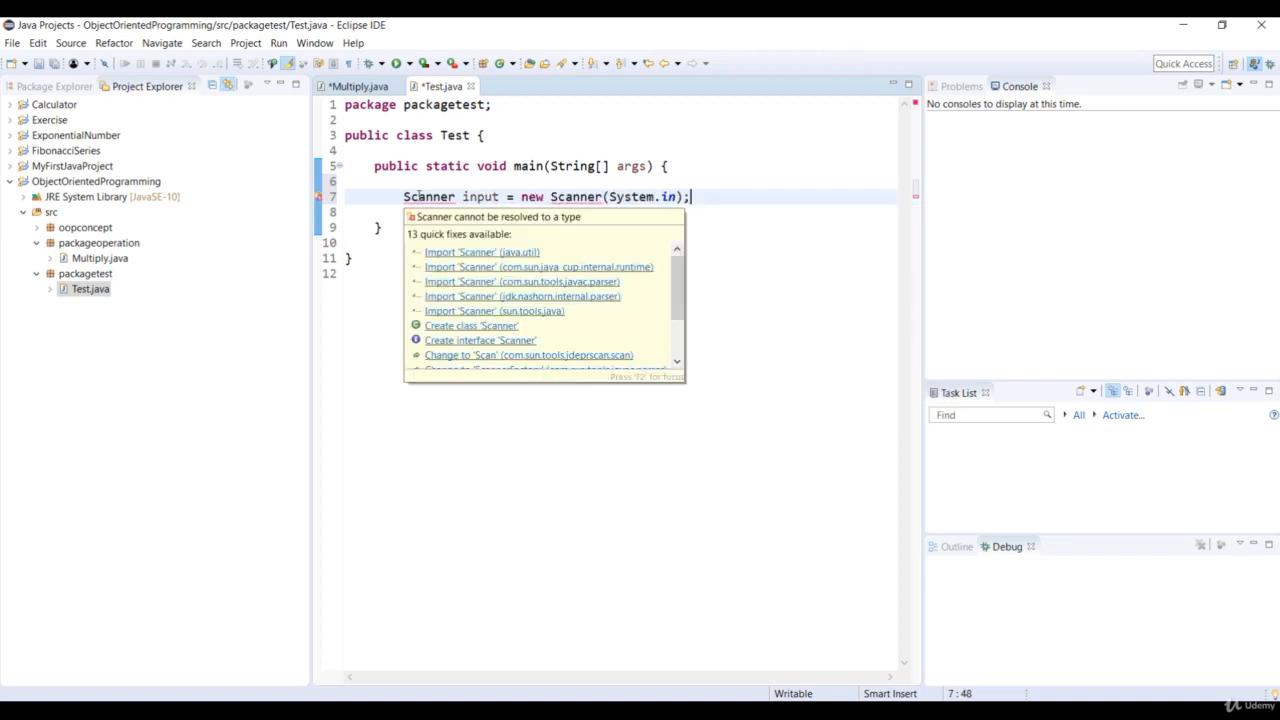
pyautogui.click(480, 252)
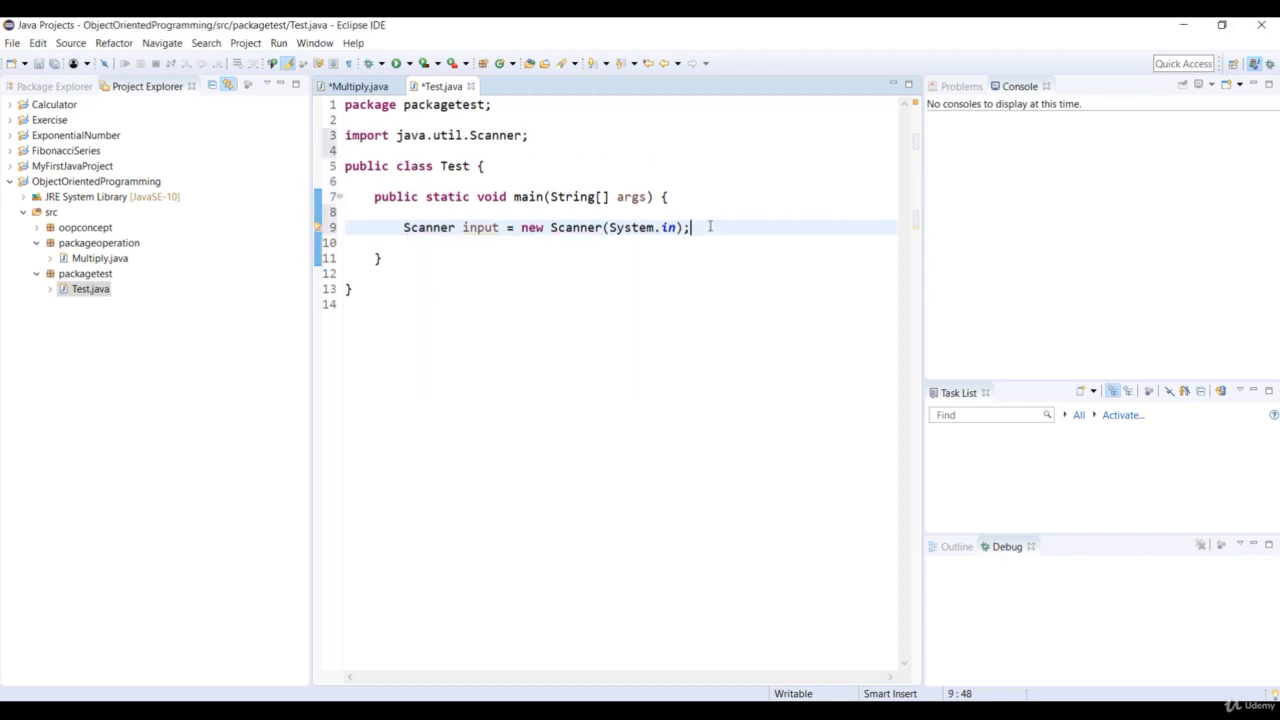
pyautogui.moveTo(504, 128)
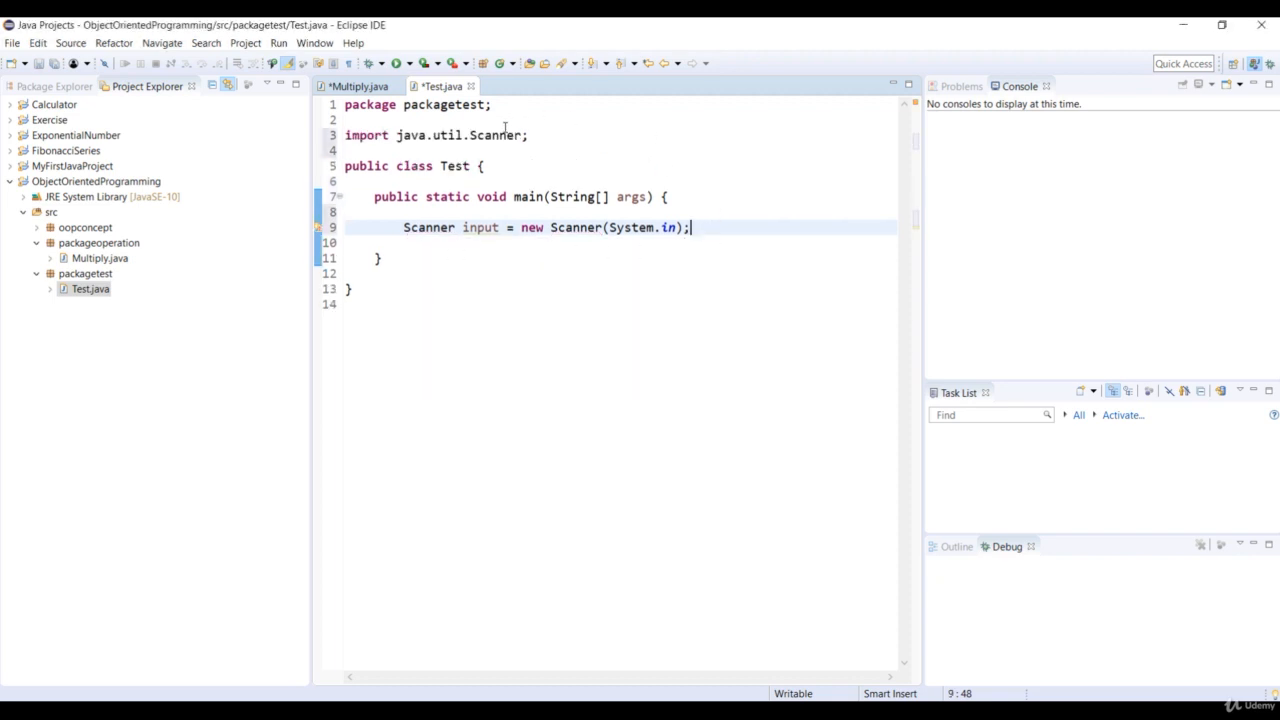
pyautogui.click(552, 120)
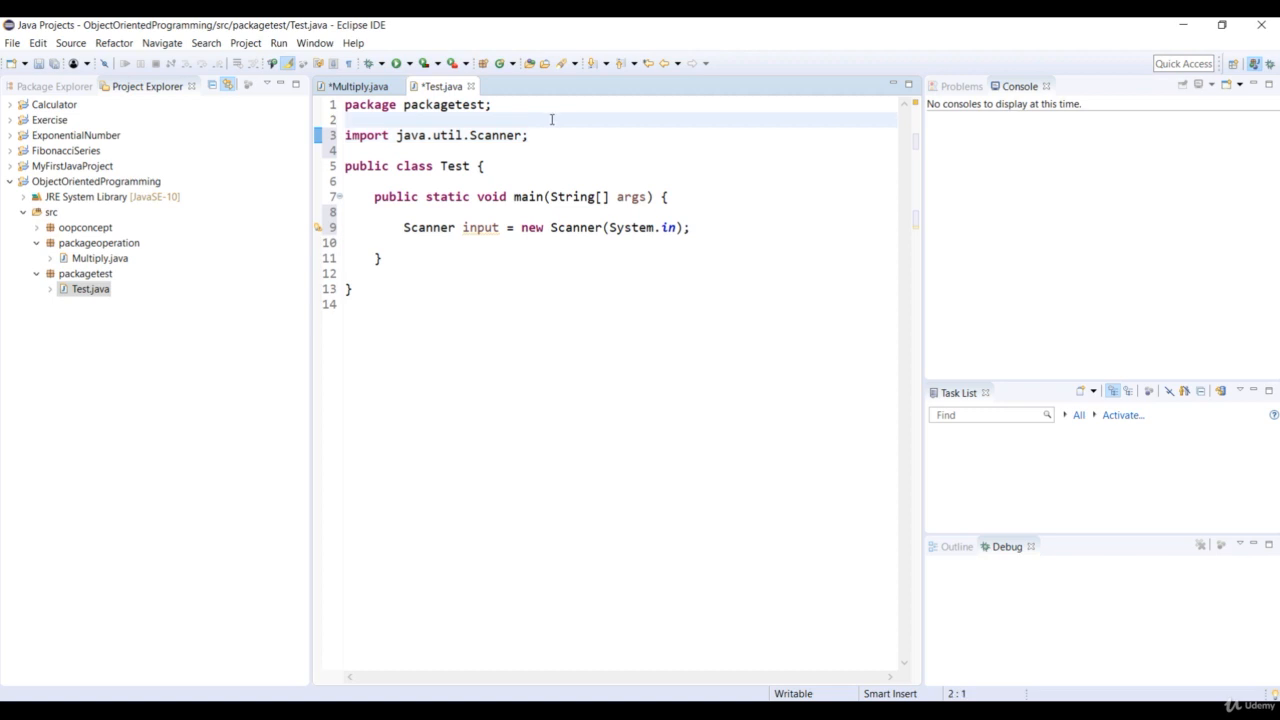
pyautogui.write('//')
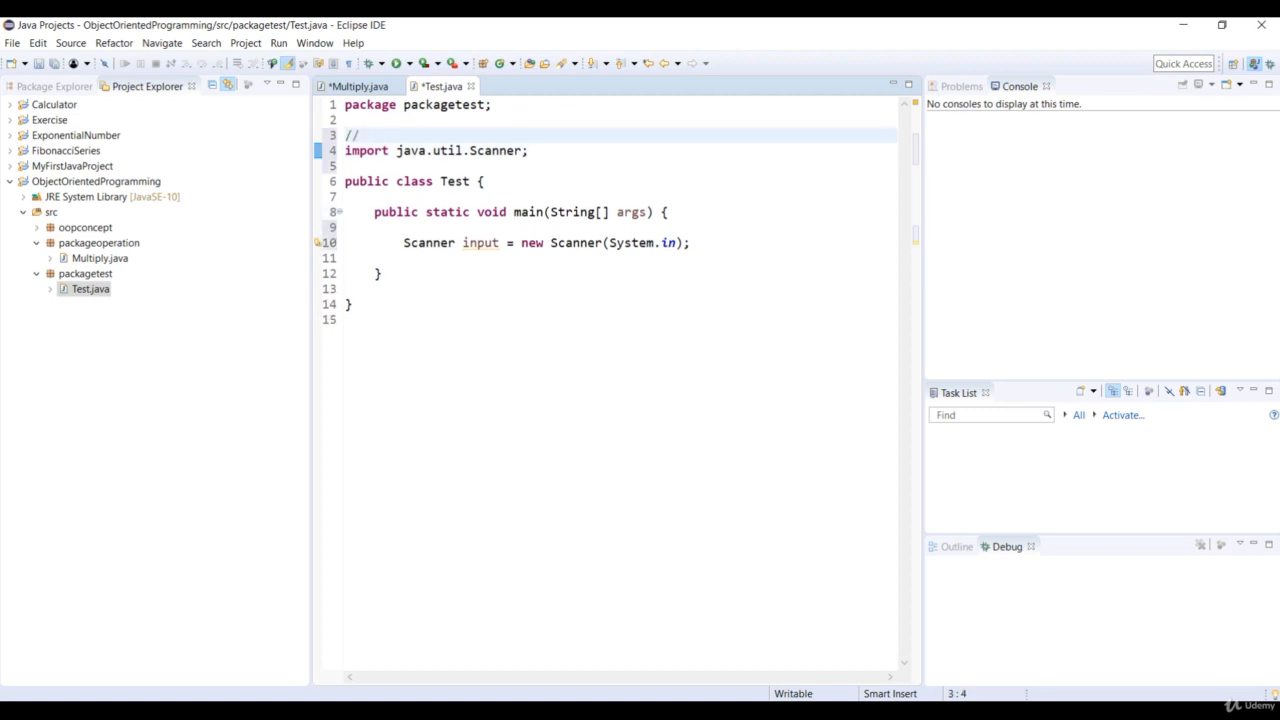
pyautogui.write('Built-in package')
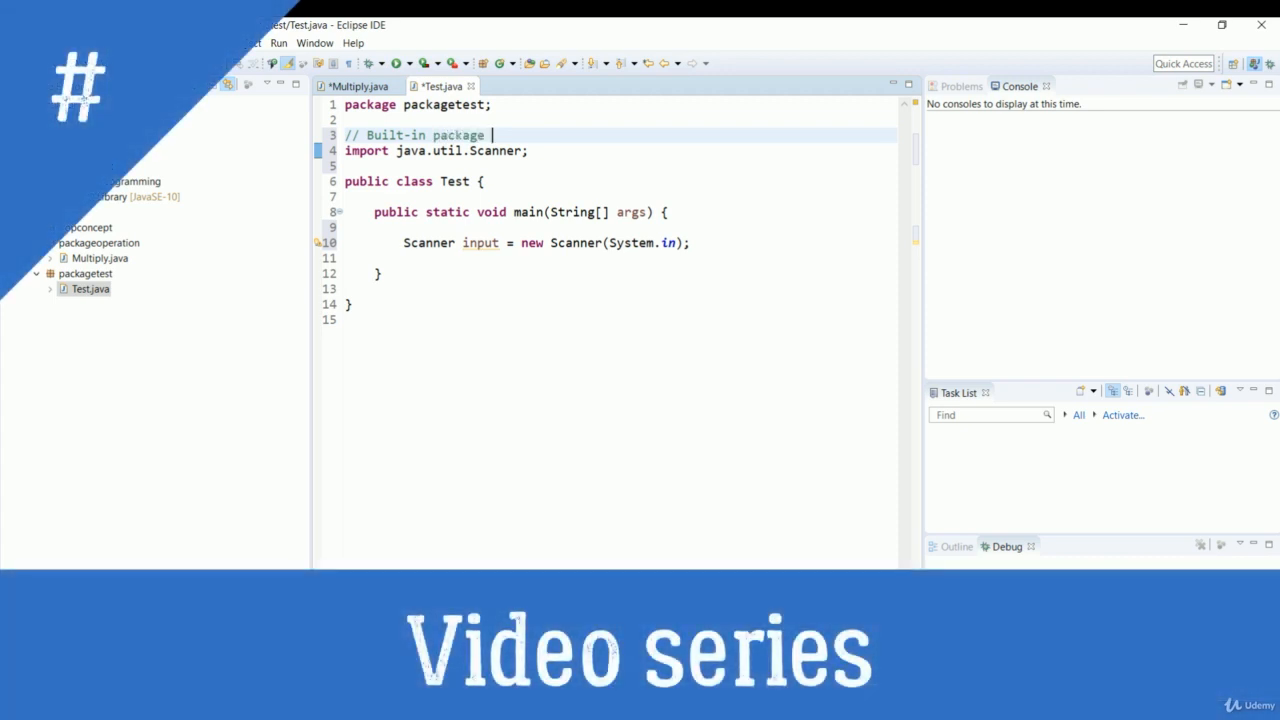
pyautogui.write('java.util')
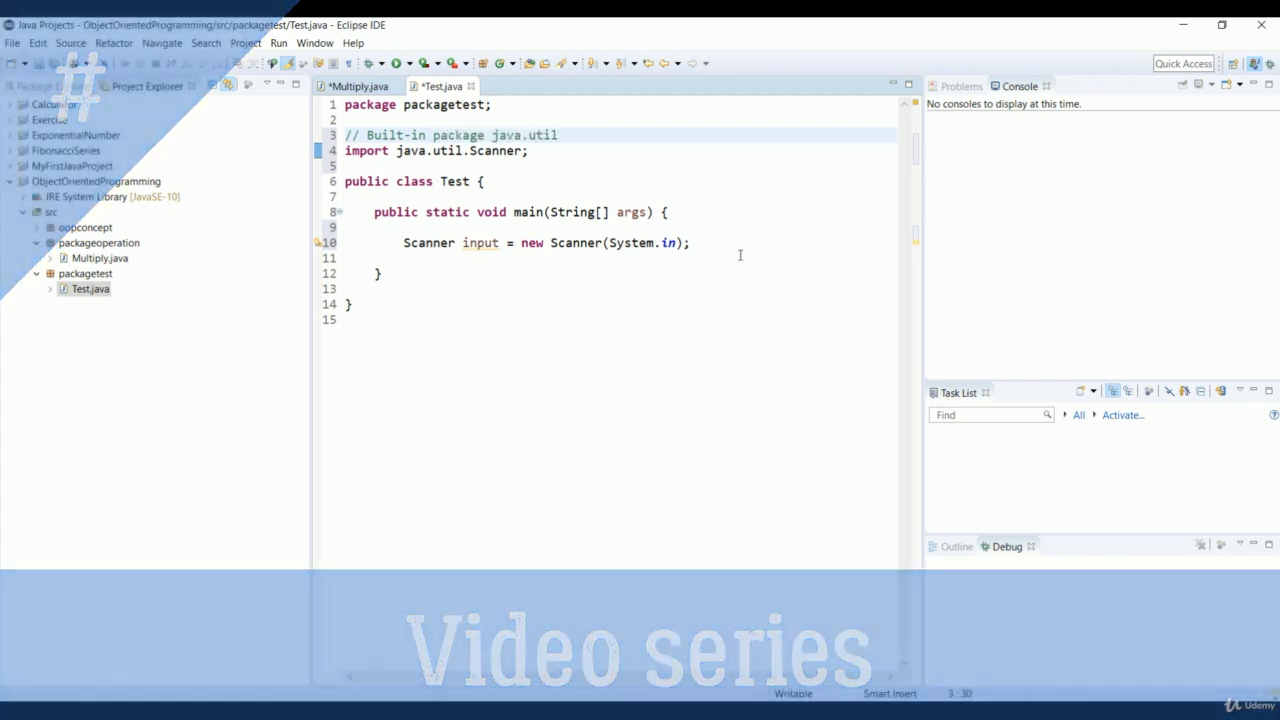
# Print a prompt for 2 integer numbers and read number1 from input.
pyautogui.press('Return')
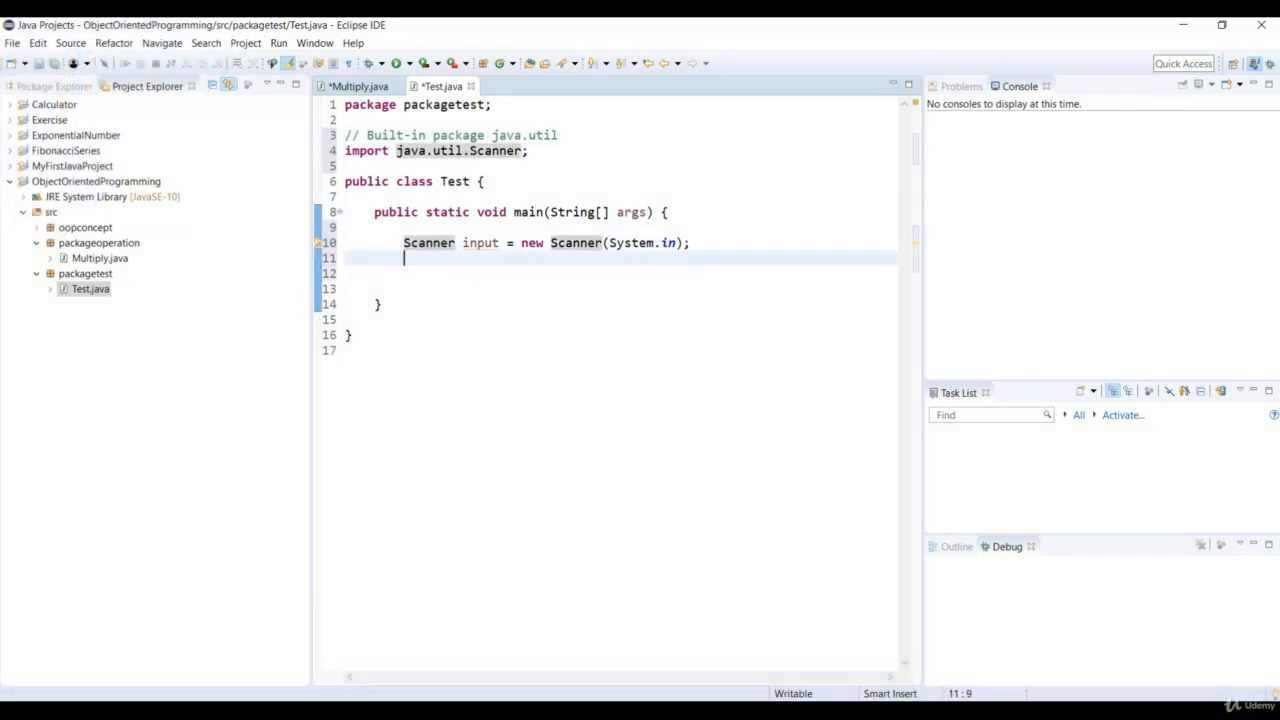
pyautogui.write('syso')
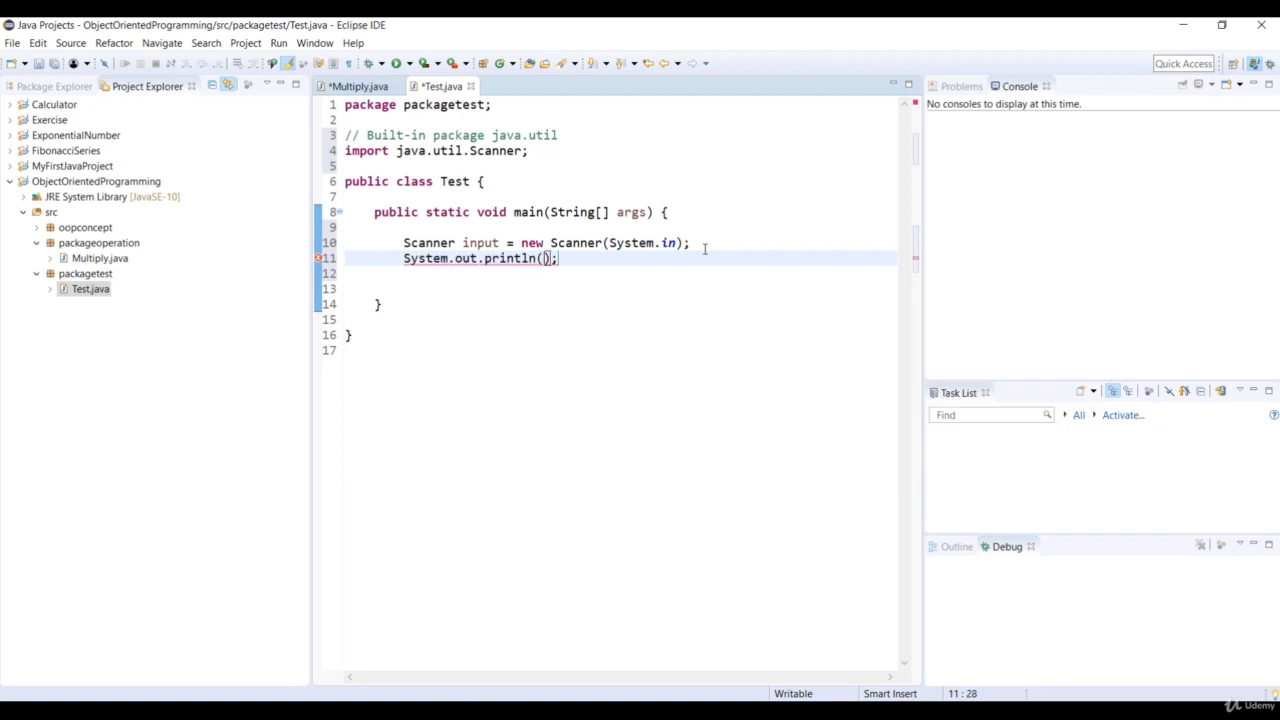
pyautogui.write('"Please enter')
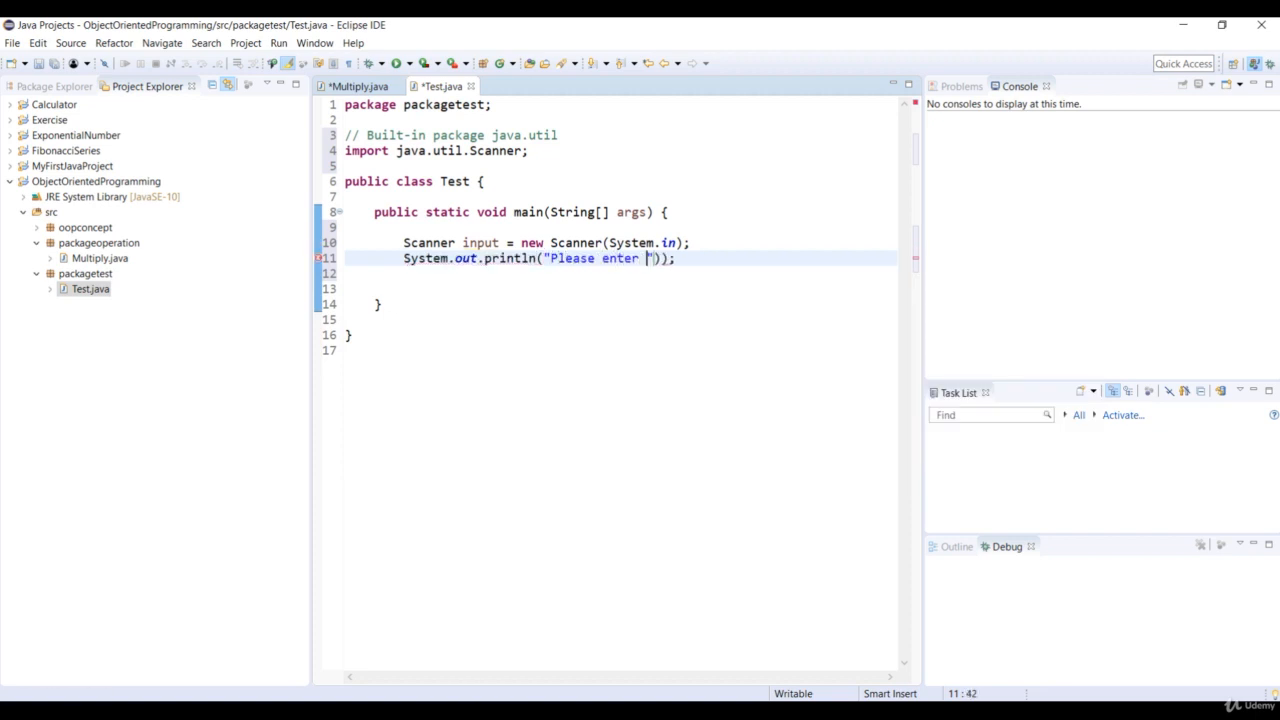
pyautogui.write('2 integer numbers :')
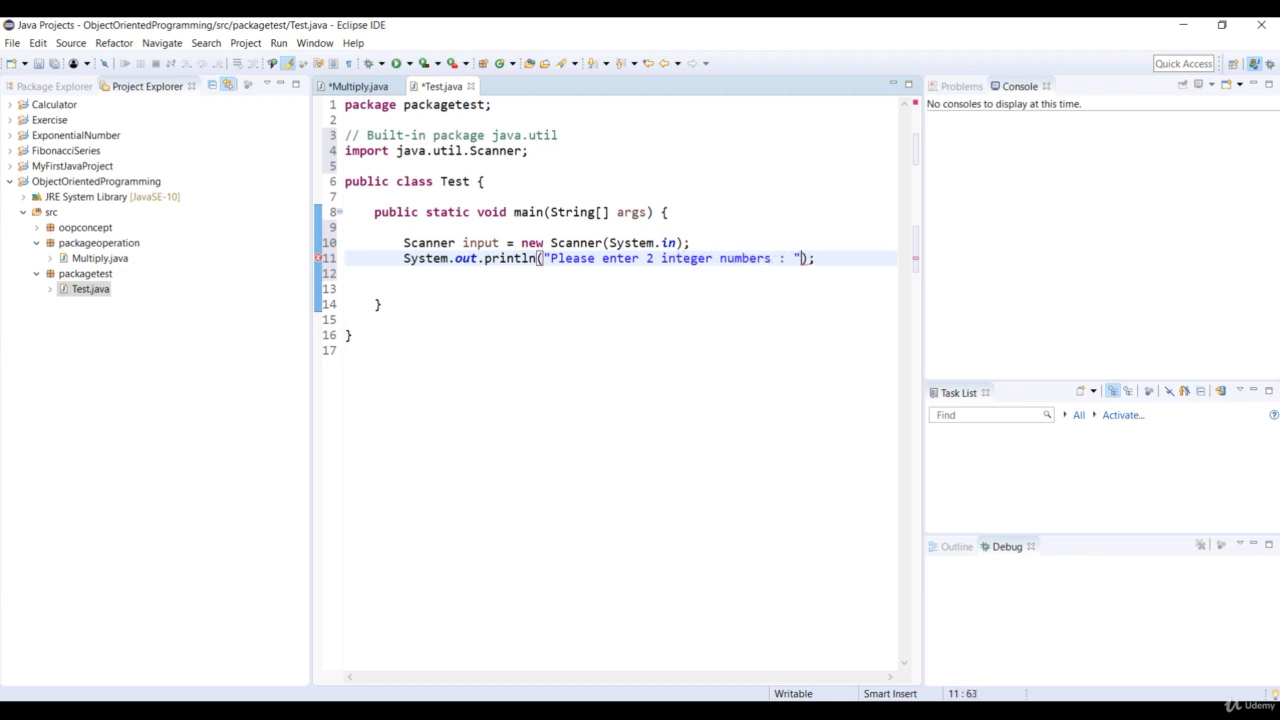
pyautogui.press('Return')
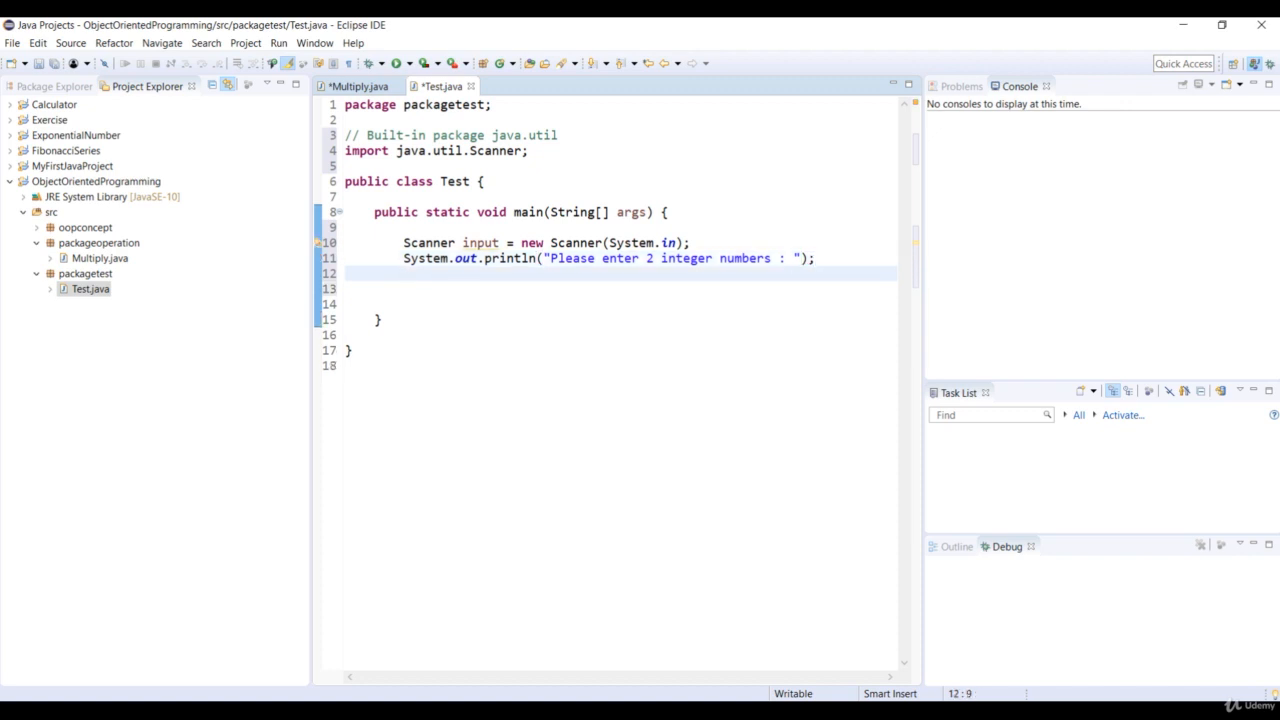
pyautogui.write('int number')
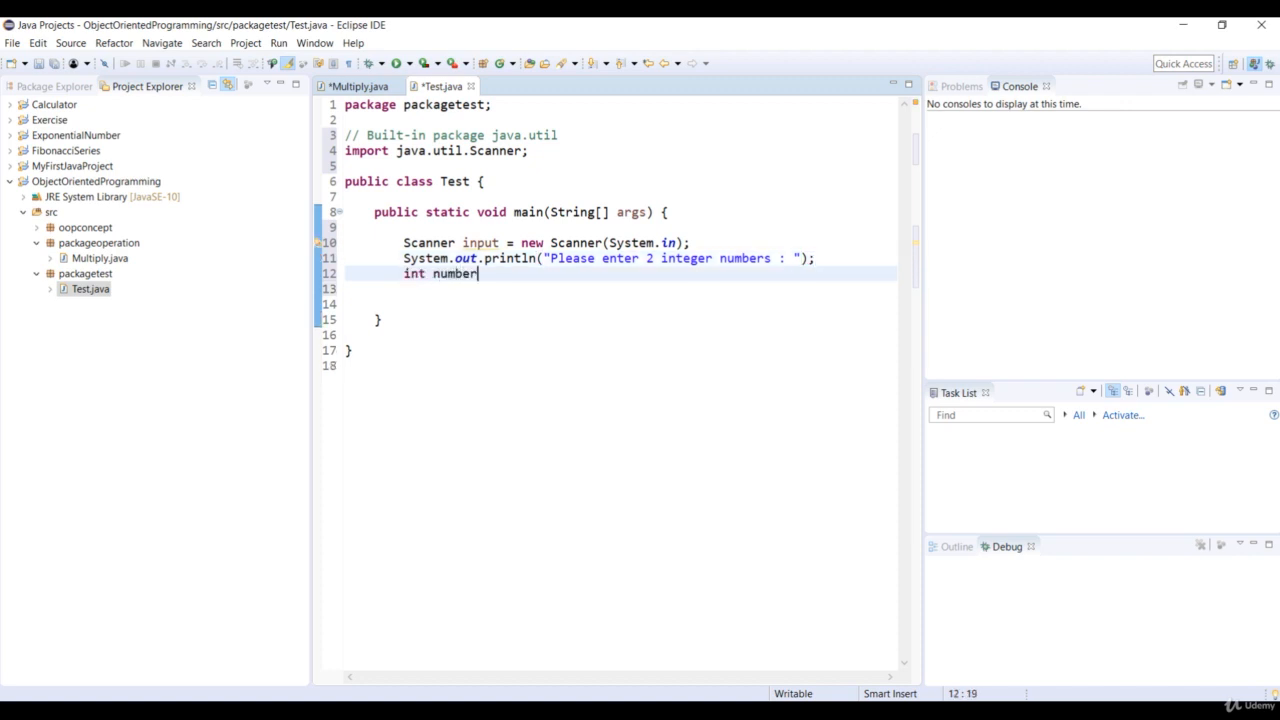
pyautogui.write('1')
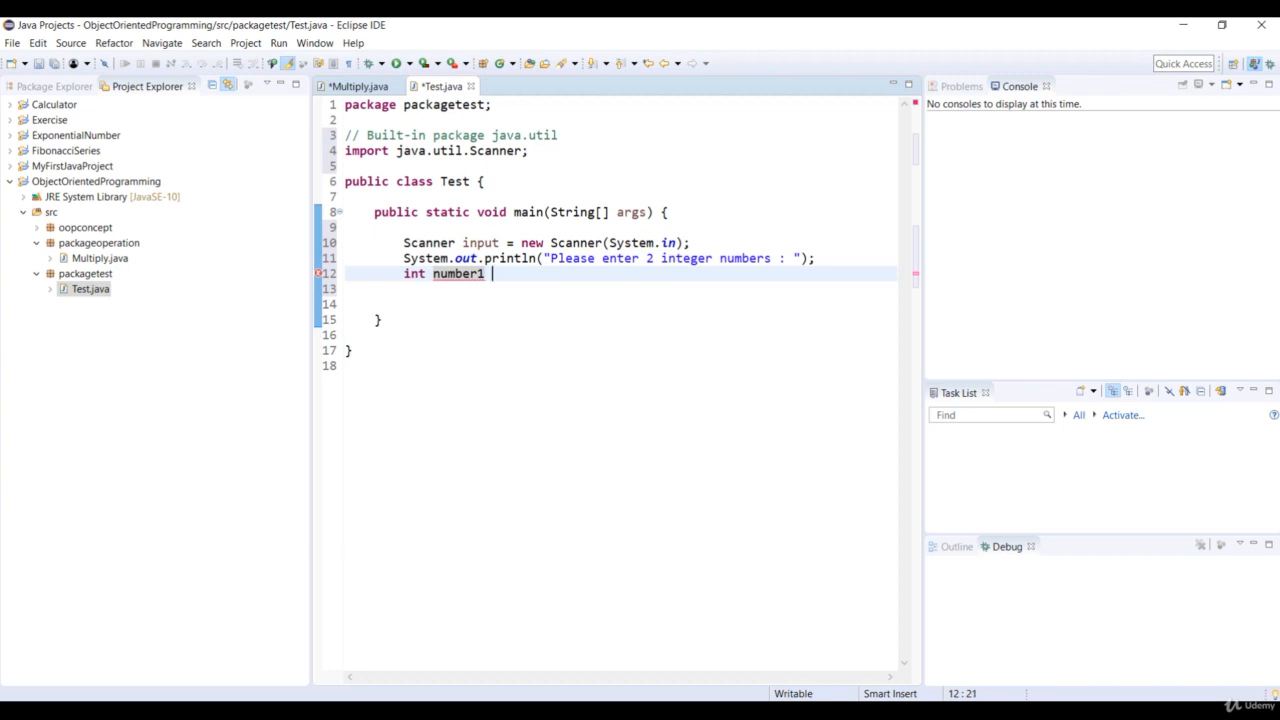
pyautogui.write('= input.nextInt();')
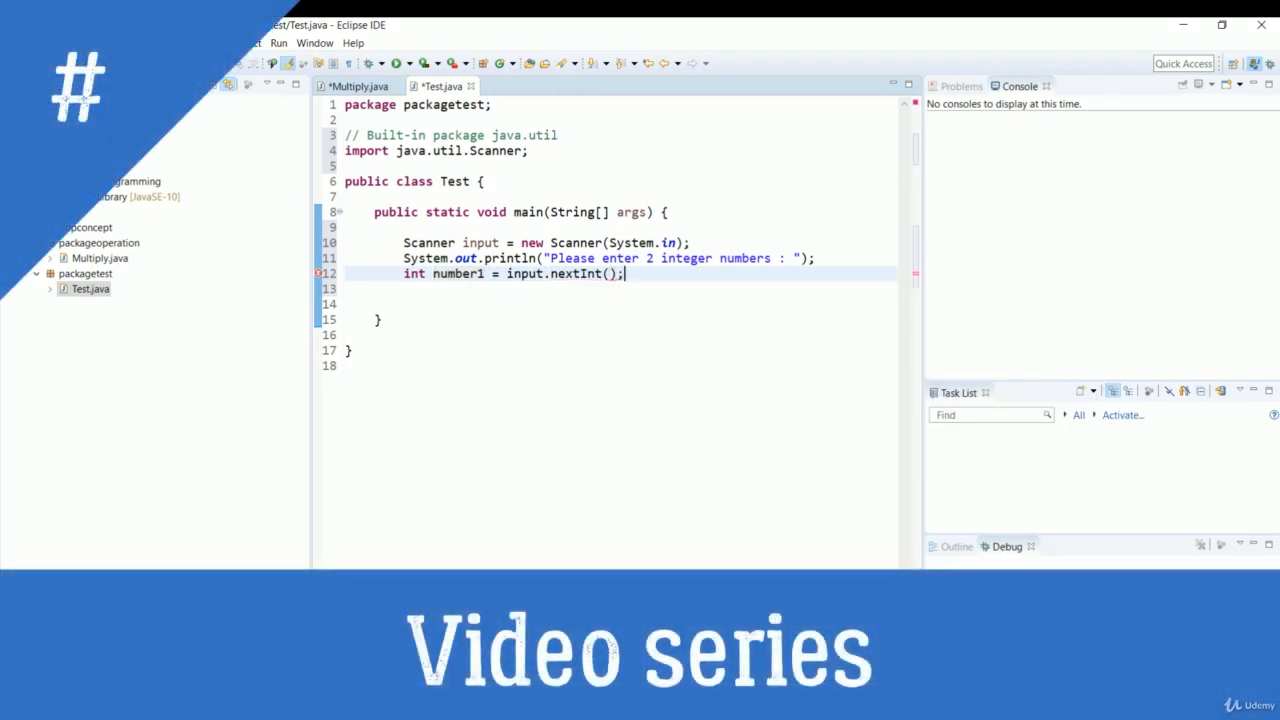
pyautogui.press('Return')
pyautogui.write('int number2 = input.nextInt();')
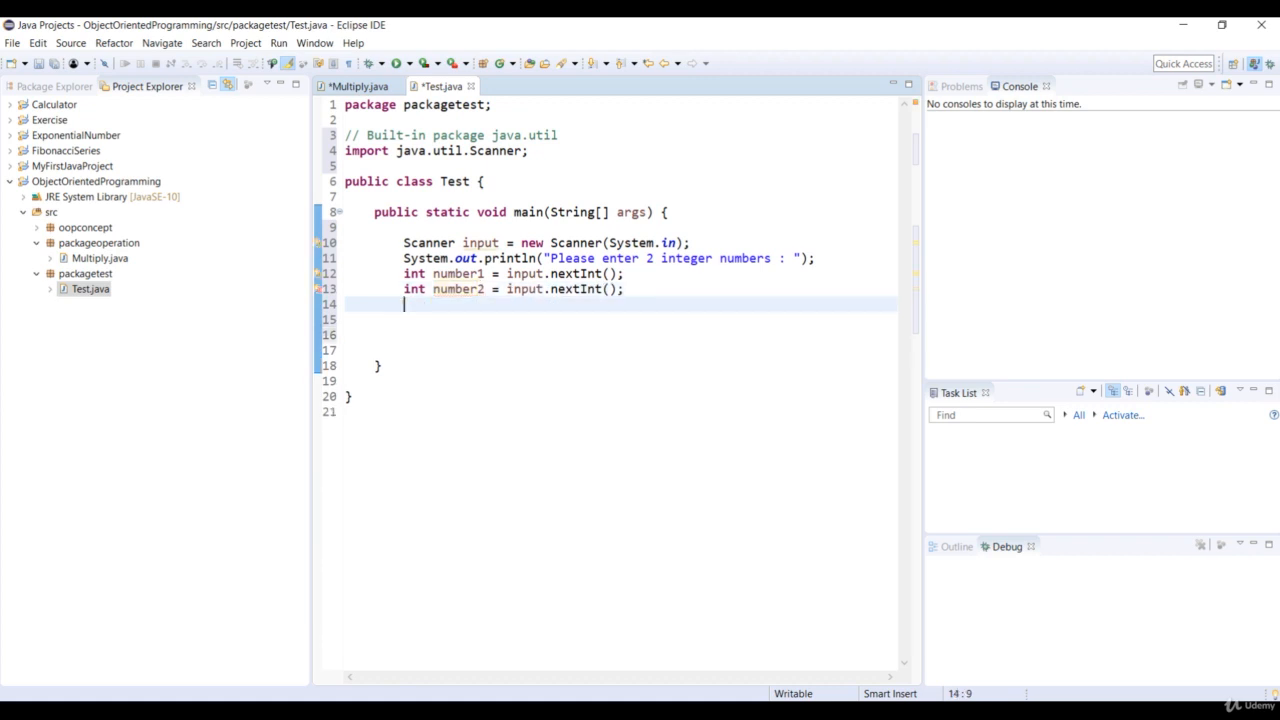
# Create a Multiply object with Multiply obj = new Multiply();.
pyautogui.write('Multiply')
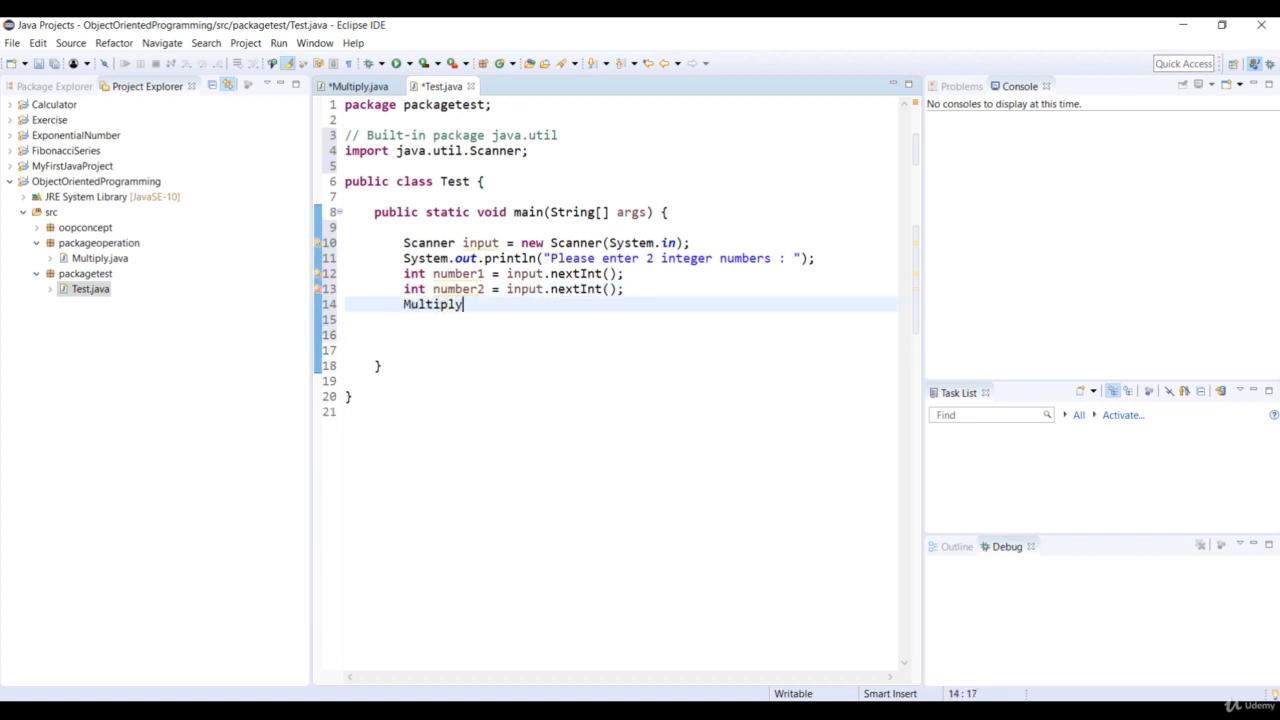
pyautogui.write('obj')
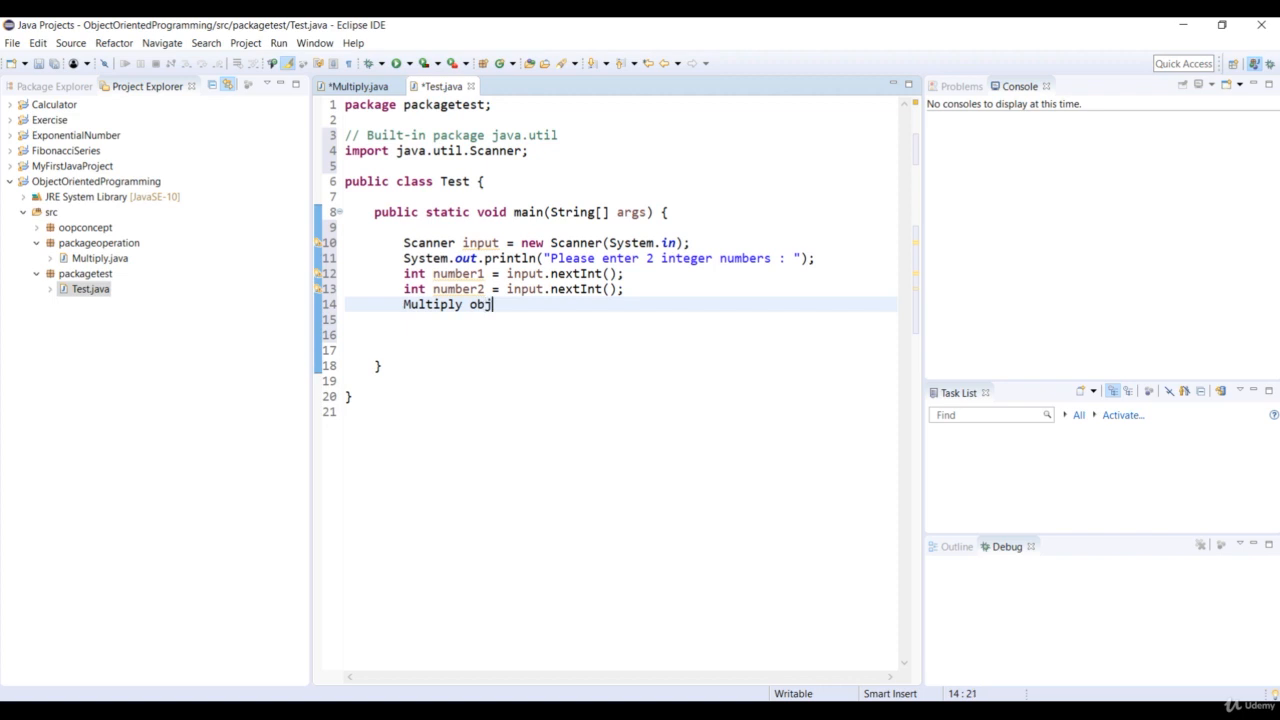
pyautogui.write('=')
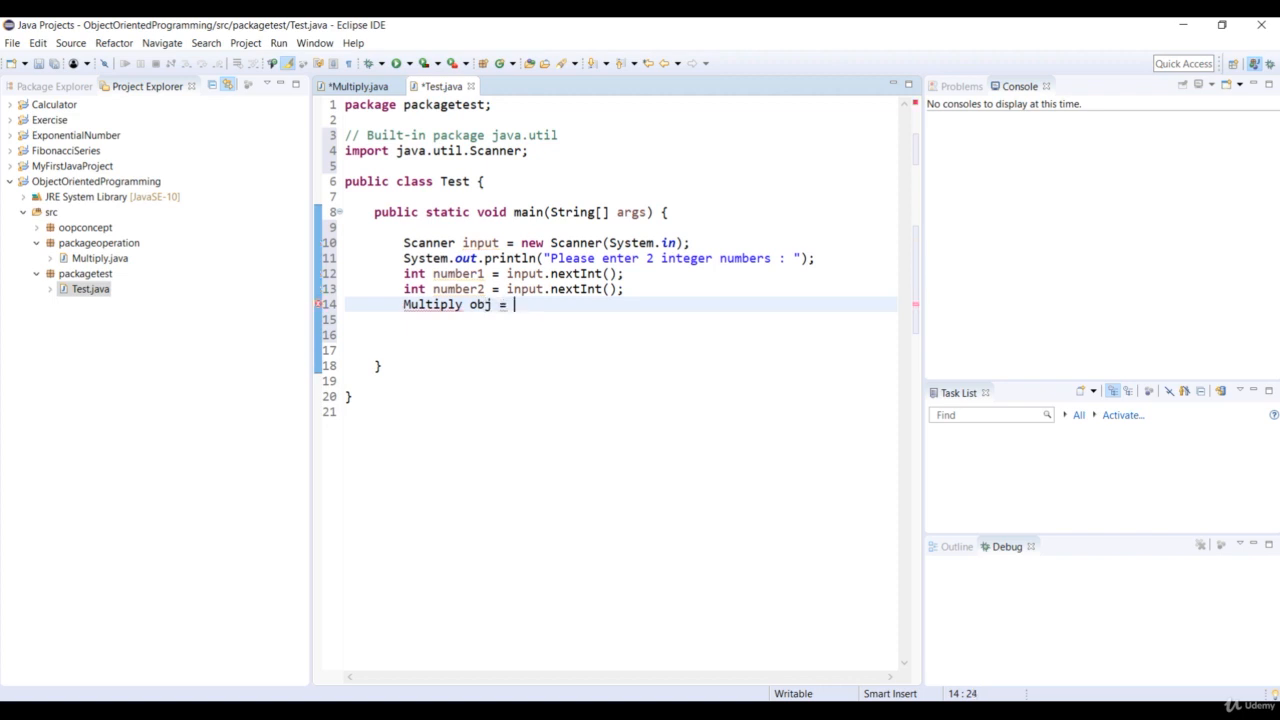
pyautogui.write('new Mu')
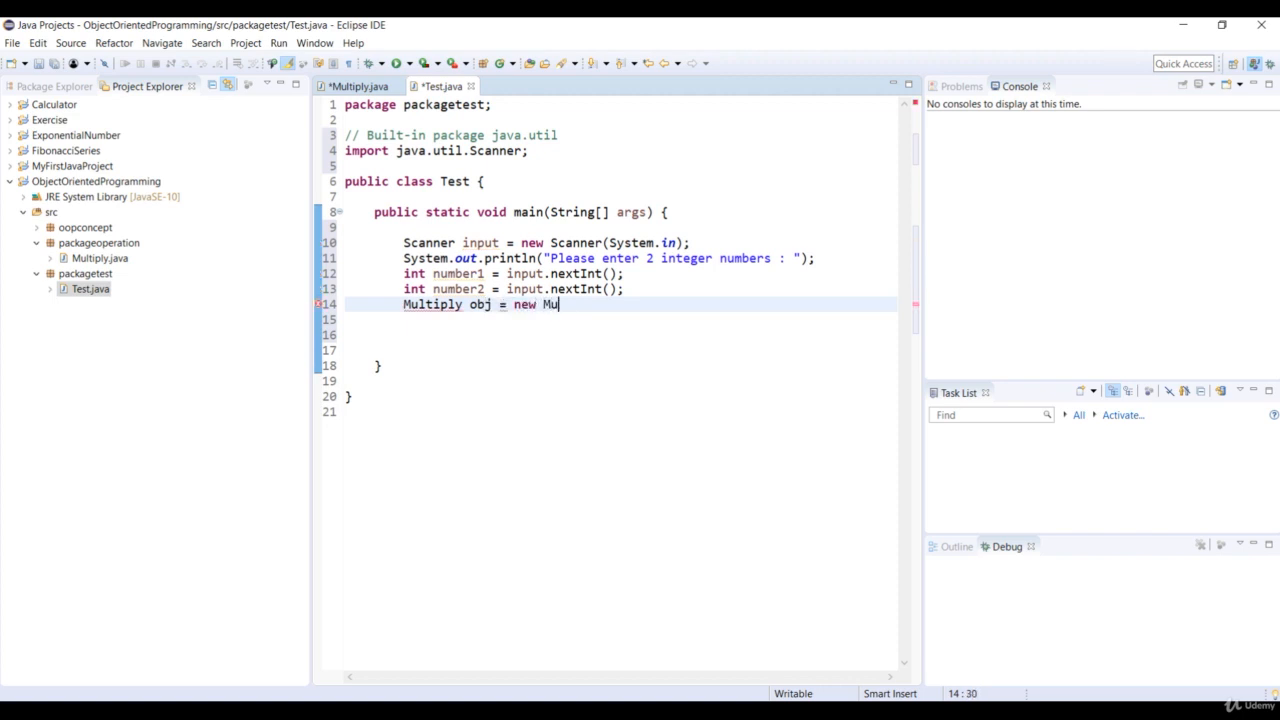
pyautogui.write('ltiply()')
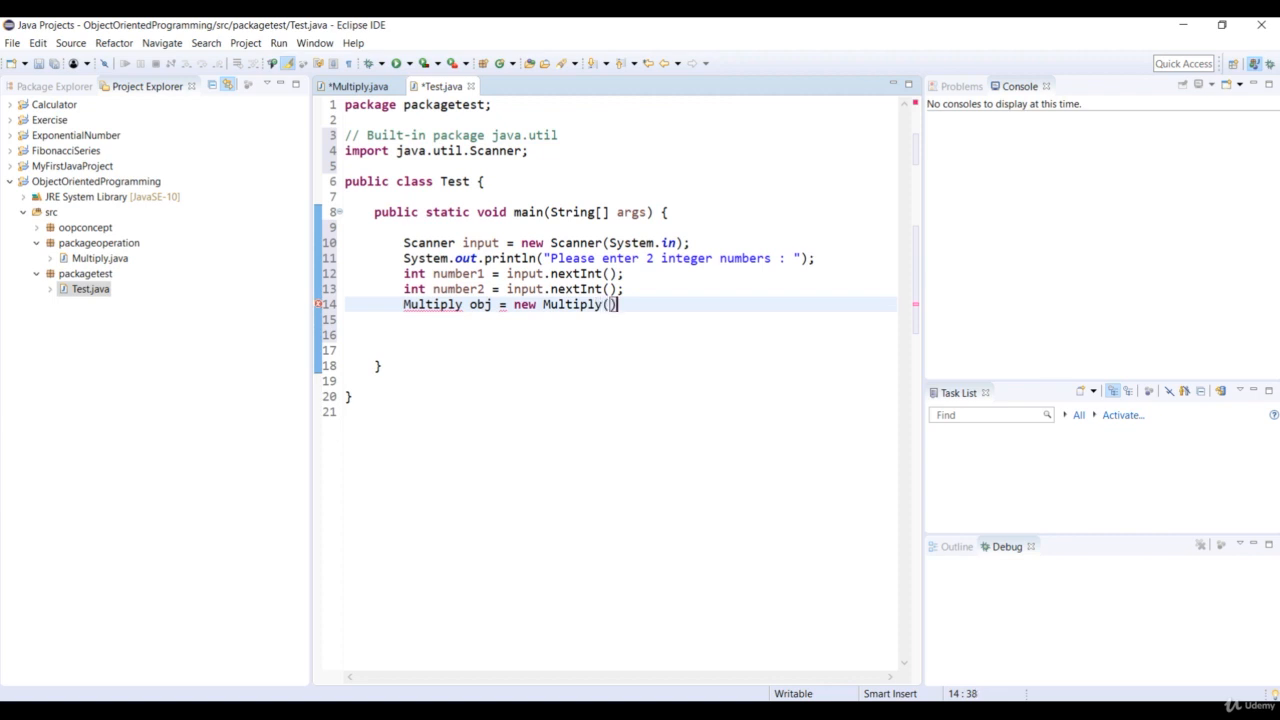
pyautogui.write(';')
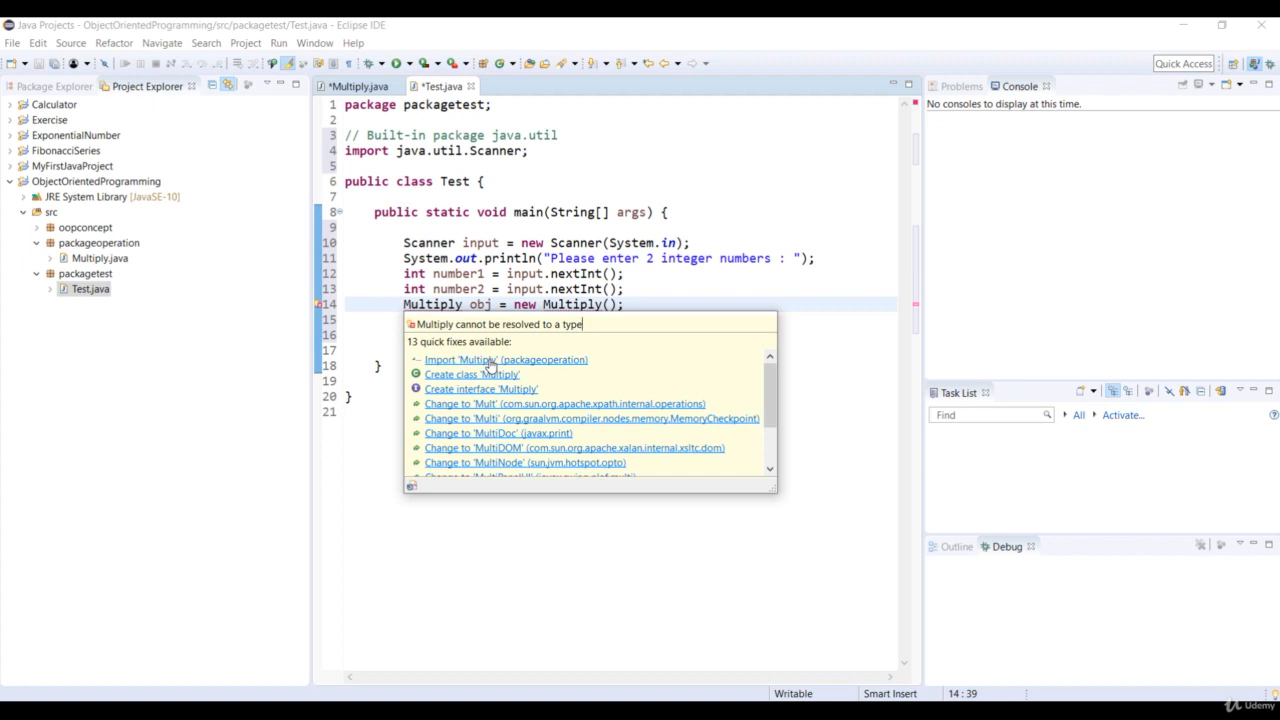
# Import packageoperation.Multiply via quick fix and add a // User-defined package comment above it.
pyautogui.click(504, 360)
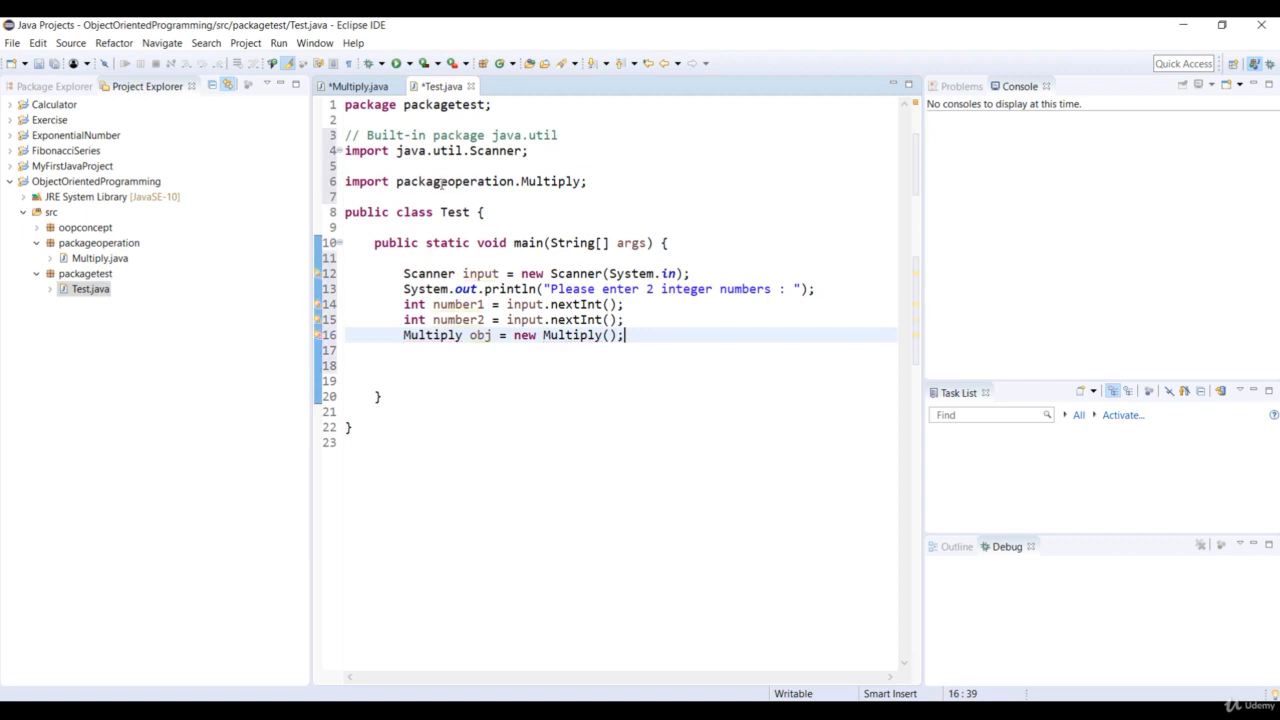
pyautogui.click(524, 180)
pyautogui.write('//')
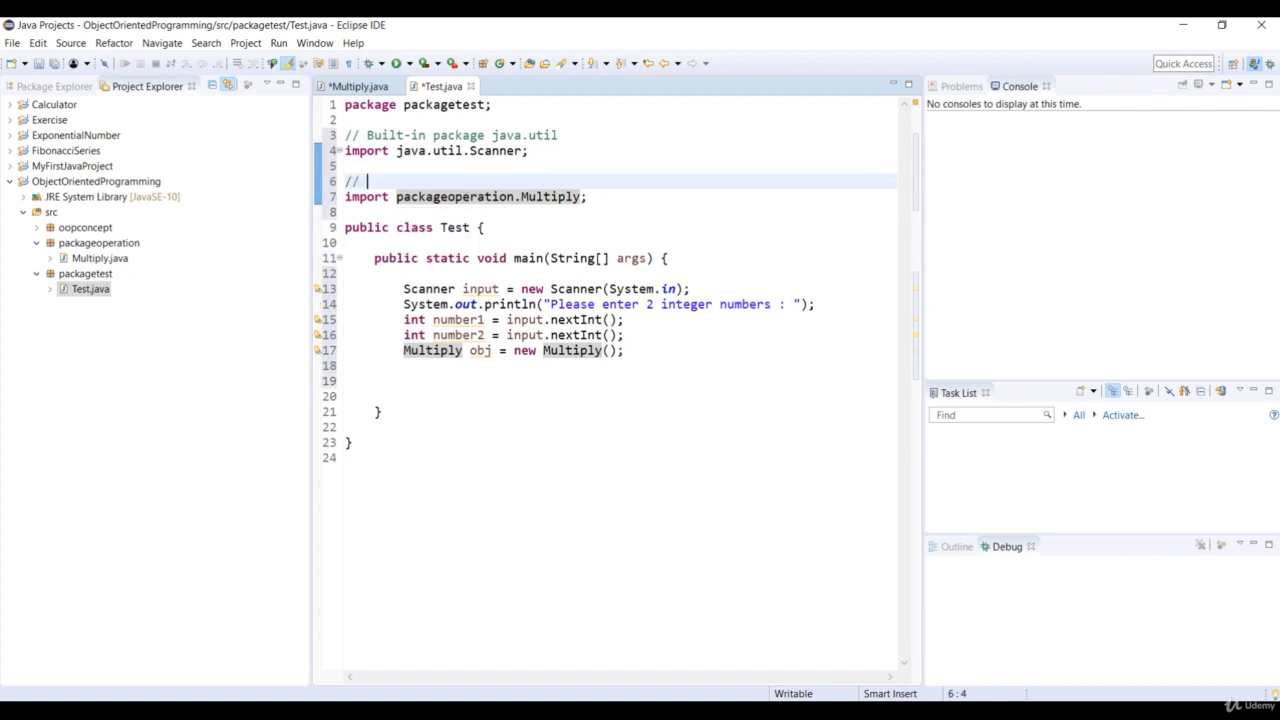
pyautogui.write('User')
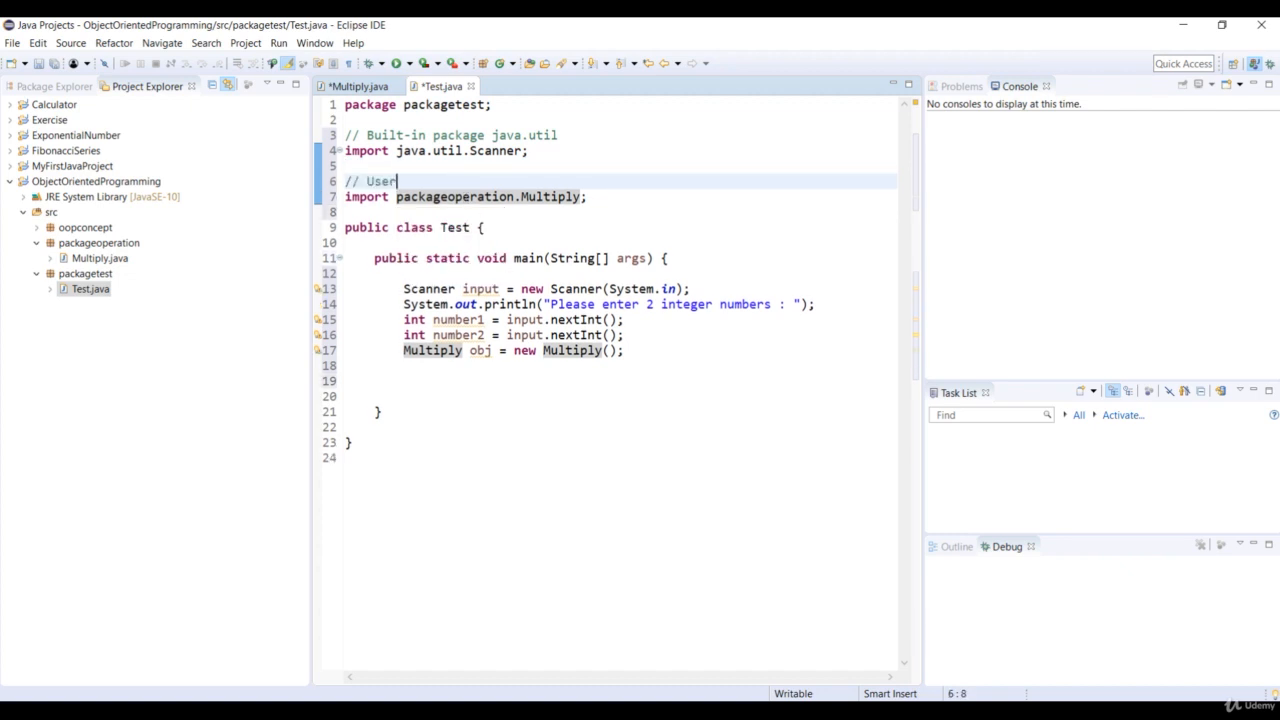
pyautogui.write('-defined')
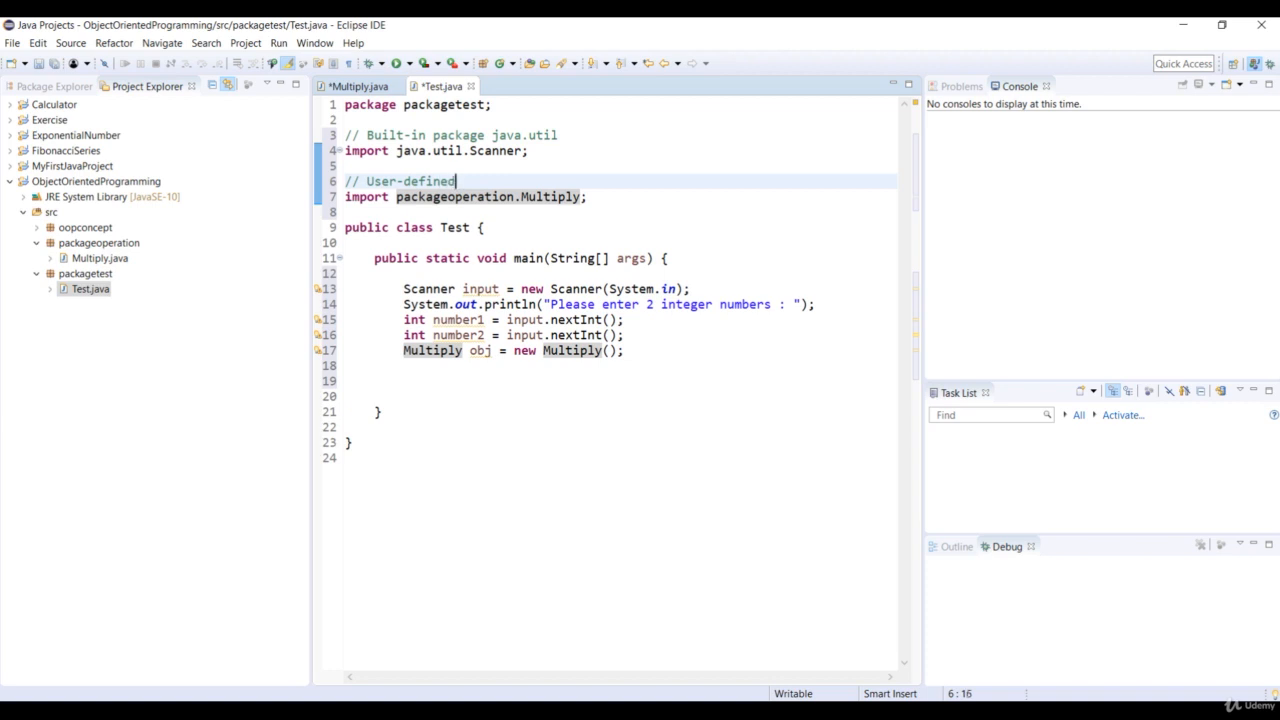
pyautogui.write('package')
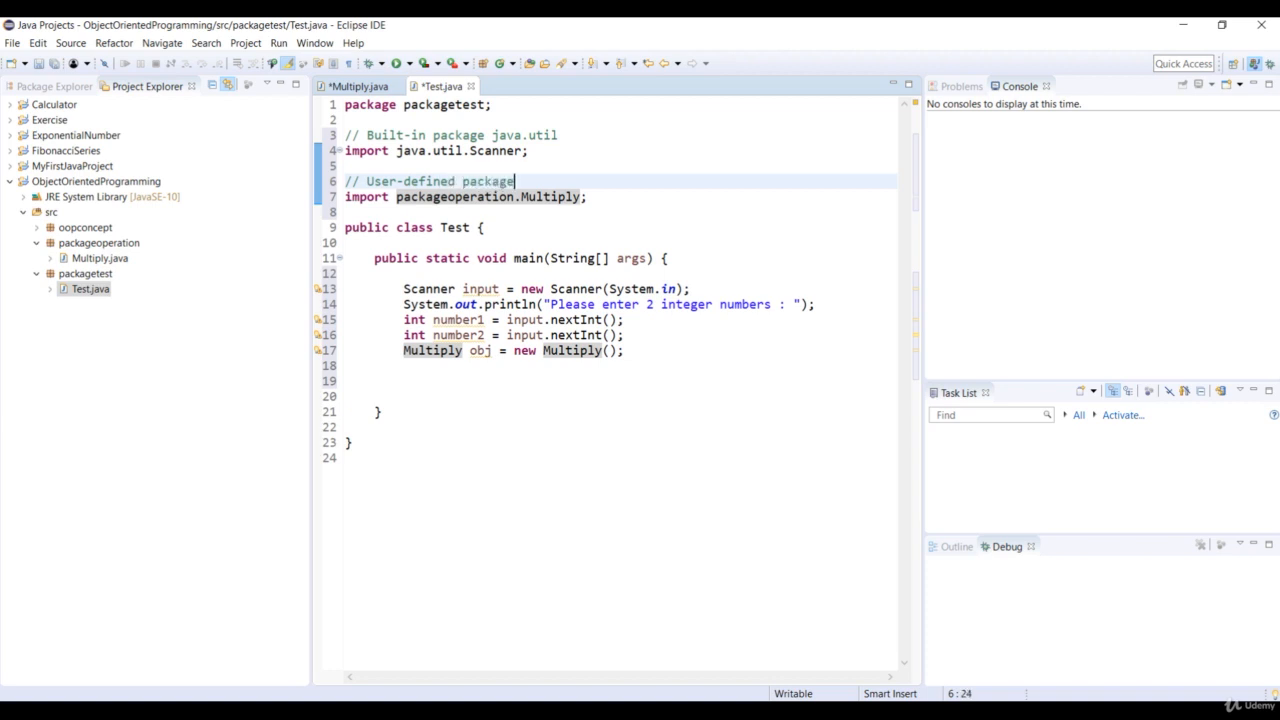
# Print "Result : " + obj.multiply(number1, number2) in main.
pyautogui.write('Syso')
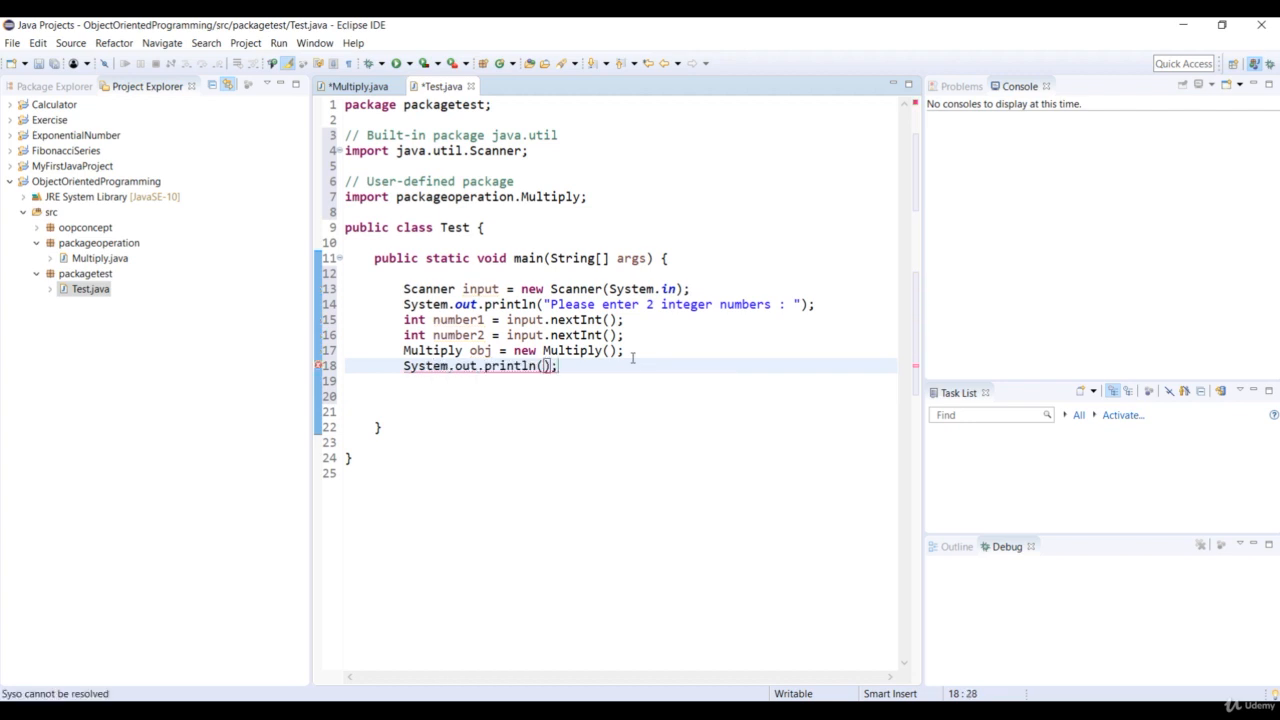
pyautogui.write('R"')
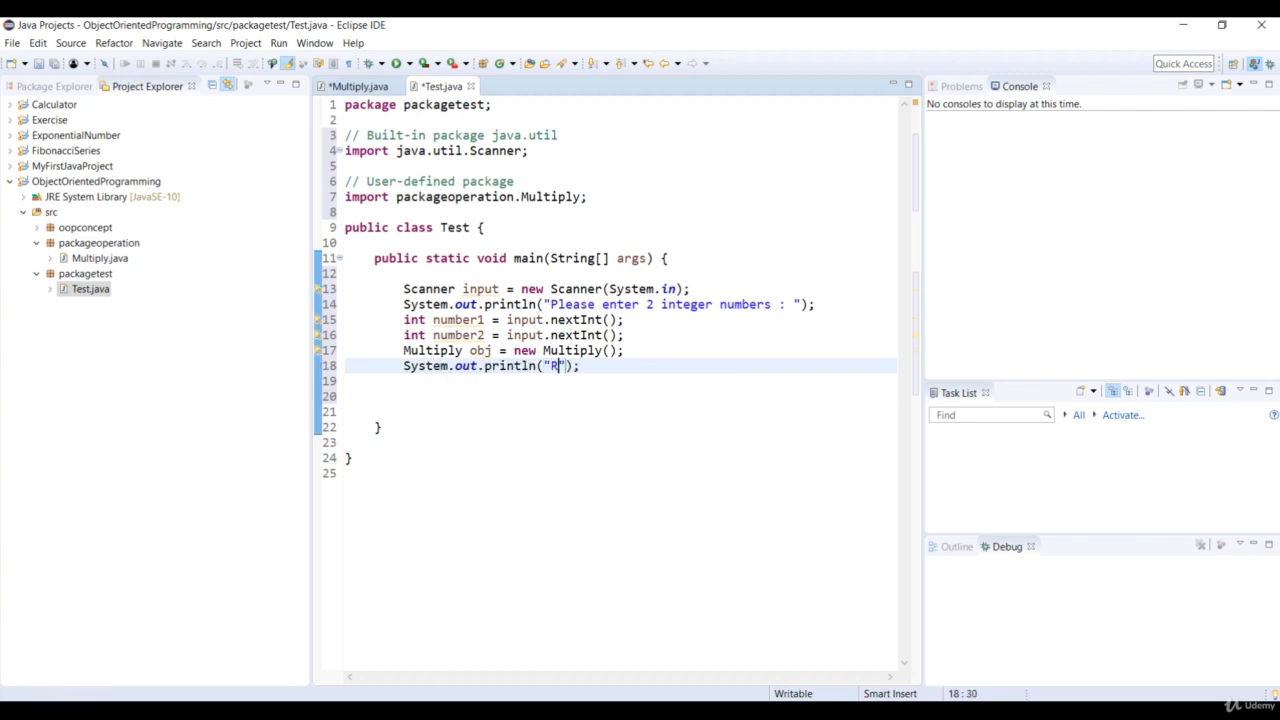
pyautogui.write('esult :')
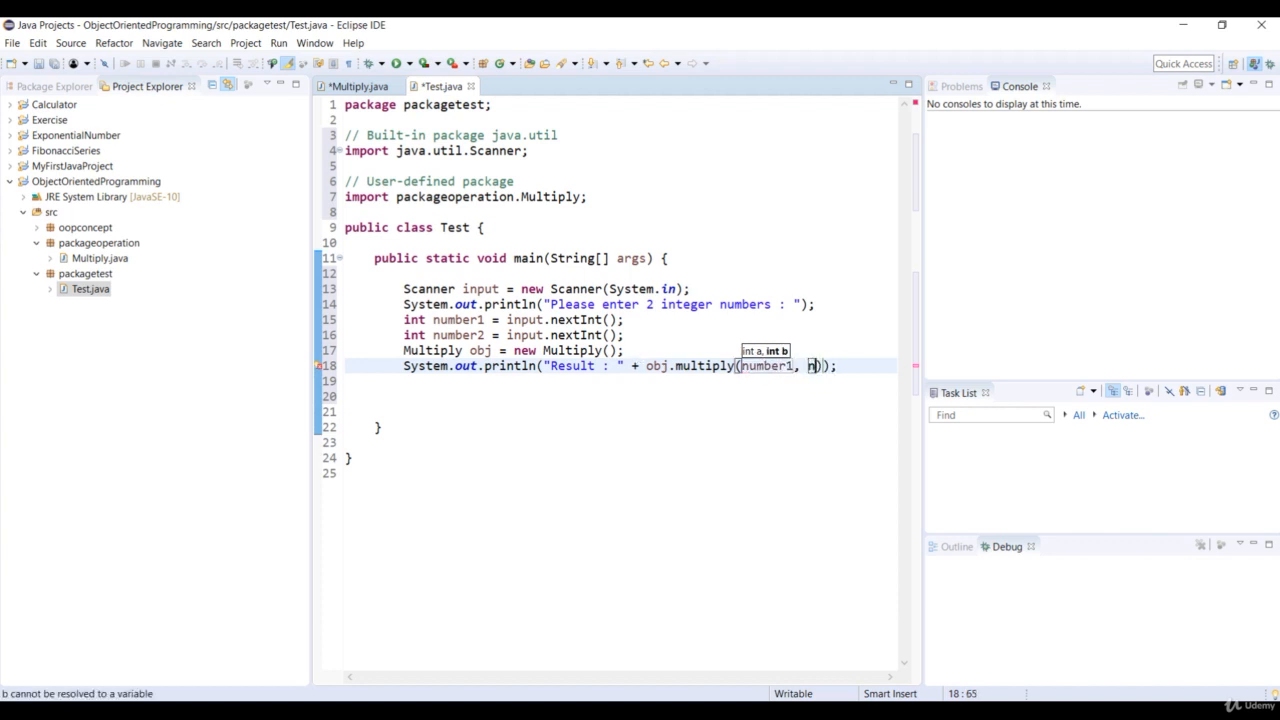
pyautogui.write('umber2')
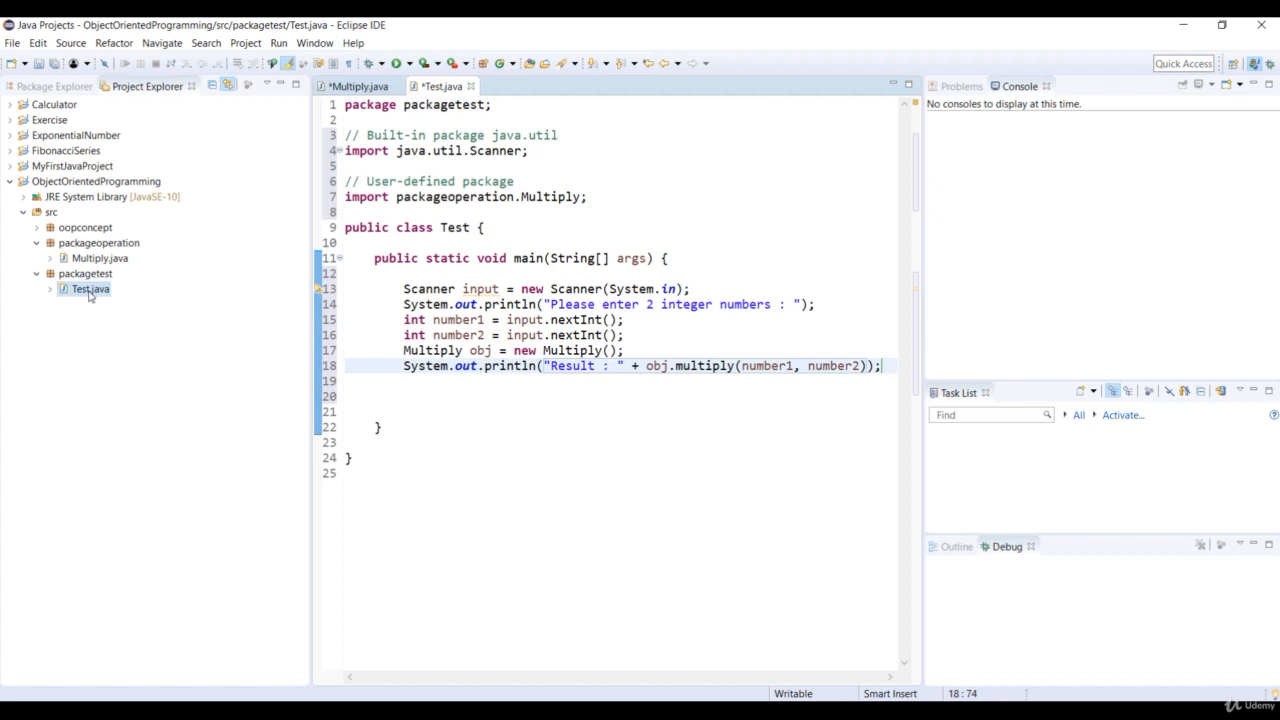
# Run Test as a Java application with inputs 12 and 8, producing Result : 96.
pyautogui.rightClick(90, 288)
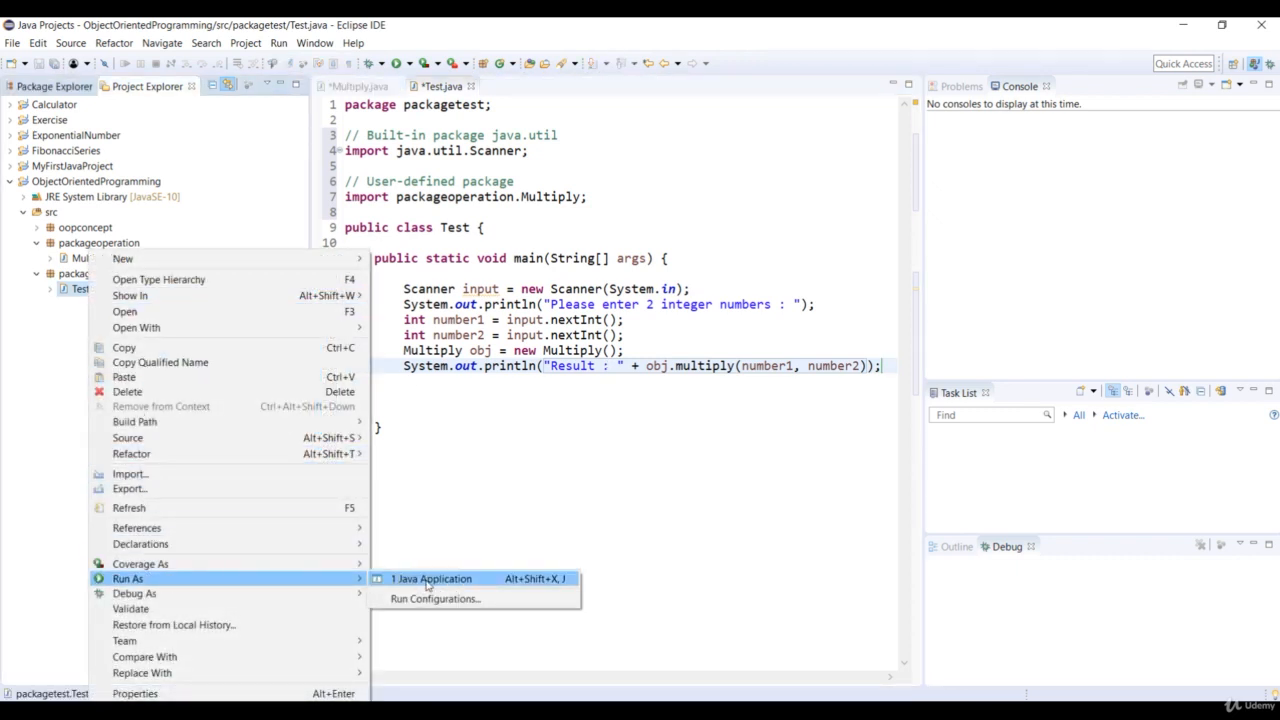
pyautogui.click(432, 578)
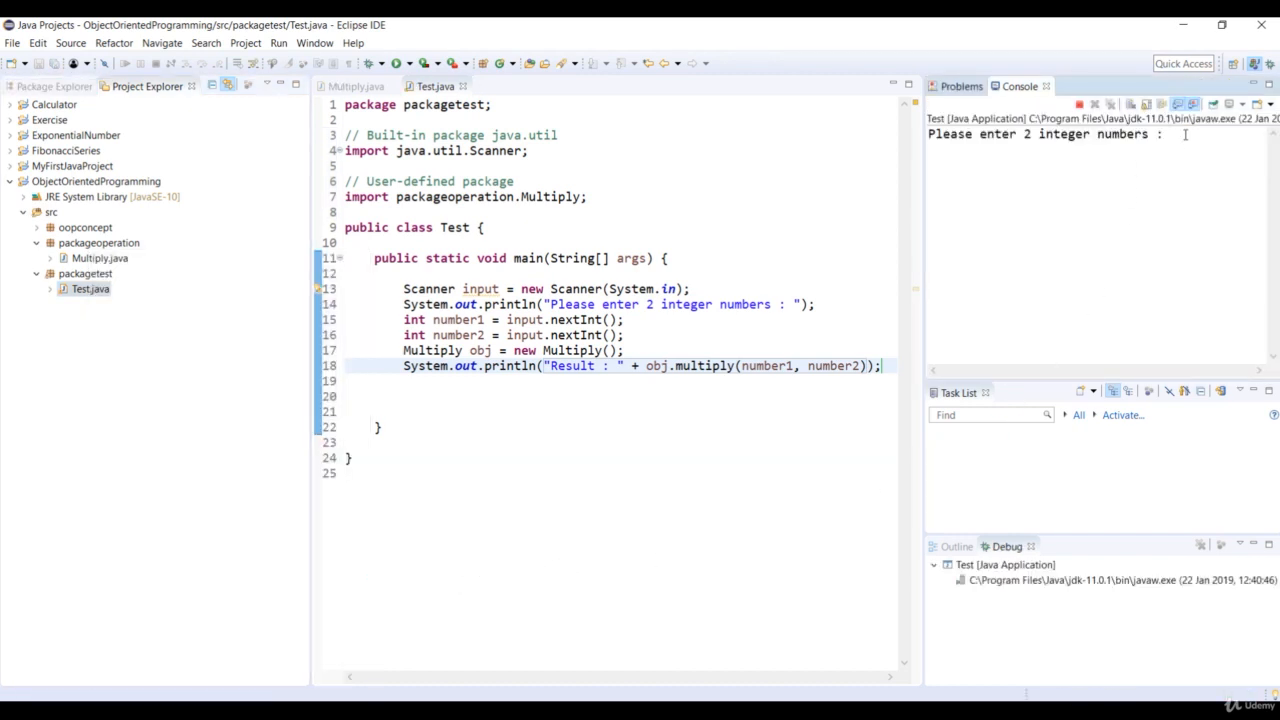
pyautogui.write('12')
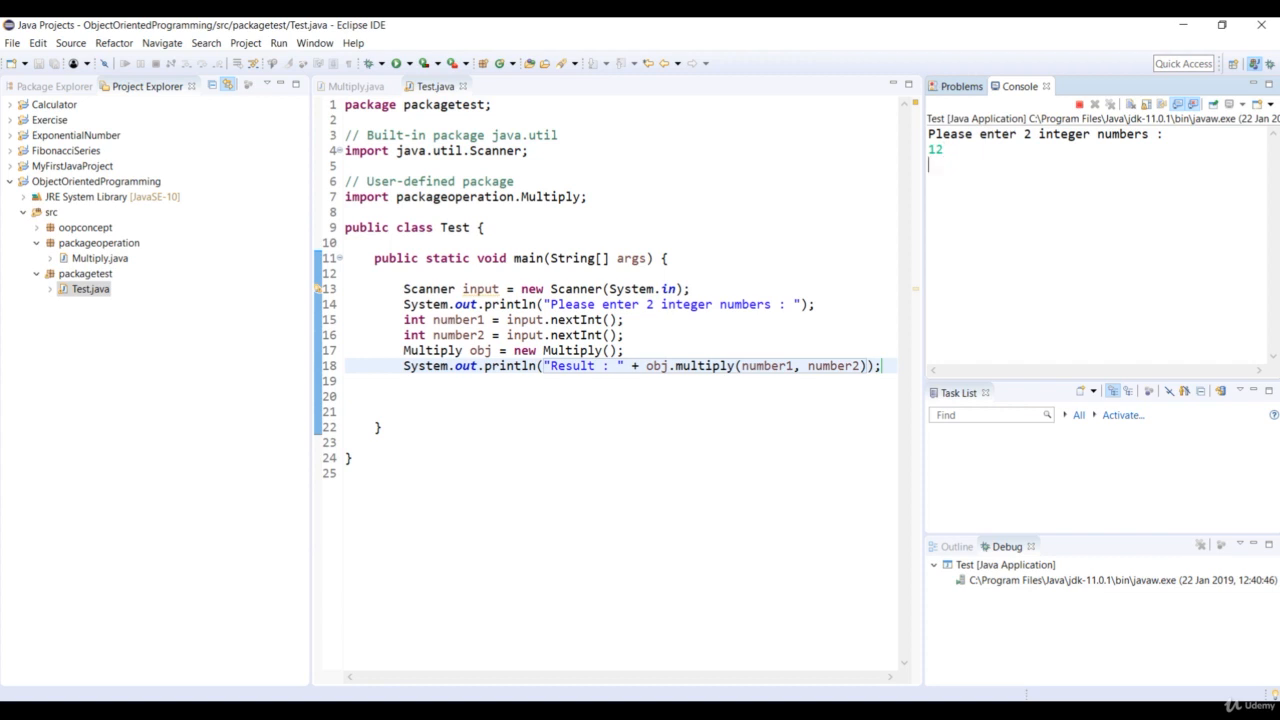
pyautogui.write('8')
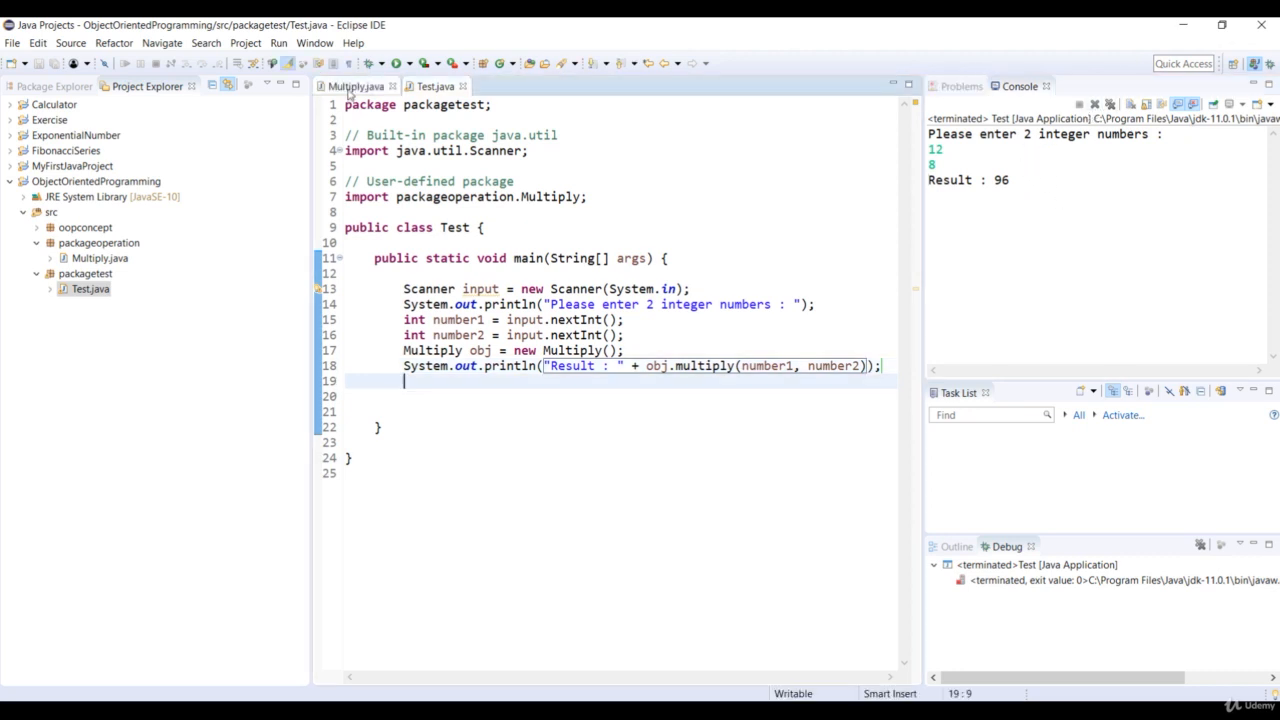
pyautogui.click(356, 86)
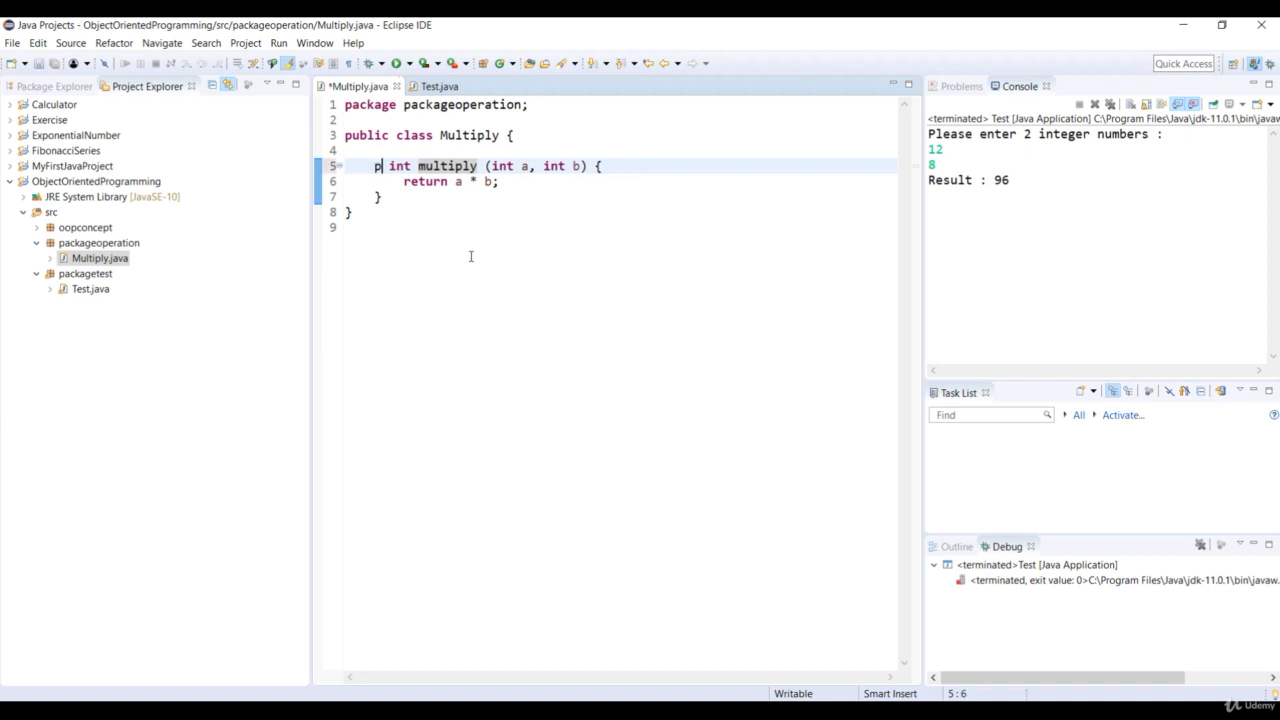
# Change the multiply method to private in Multiply.java and return to Test.java.
pyautogui.write('rivate')
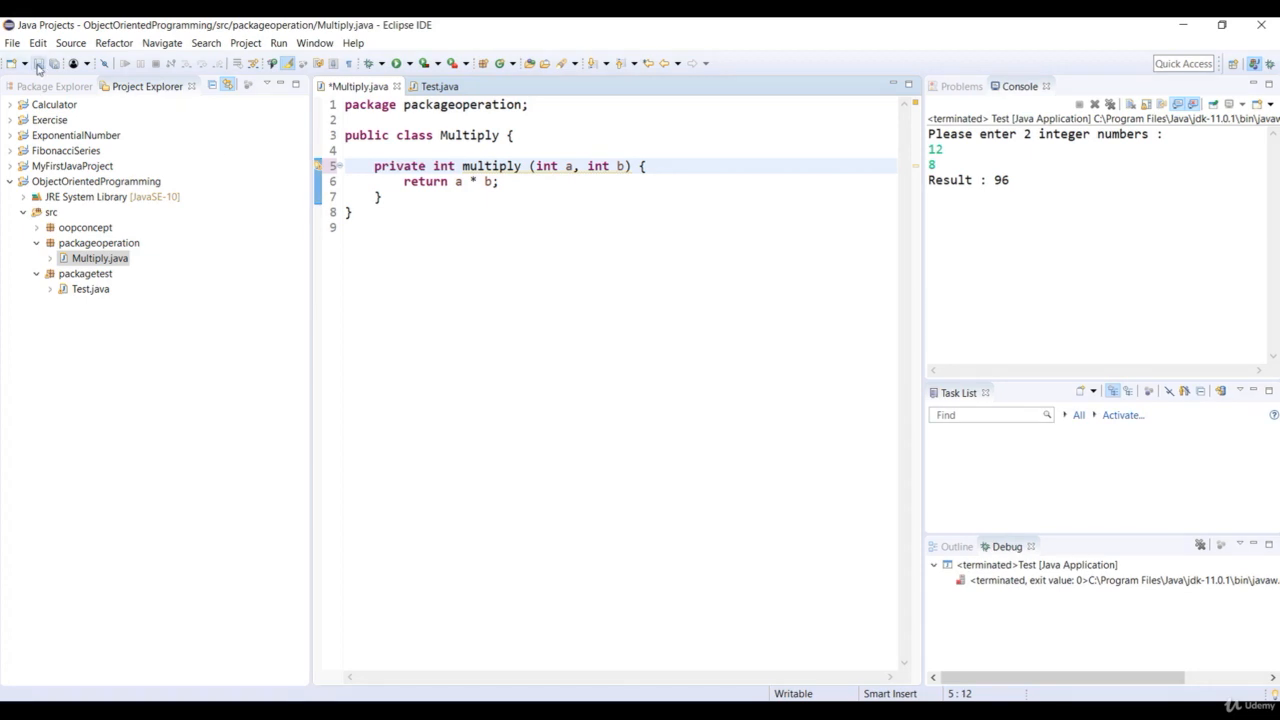
pyautogui.moveTo(436, 86)
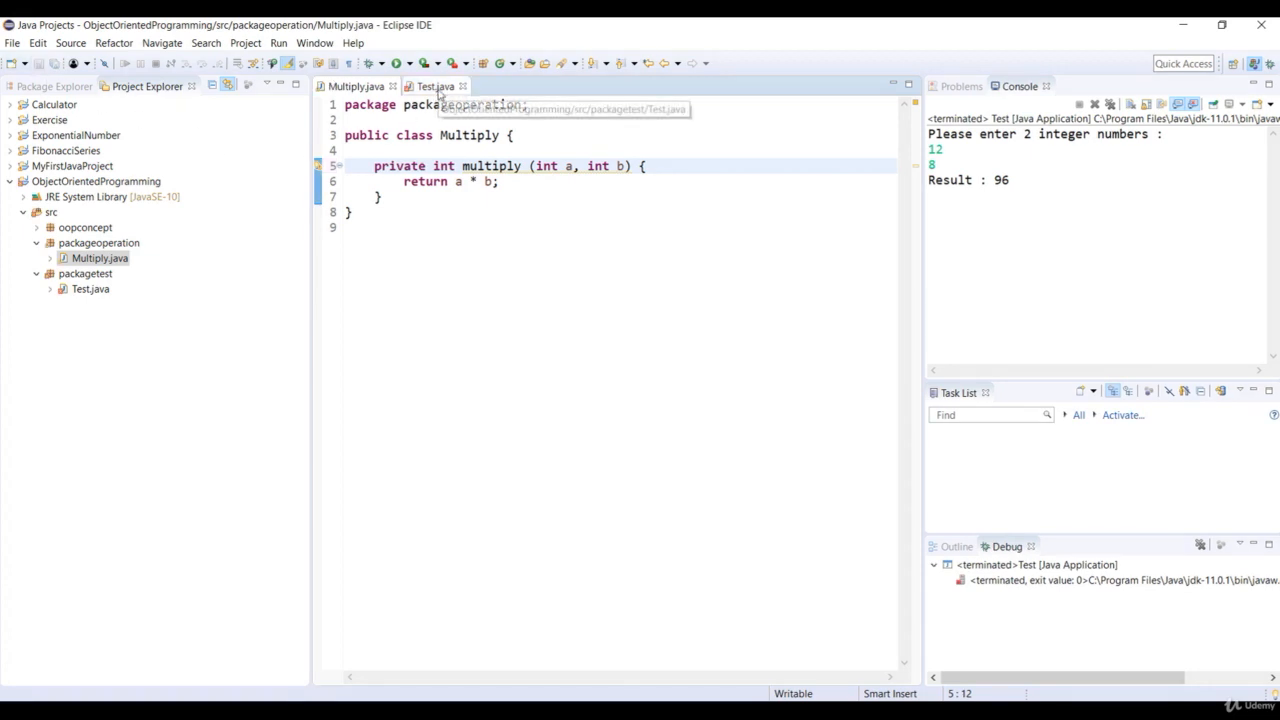
pyautogui.click(434, 86)
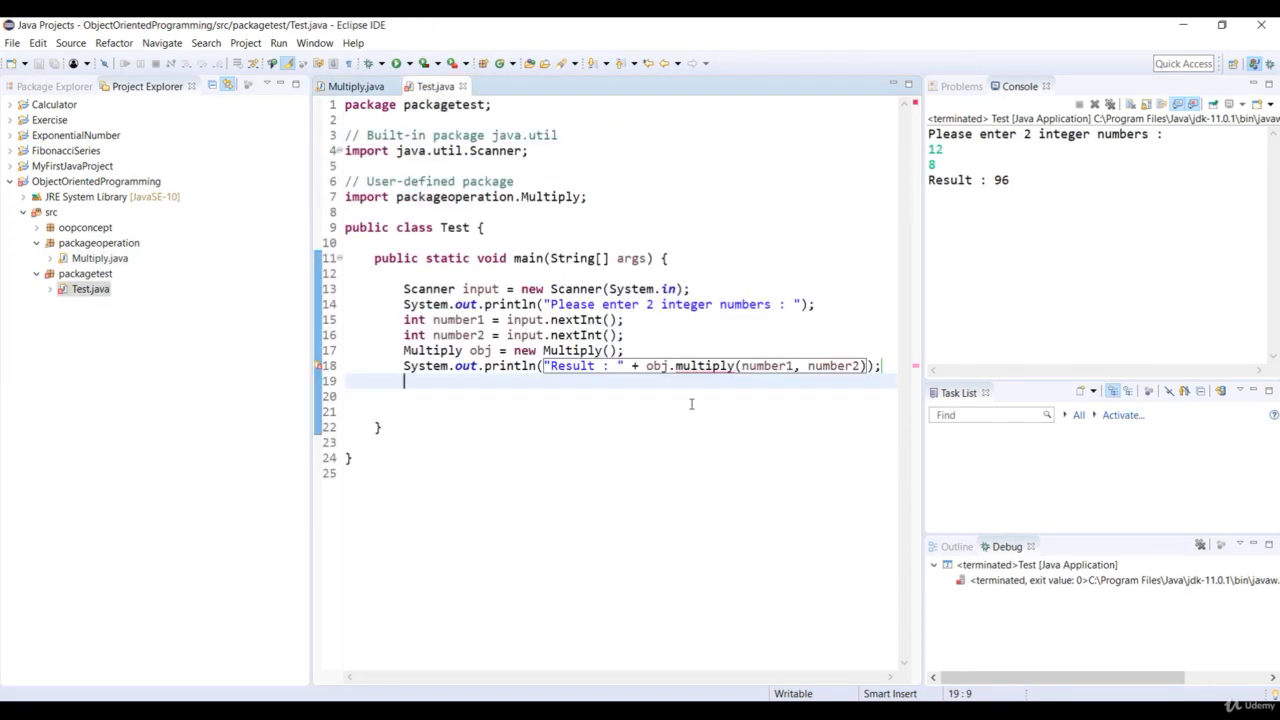
pyautogui.press('Return')
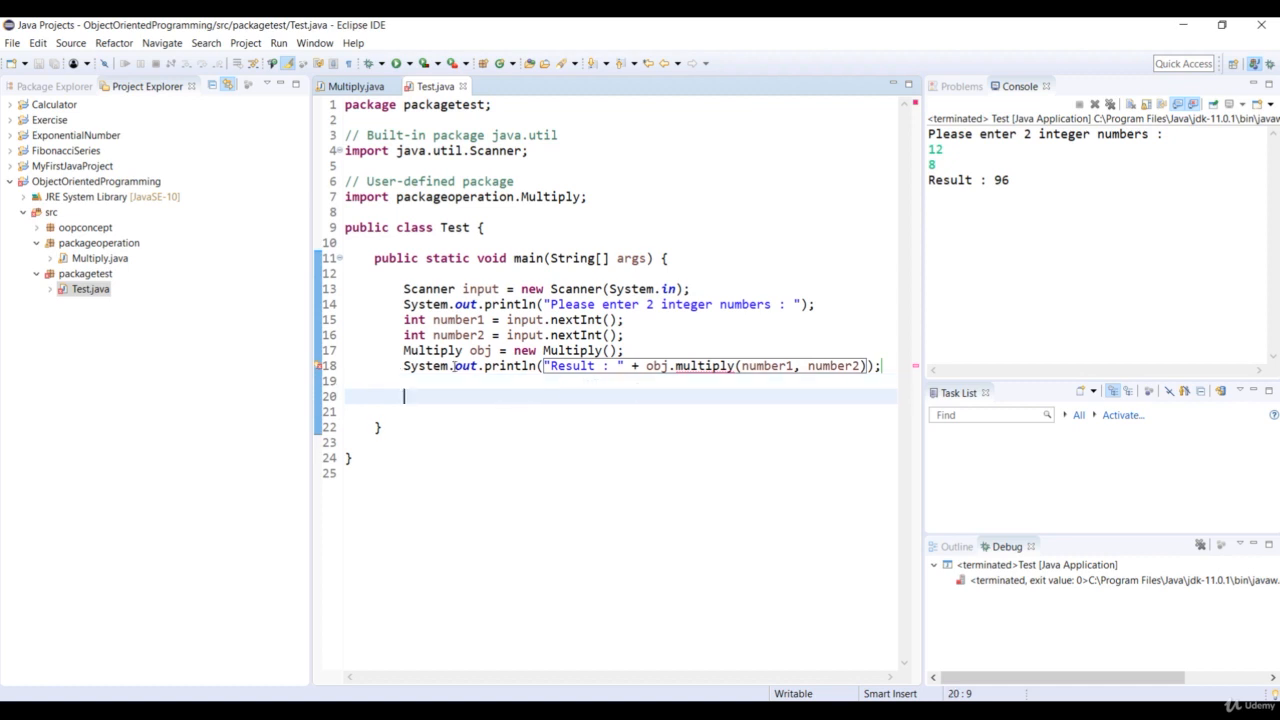
pyautogui.moveTo(710, 364)
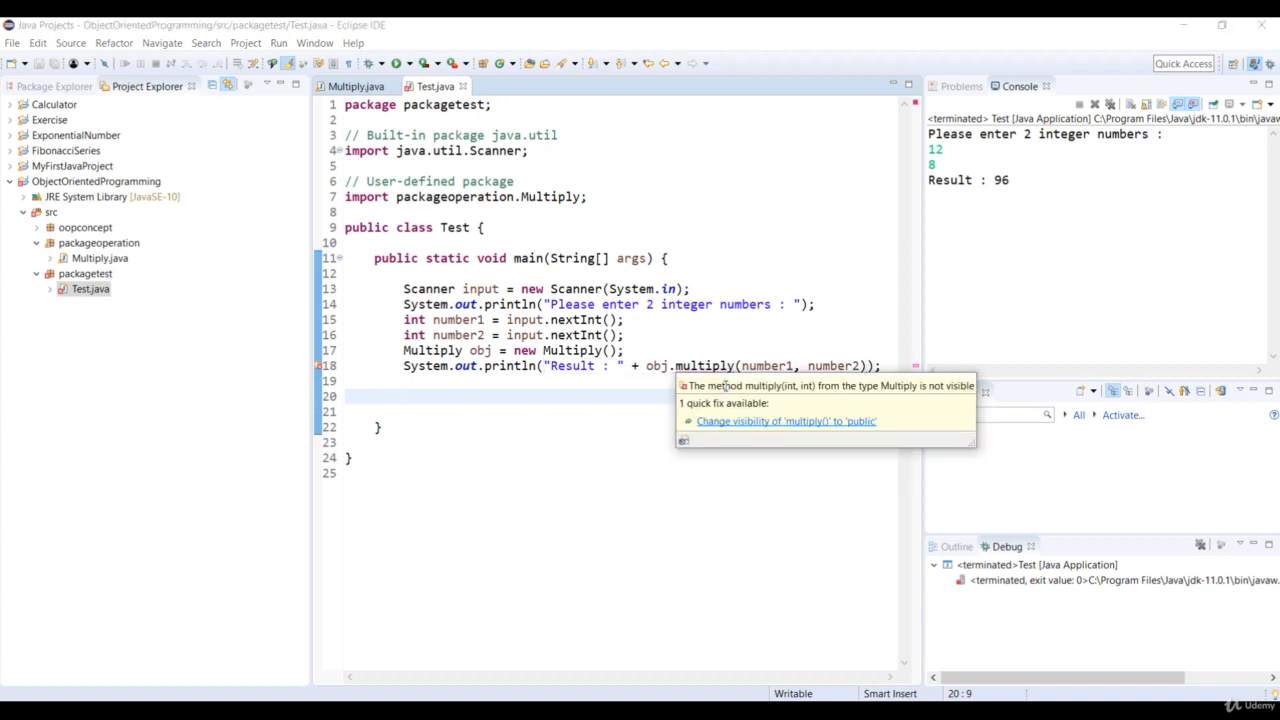
pyautogui.moveTo(796, 390)
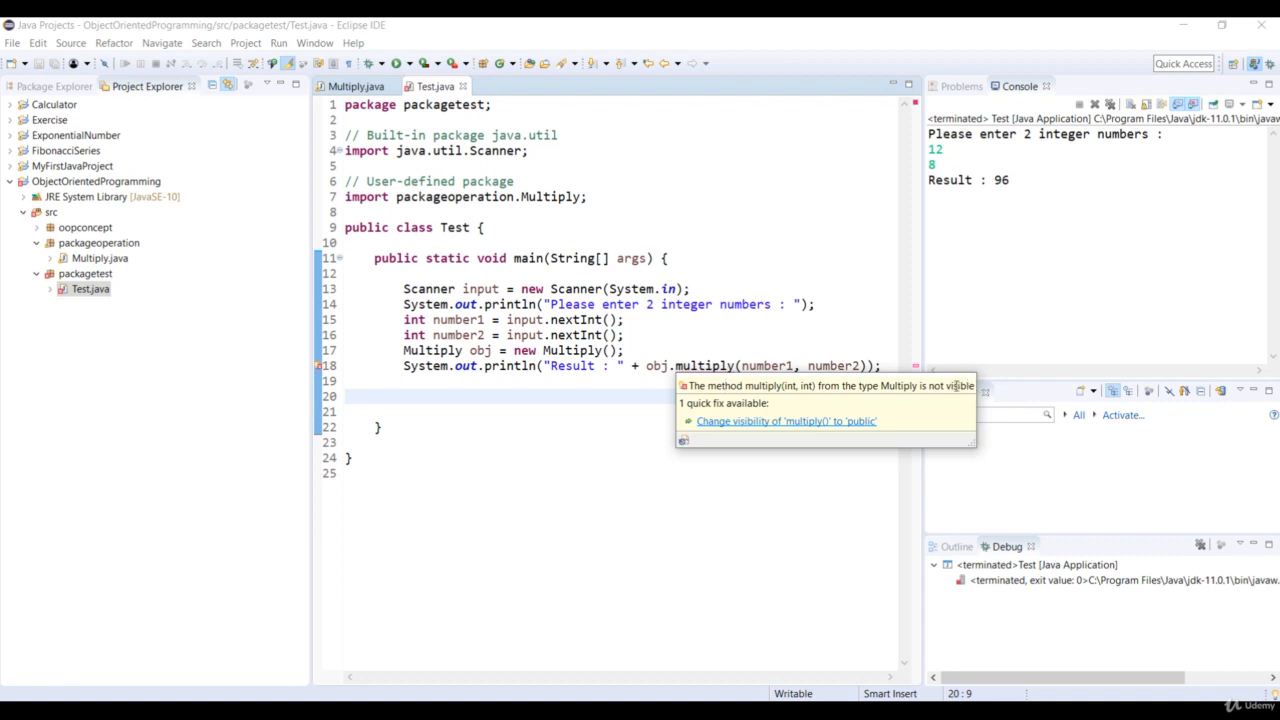
pyautogui.moveTo(866, 400)
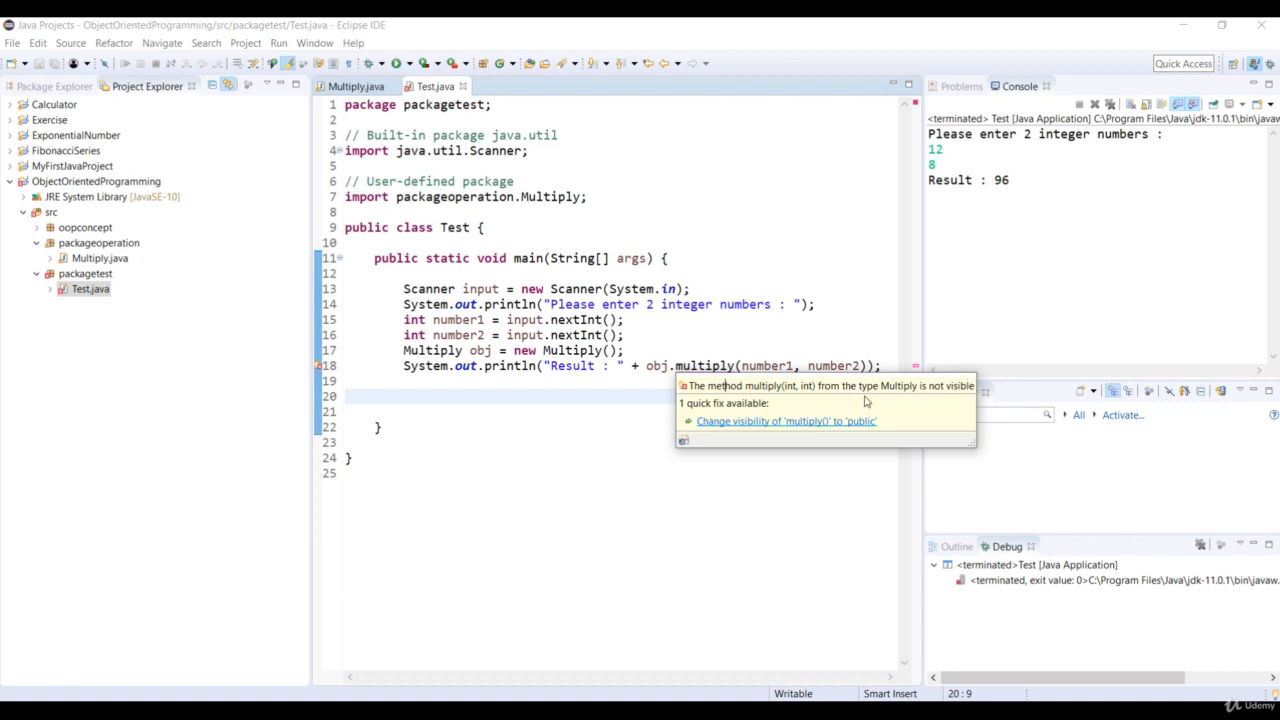
pyautogui.moveTo(848, 400)
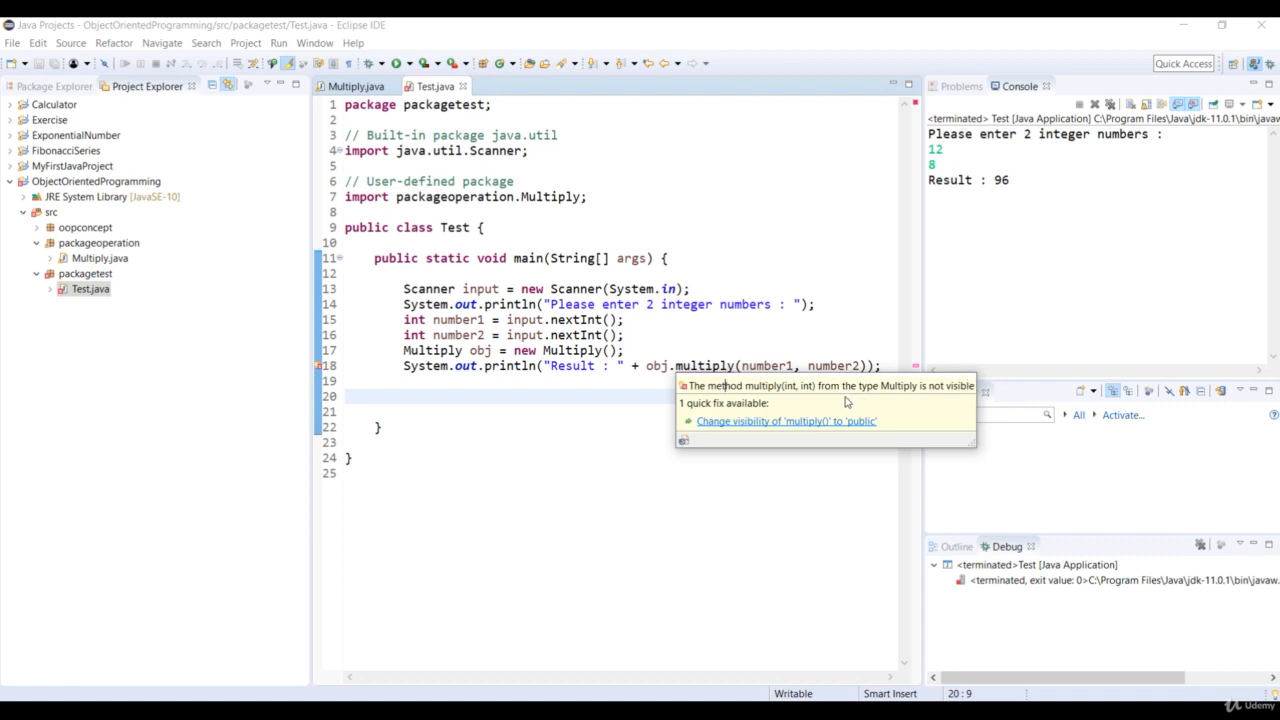
pyautogui.moveTo(816, 404)
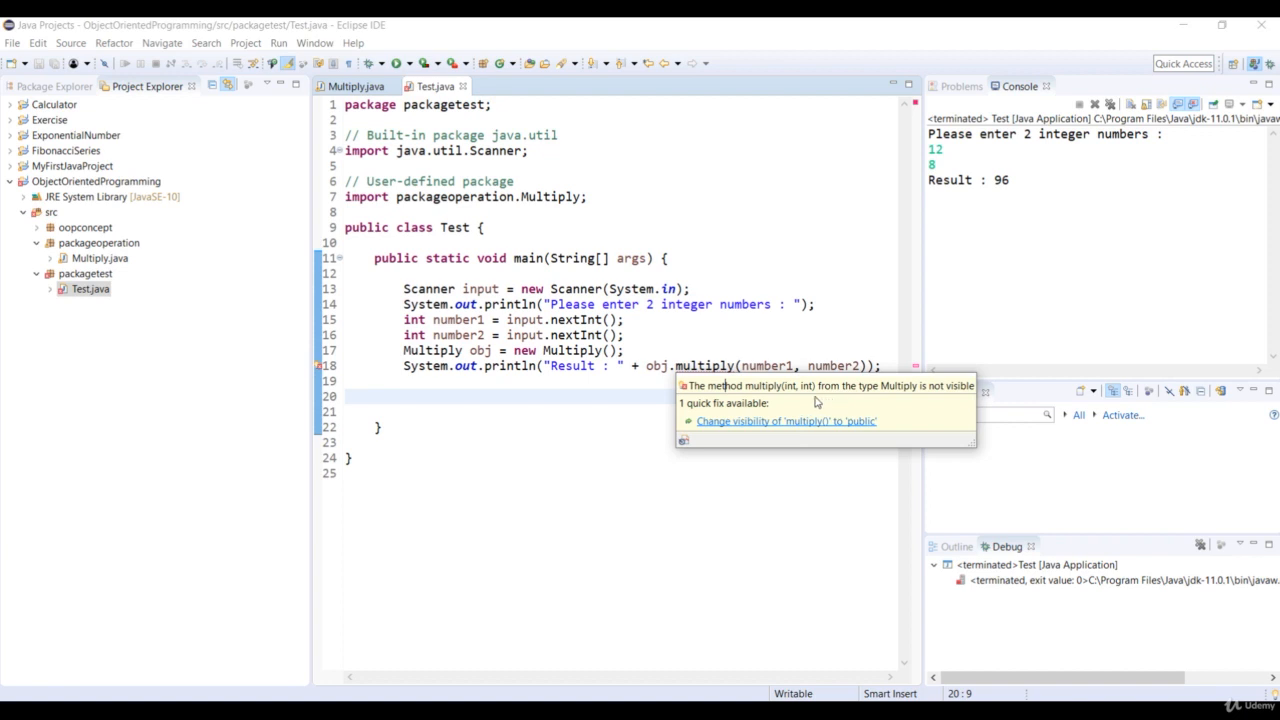
pyautogui.moveTo(764, 432)
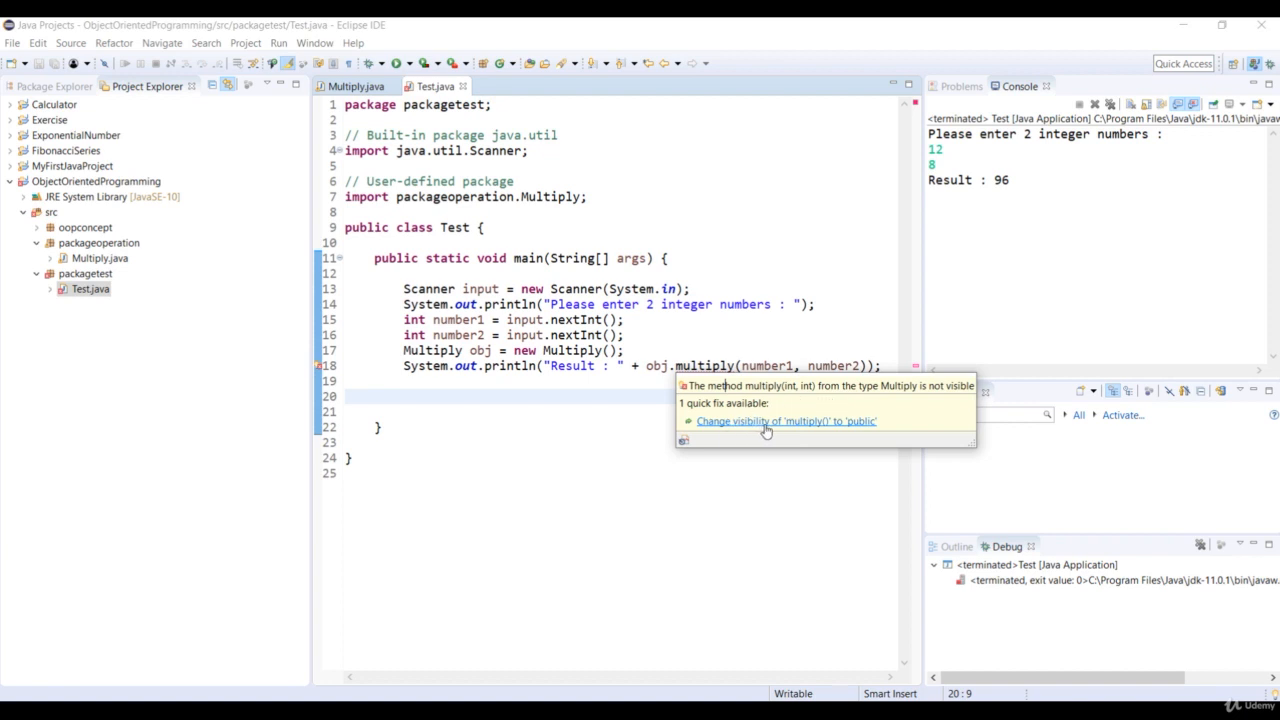
pyautogui.moveTo(772, 430)
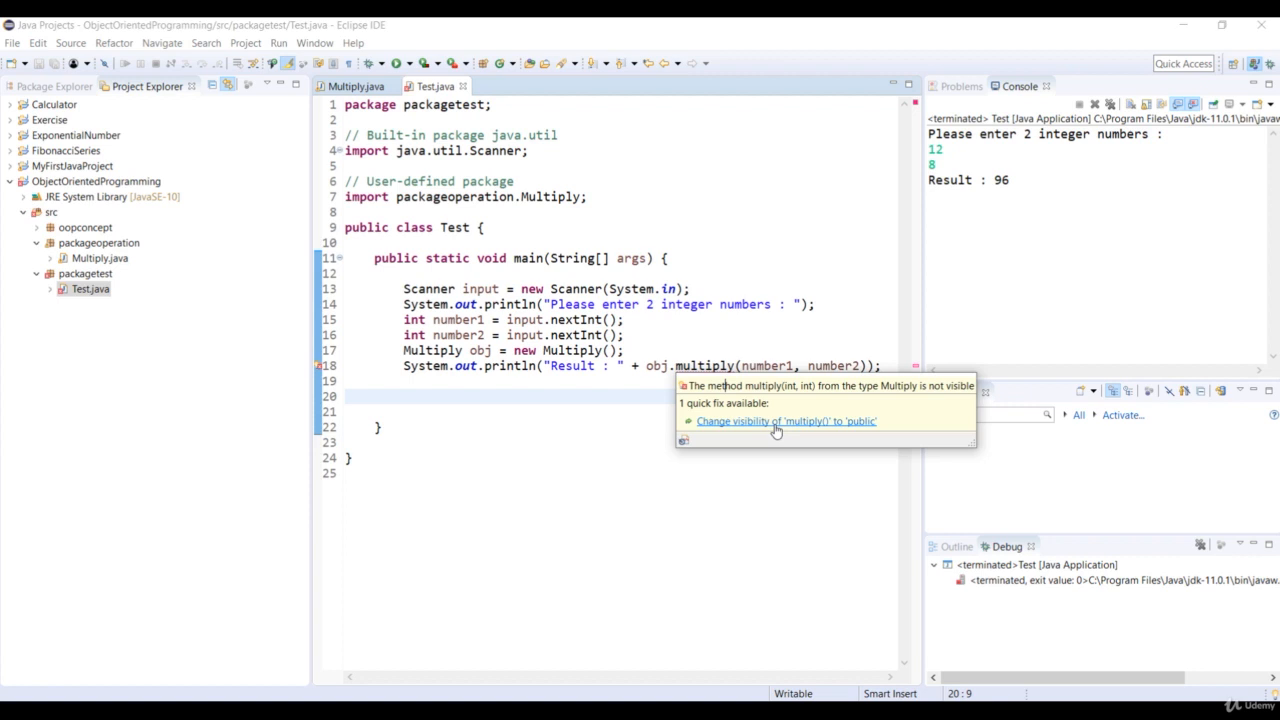
# Apply the quick fix making multiply() public, then return to Multiply.java.
pyautogui.click(786, 420)
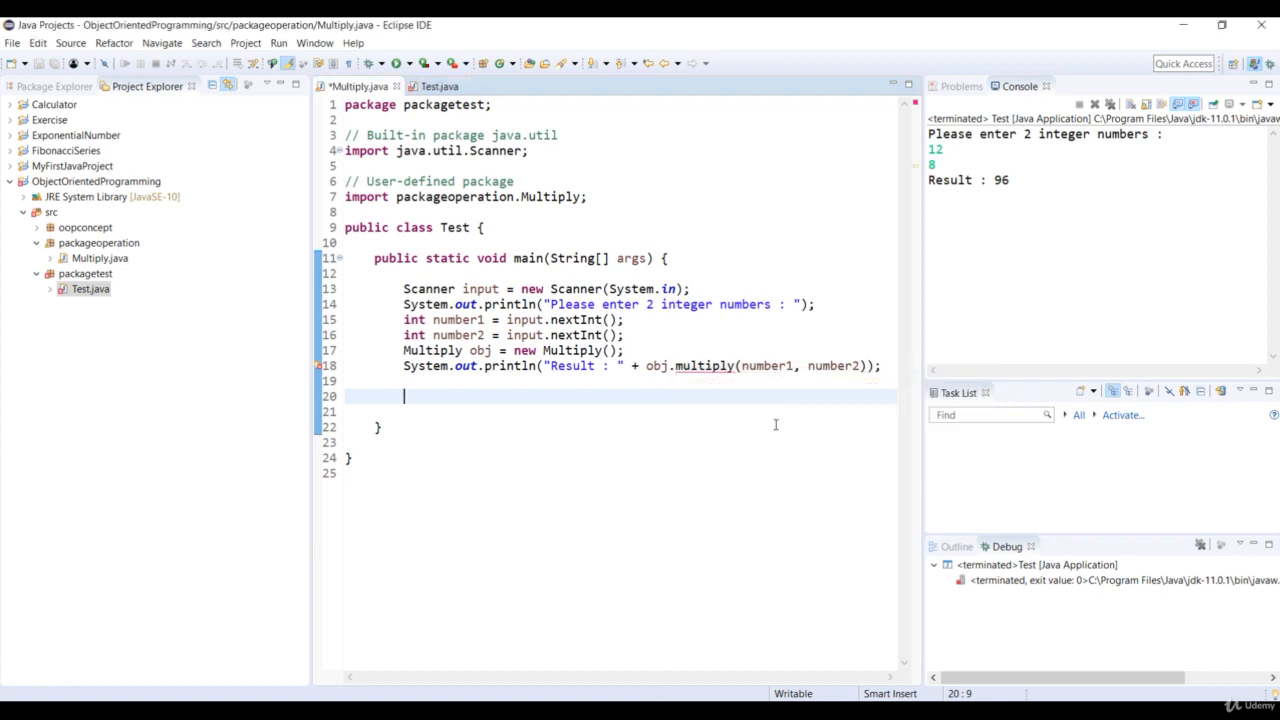
pyautogui.click(360, 86)
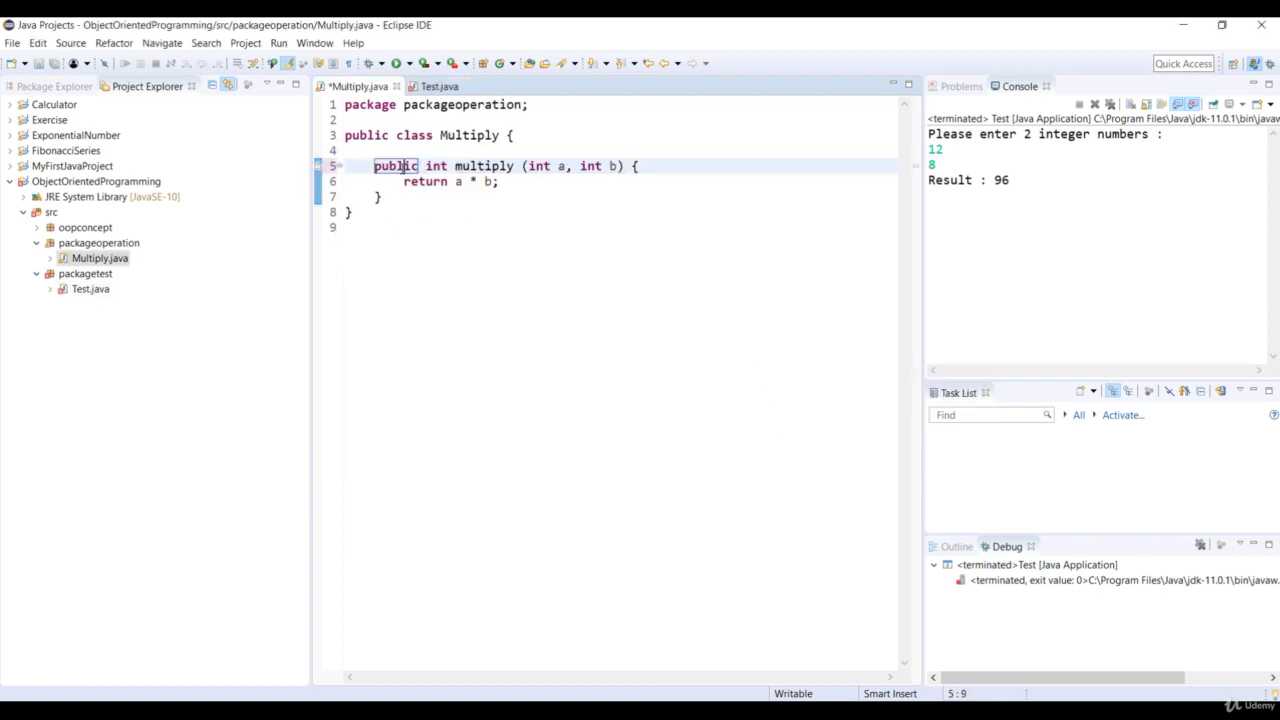
pyautogui.click(398, 180)
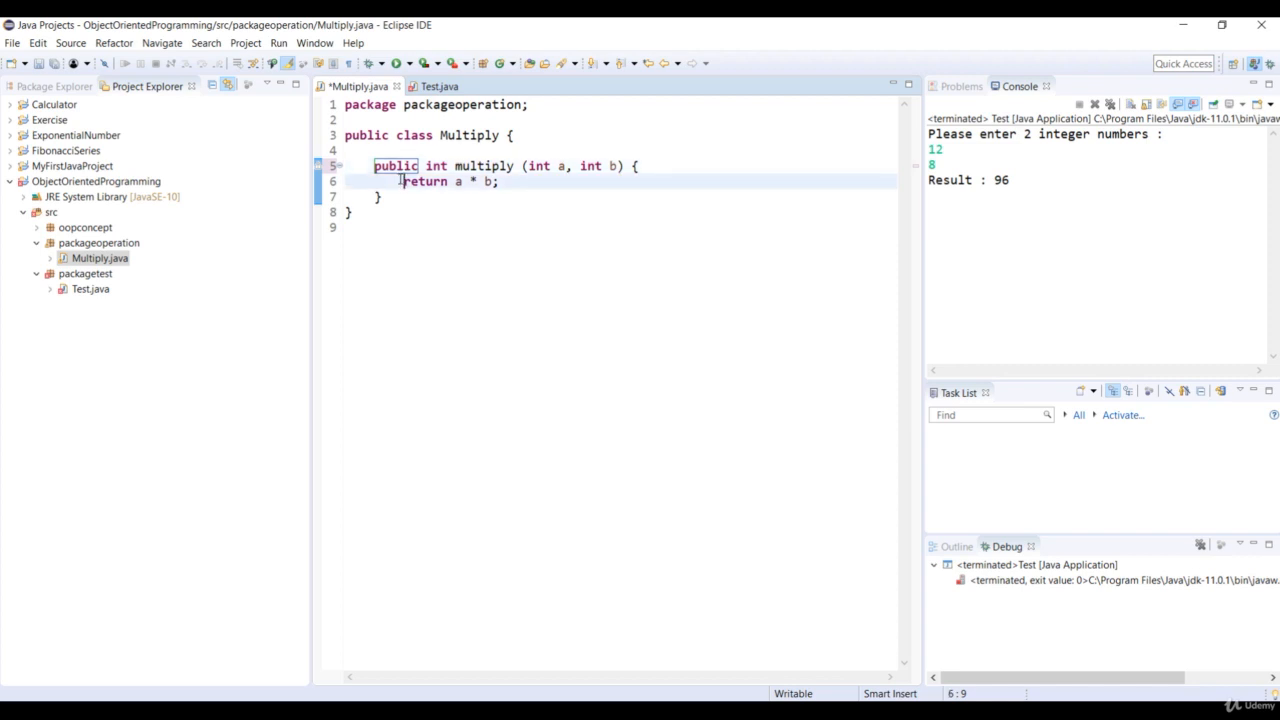
pyautogui.click(498, 180)
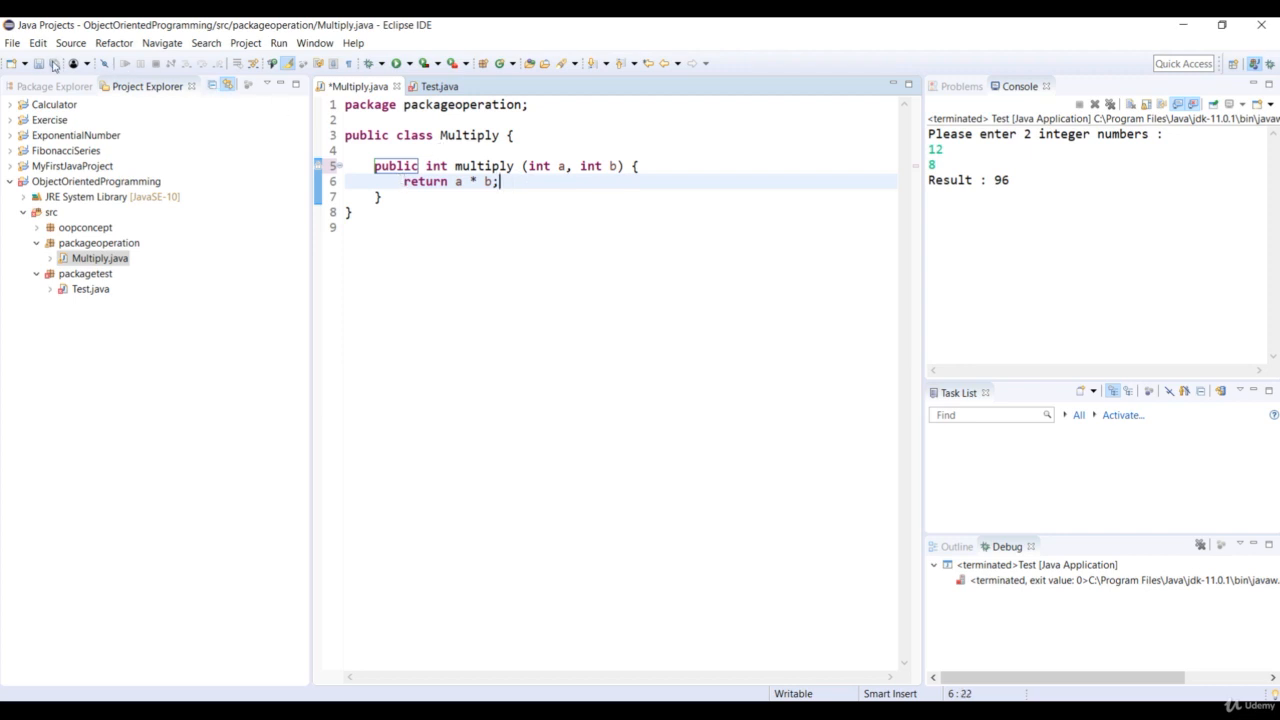
# Create a new class named Add in the packageoperation package via New > Class.
pyautogui.rightClick(98, 242)
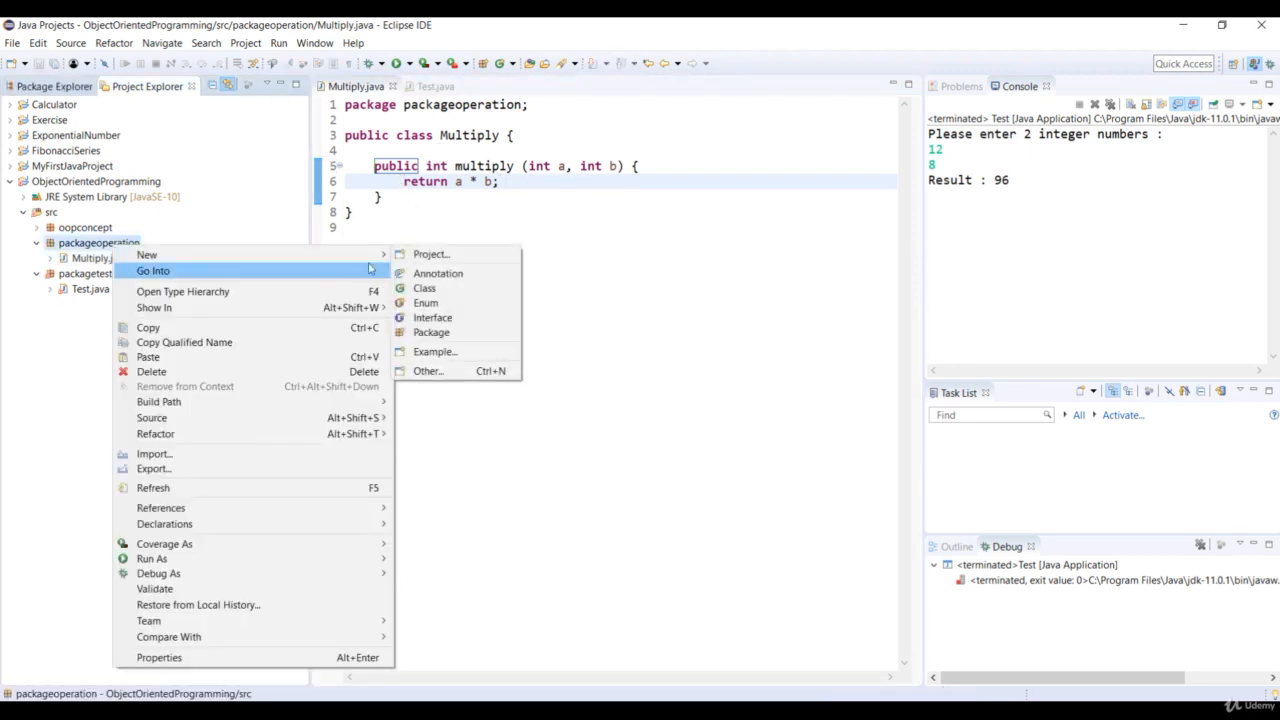
pyautogui.click(424, 288)
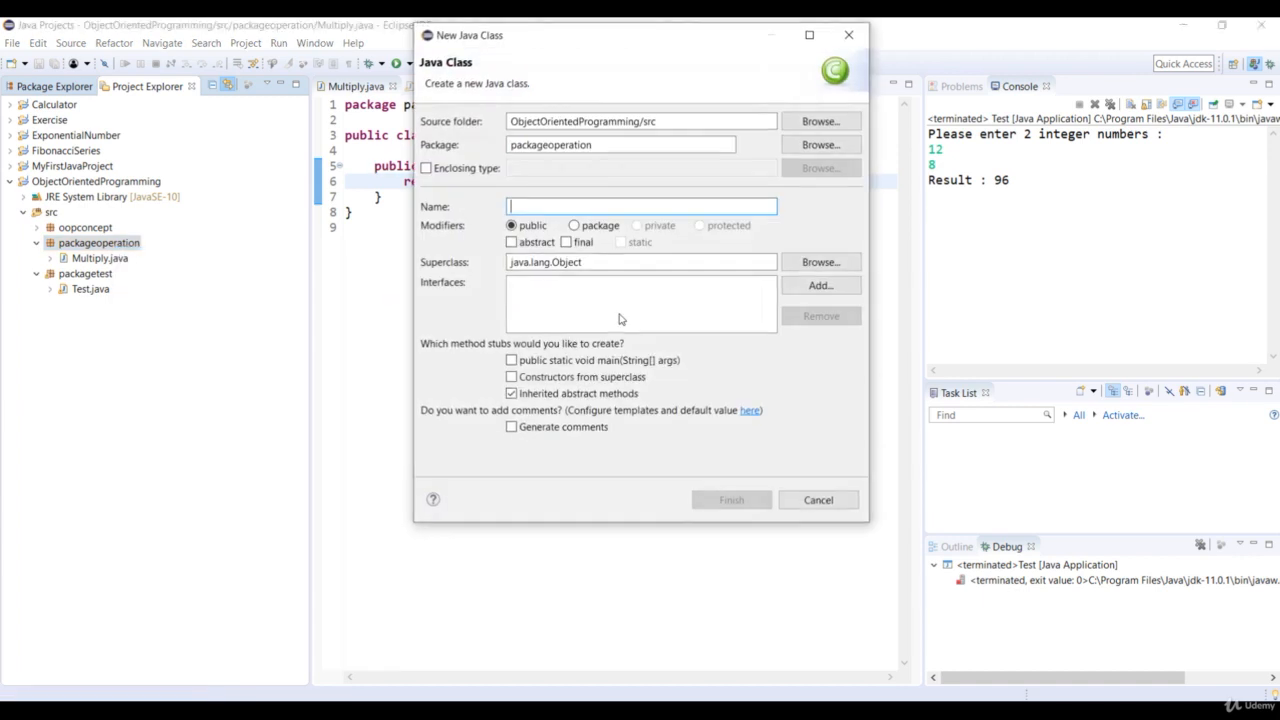
pyautogui.write('Ad')
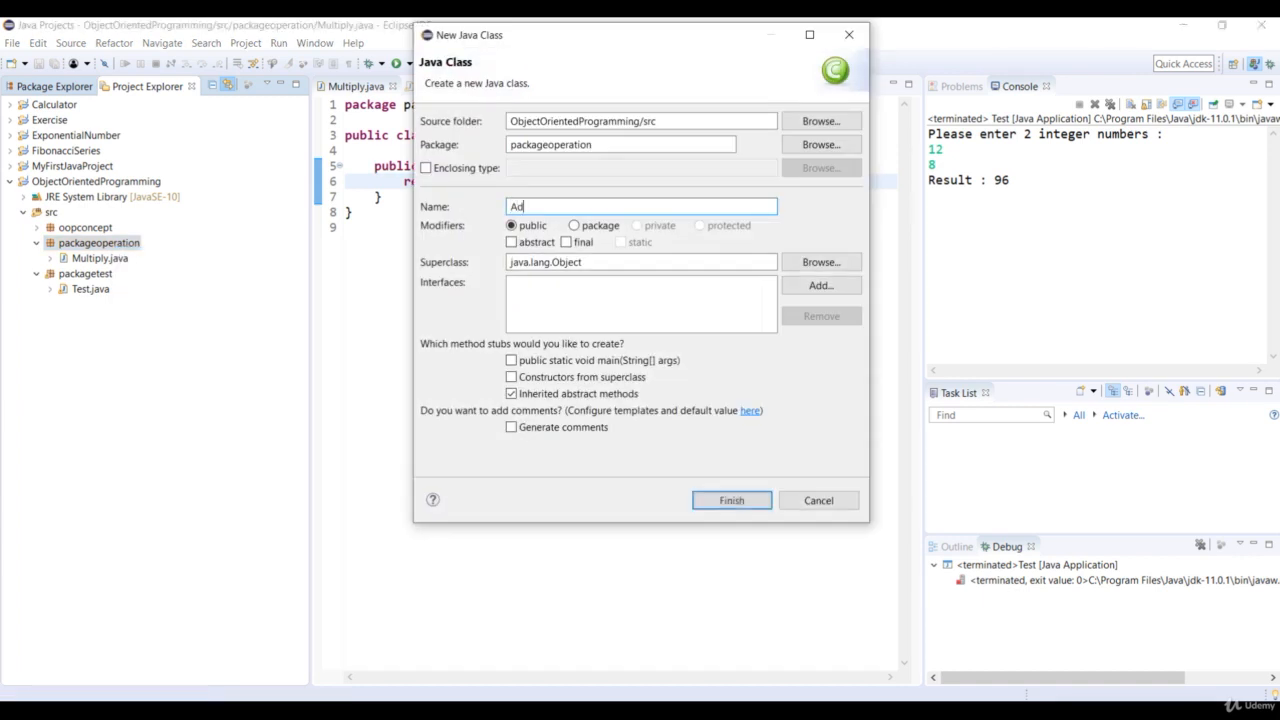
pyautogui.write('d')
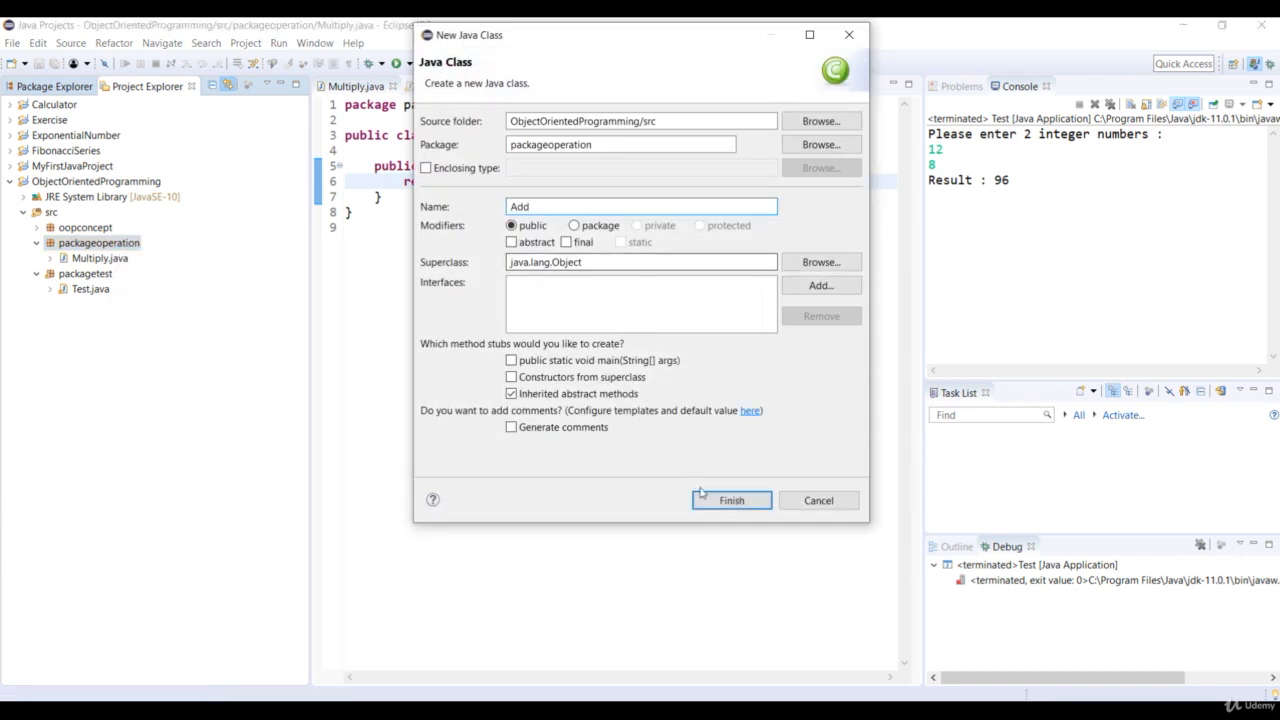
pyautogui.click(732, 500)
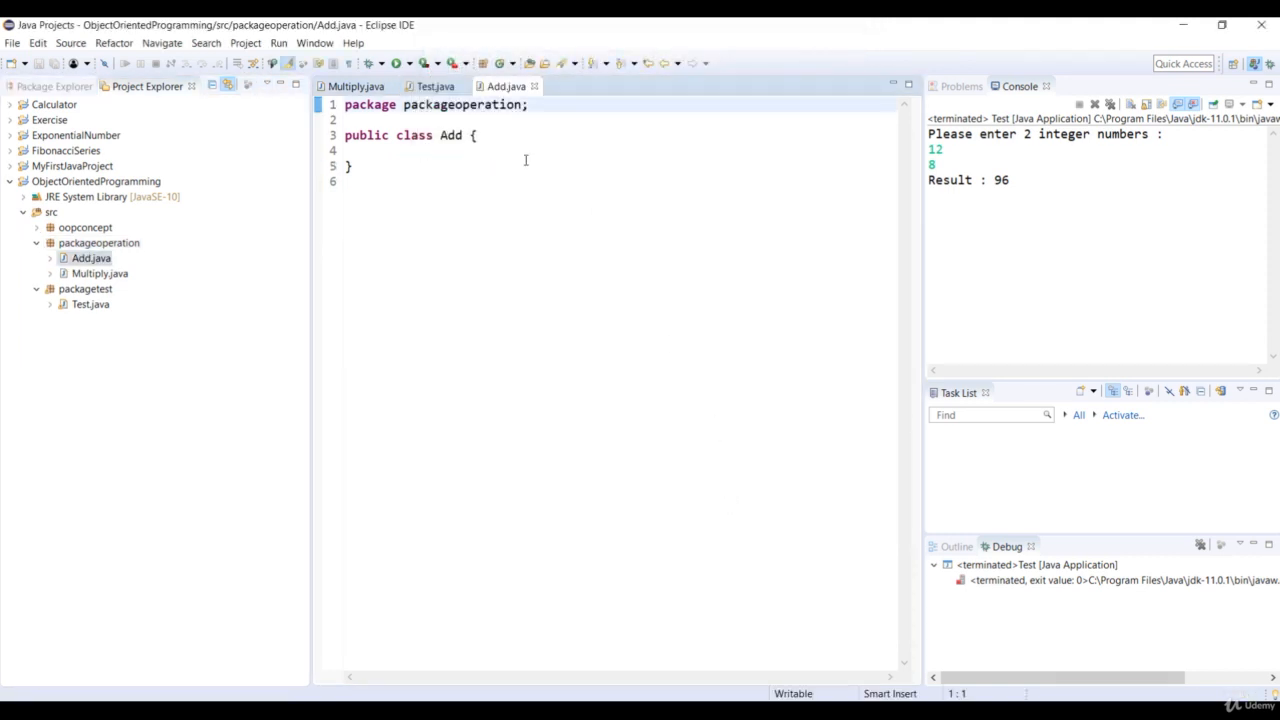
# Write public int add(int a, int b) { return a + b; } in the Add class.
pyautogui.press('Enter')
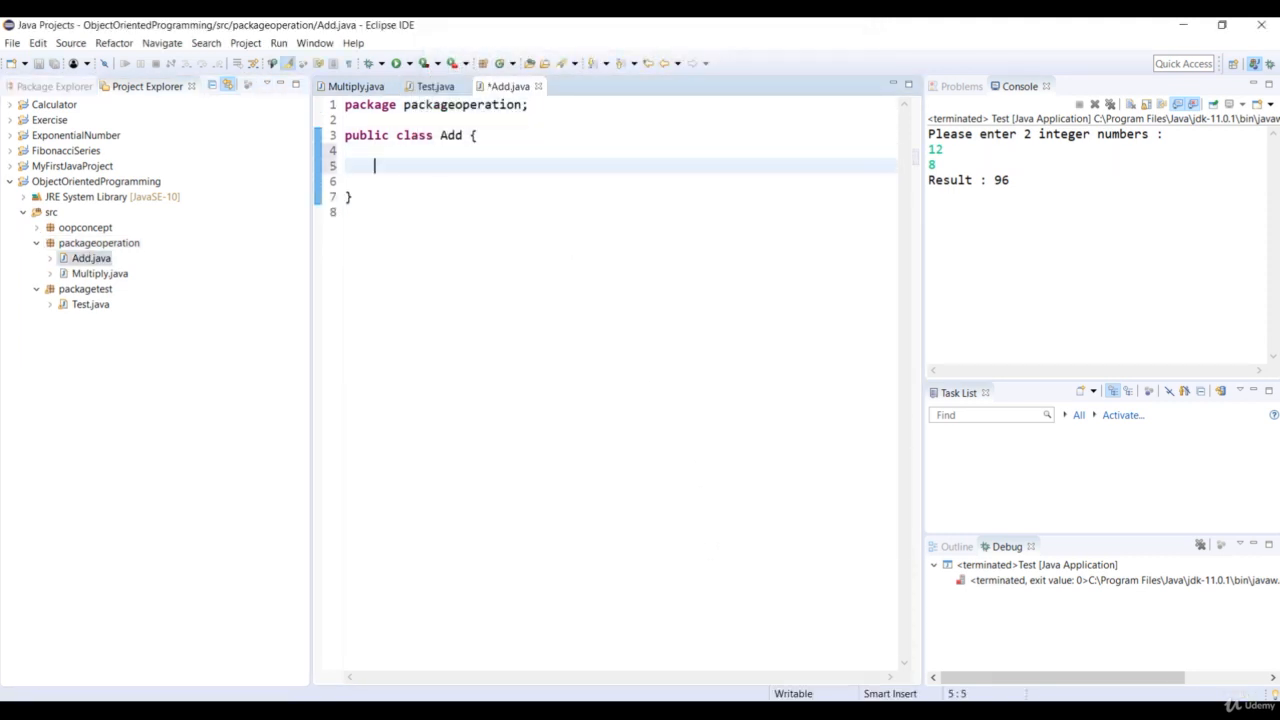
pyautogui.write('public')
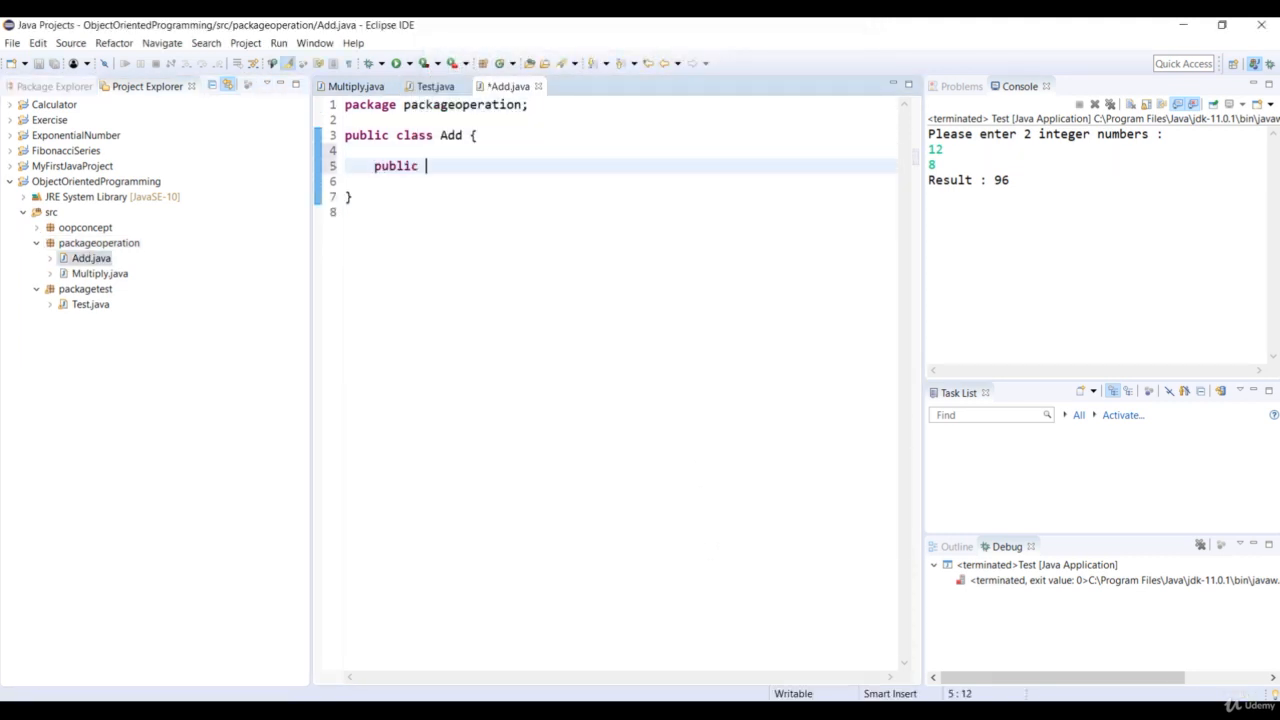
pyautogui.write('int add')
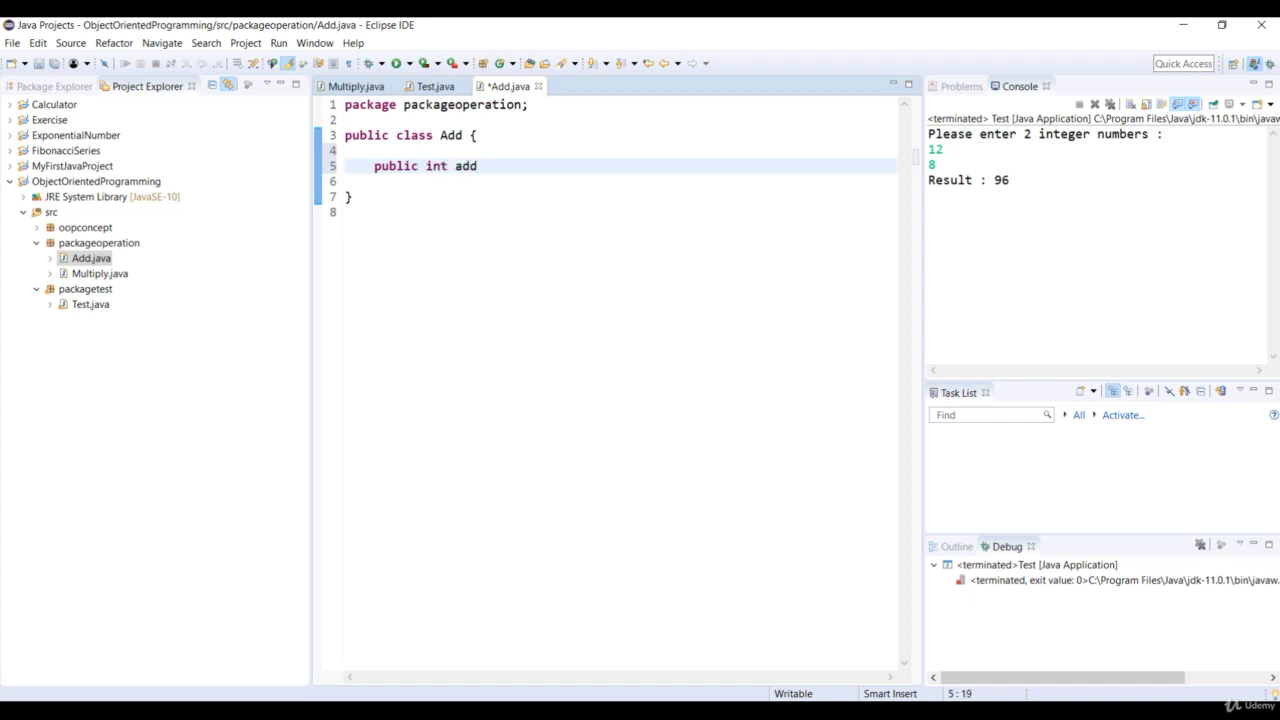
pyautogui.write('(int )')
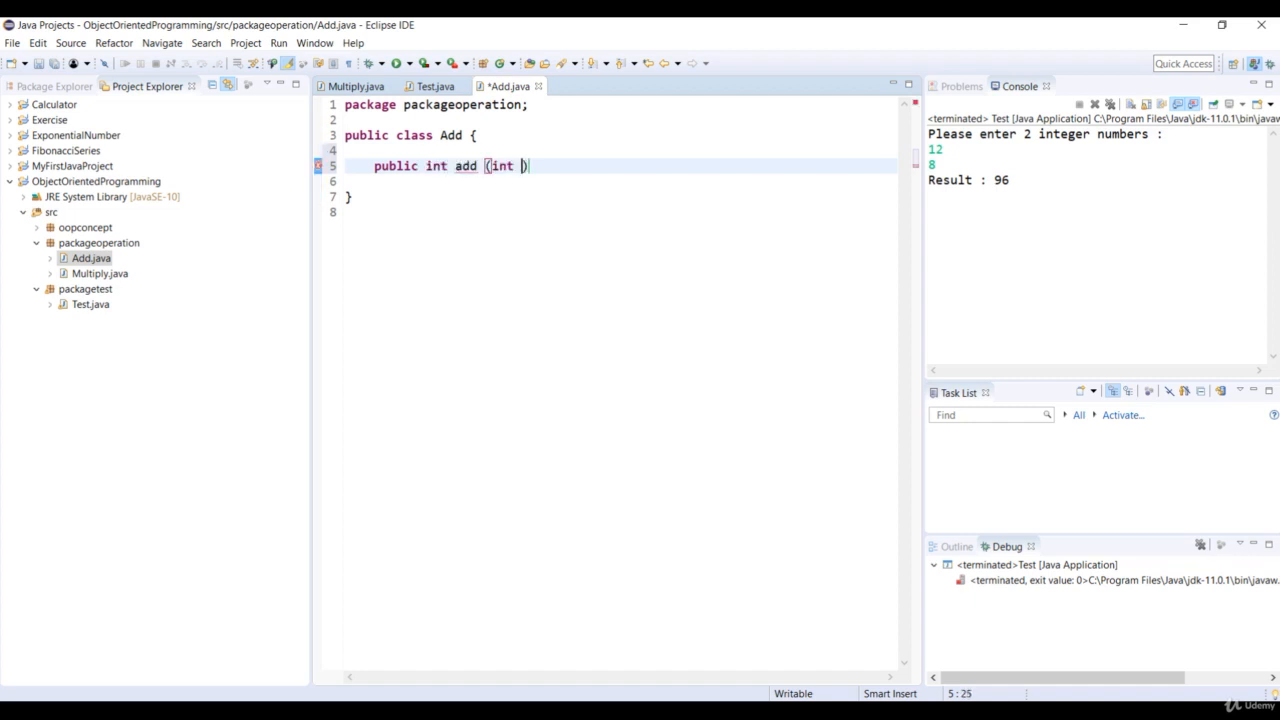
pyautogui.write('a, int b')
pyautogui.write('retu')
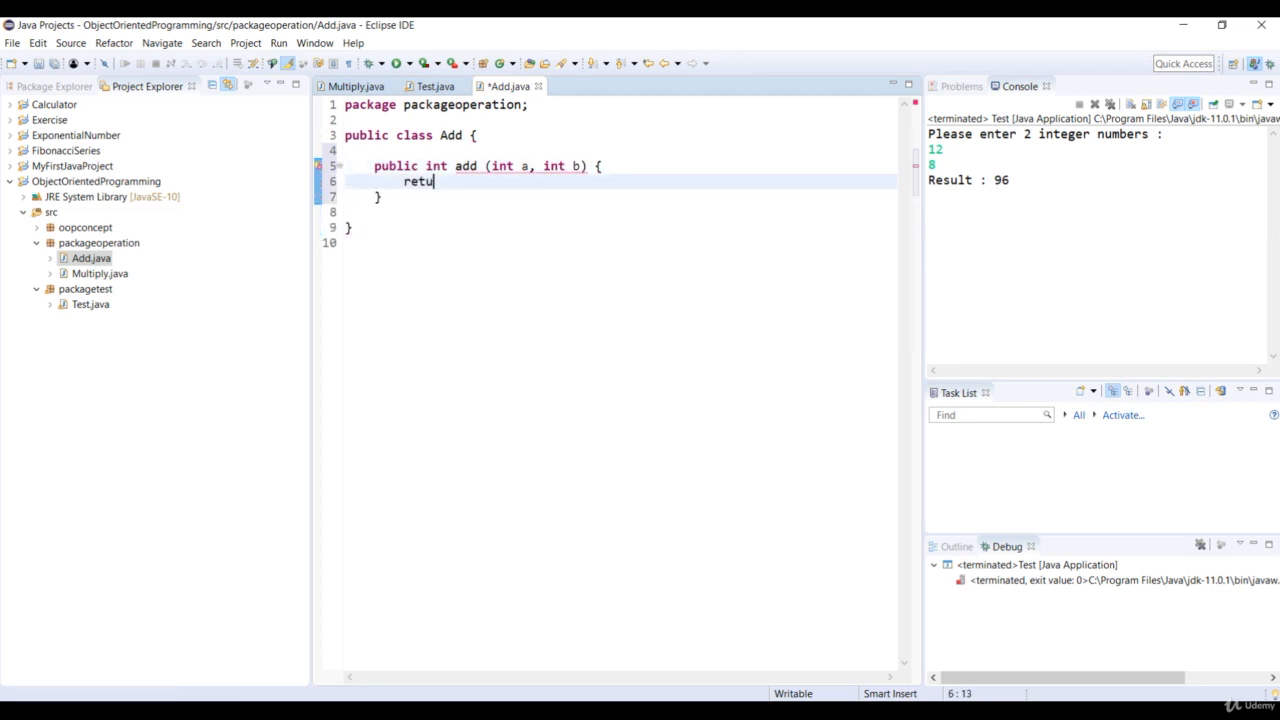
pyautogui.write('rn a + b')
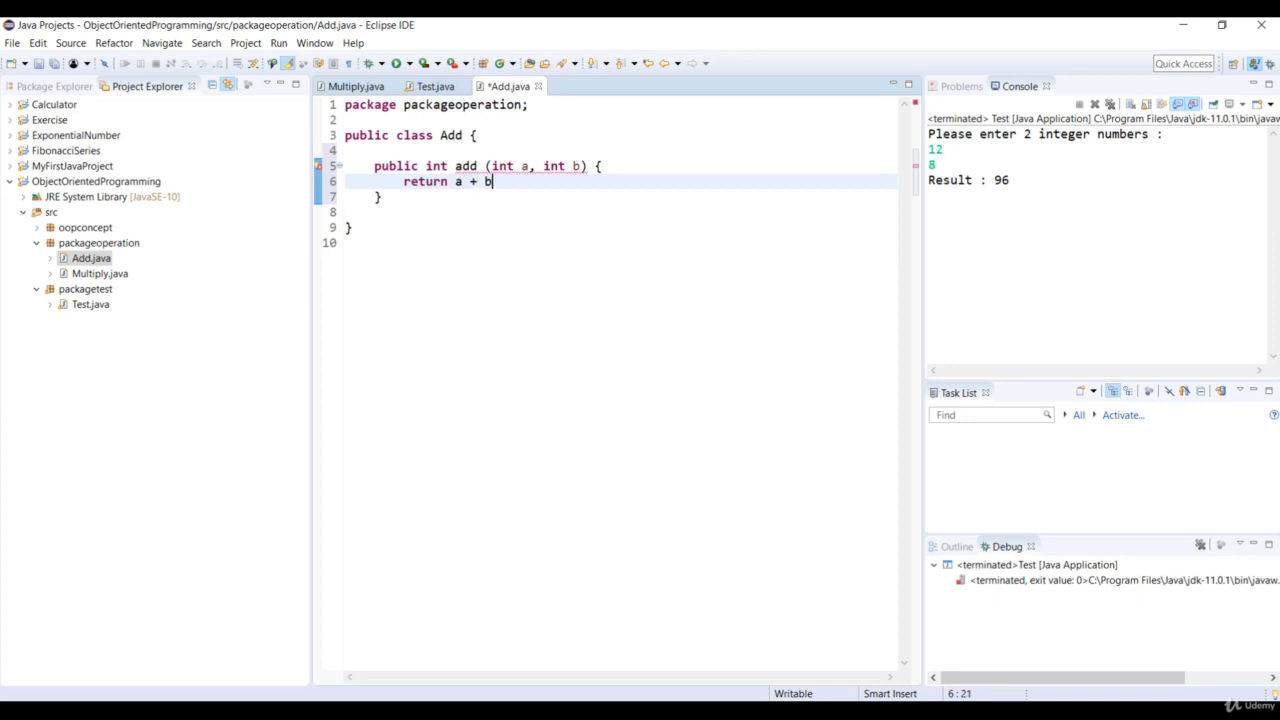
pyautogui.write(';')
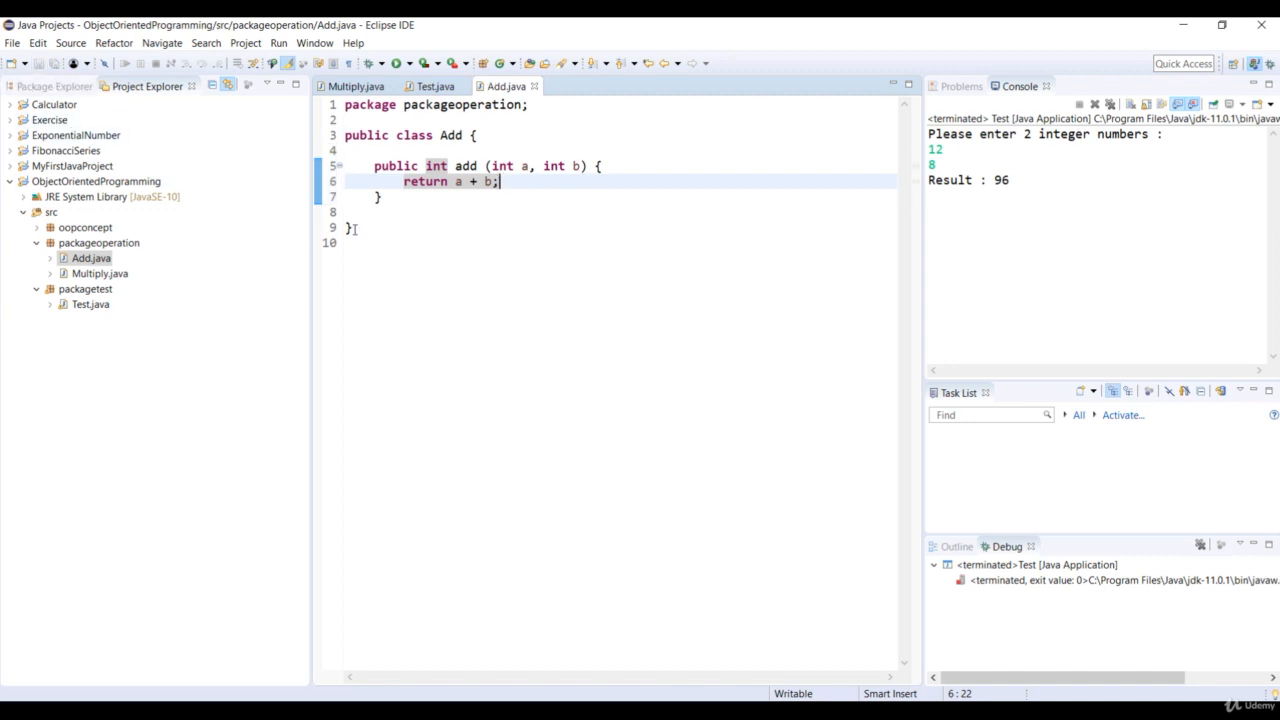
pyautogui.click(432, 86)
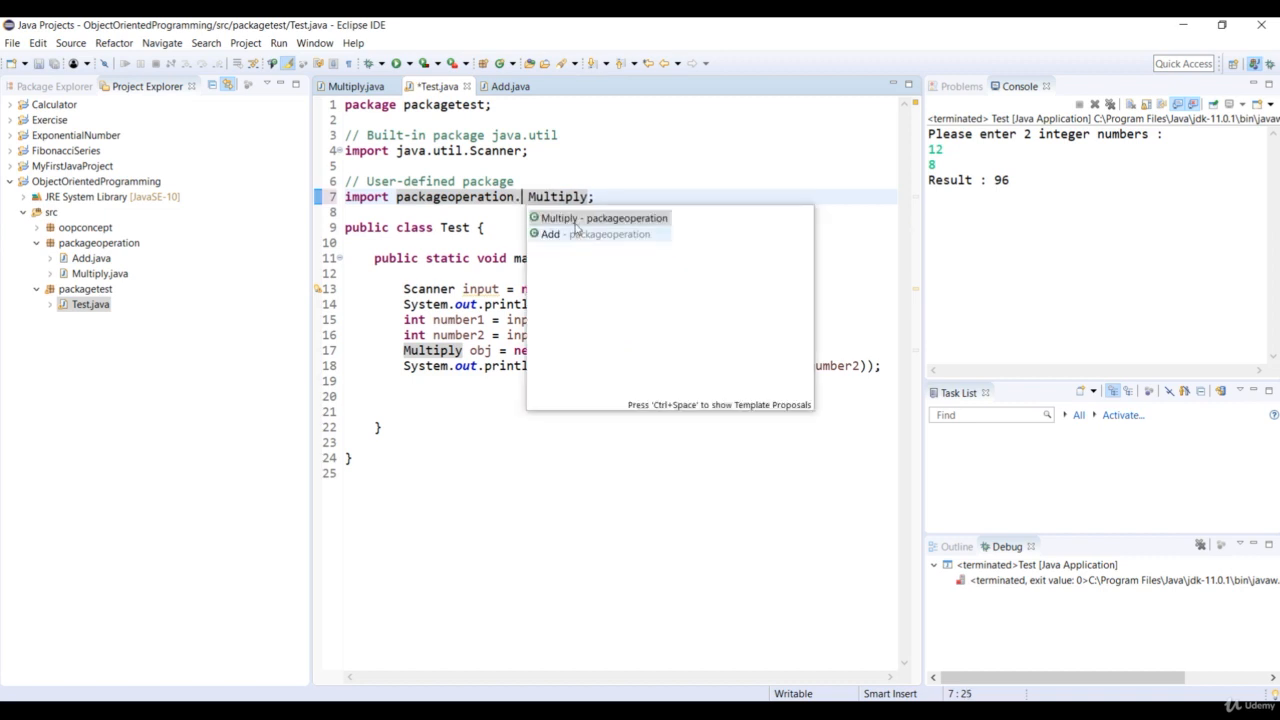
pyautogui.moveTo(582, 240)
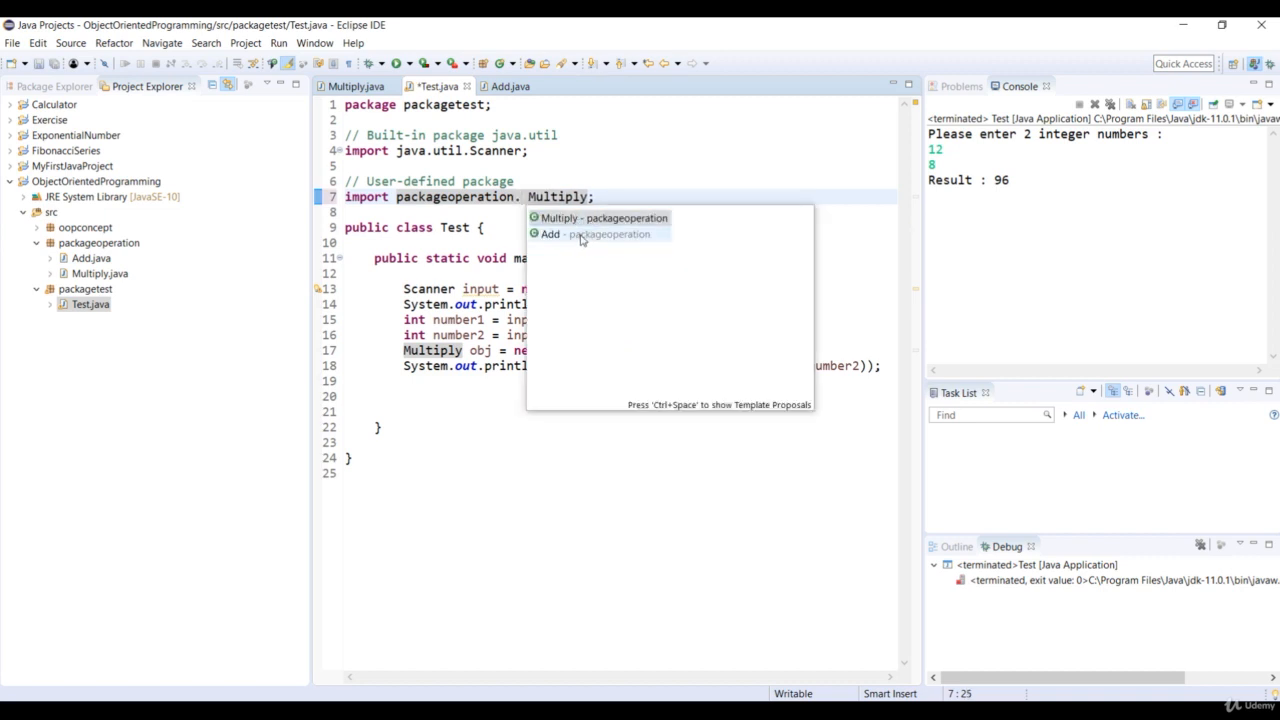
pyautogui.moveTo(600, 218)
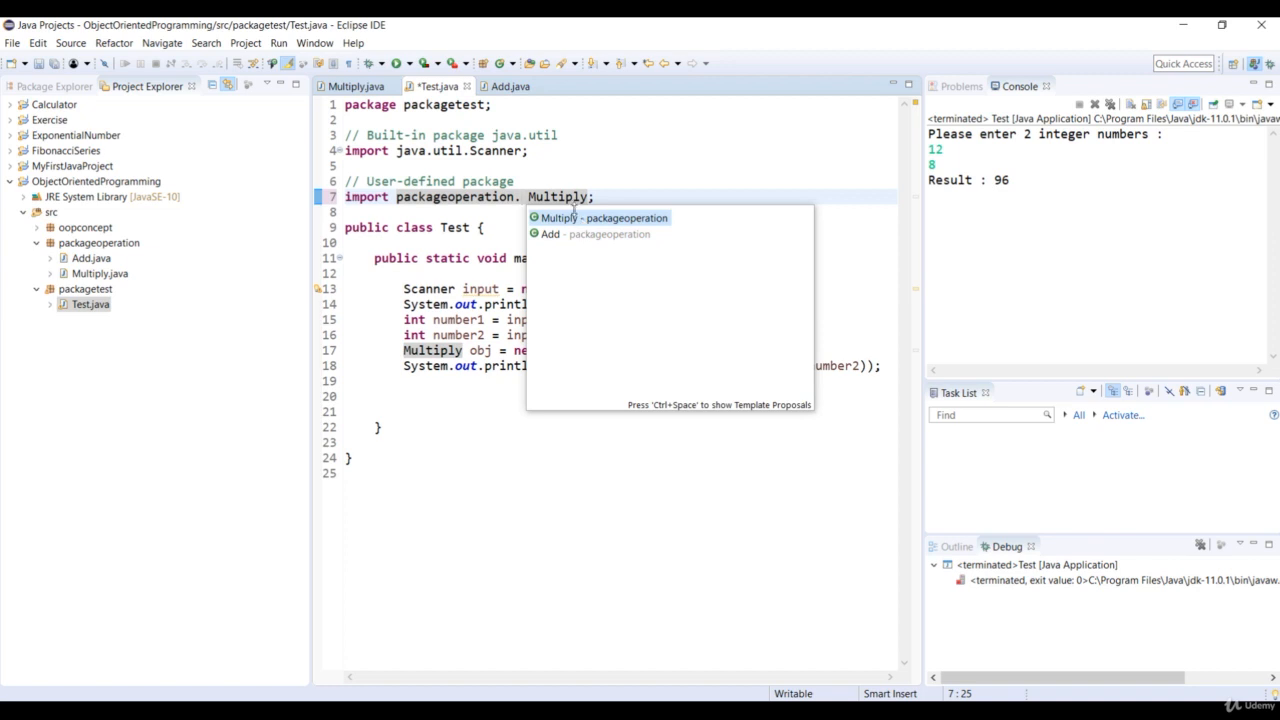
# Change the import to packageoperation.* and start a new line after the multiply print.
pyautogui.click(604, 216)
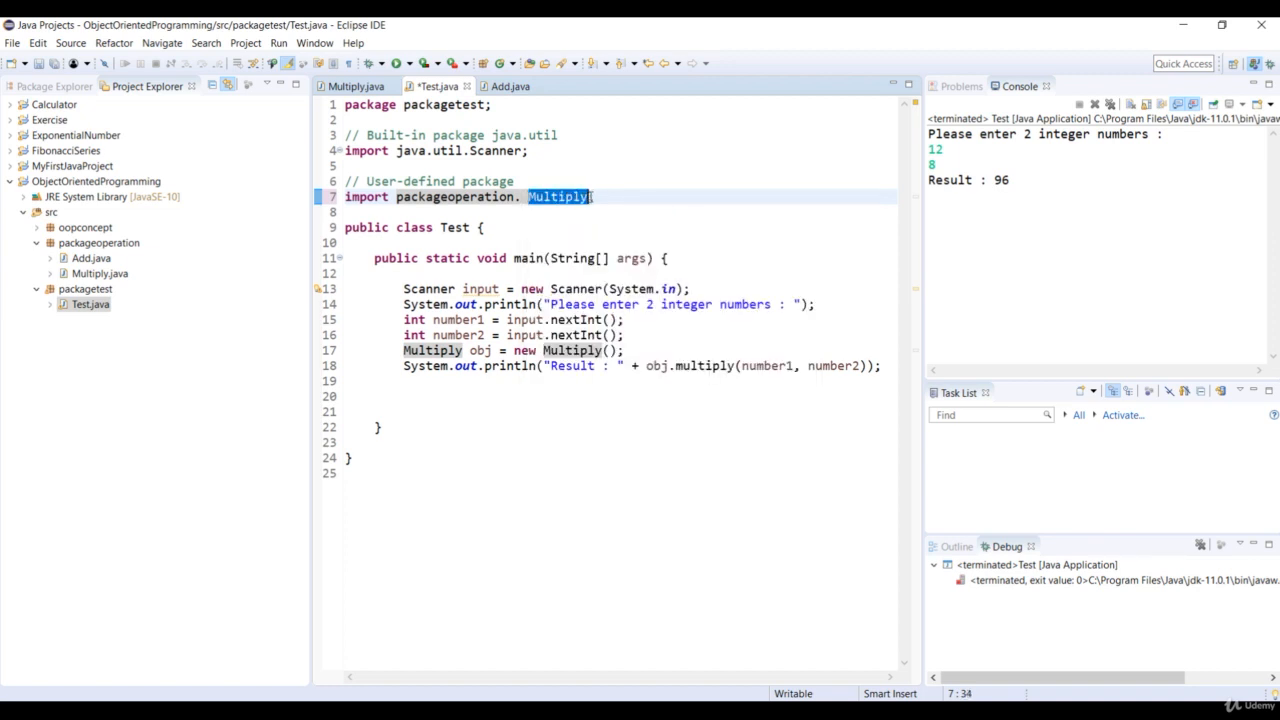
pyautogui.press('Delete')
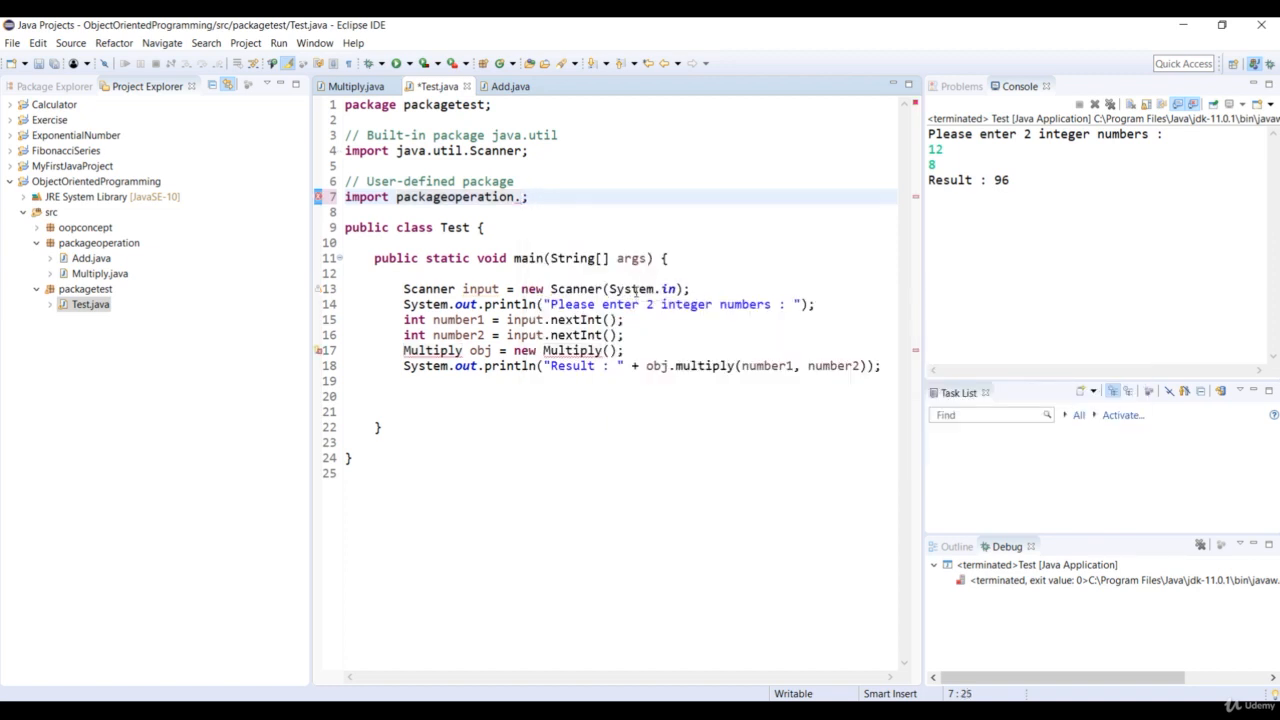
pyautogui.write('*')
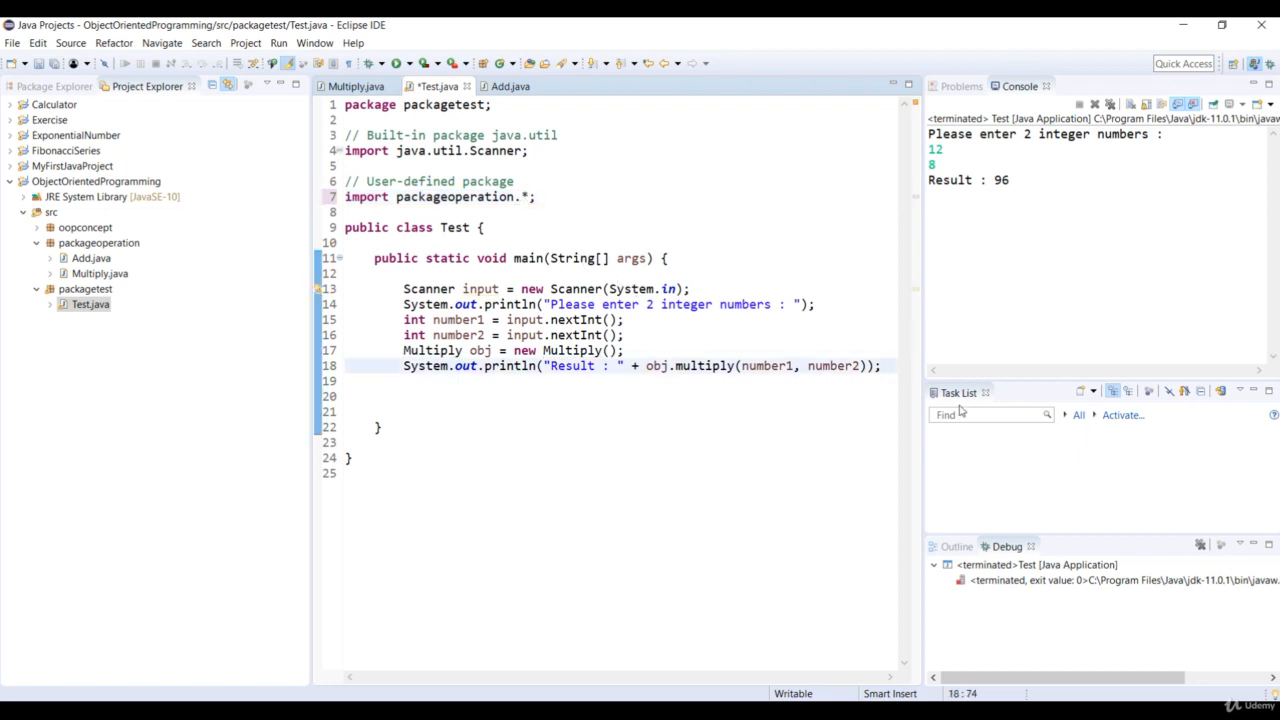
pyautogui.press('Return')
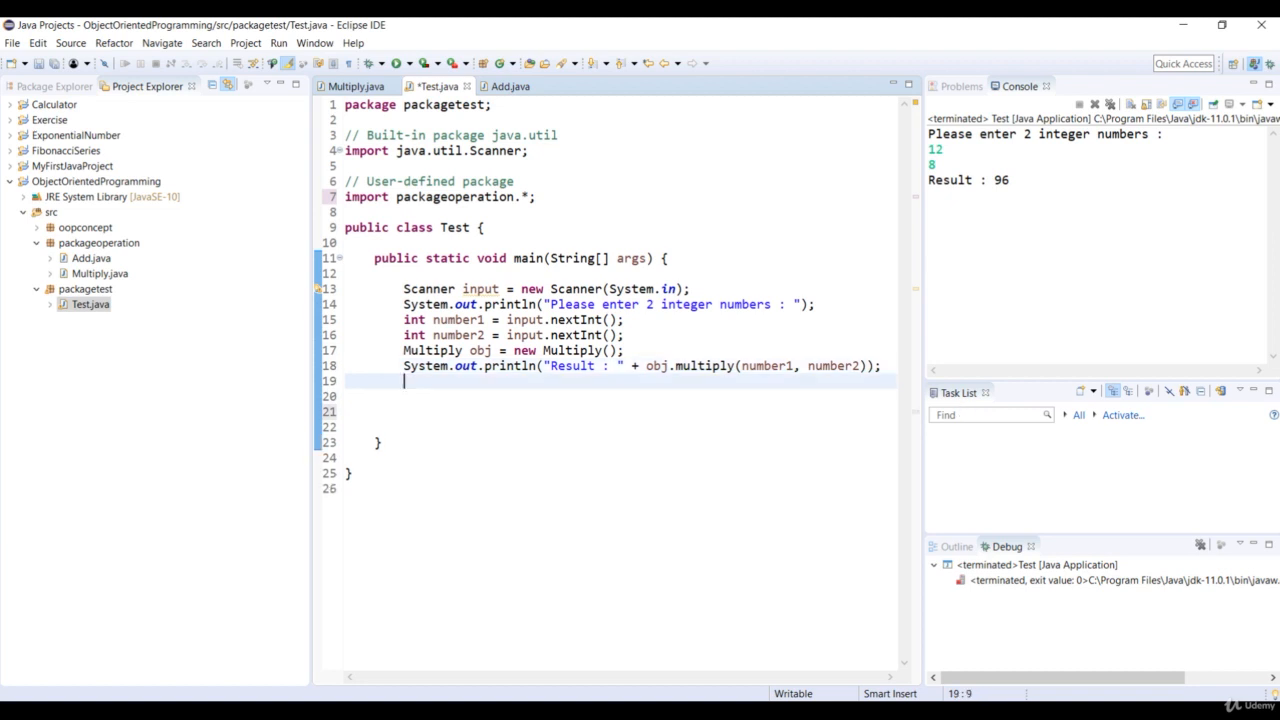
# Declare Add obj1 = new Add(); with the comment // no need to import.
pyautogui.write('Add')
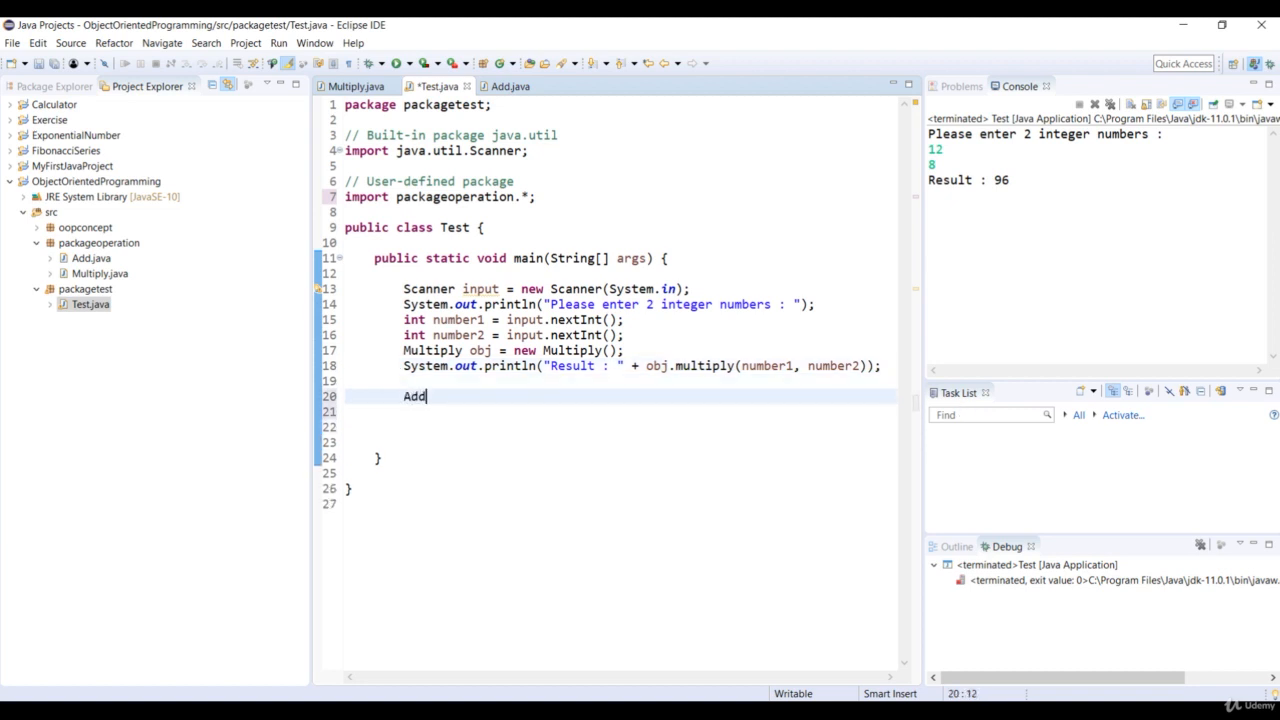
pyautogui.write('obj1 =')
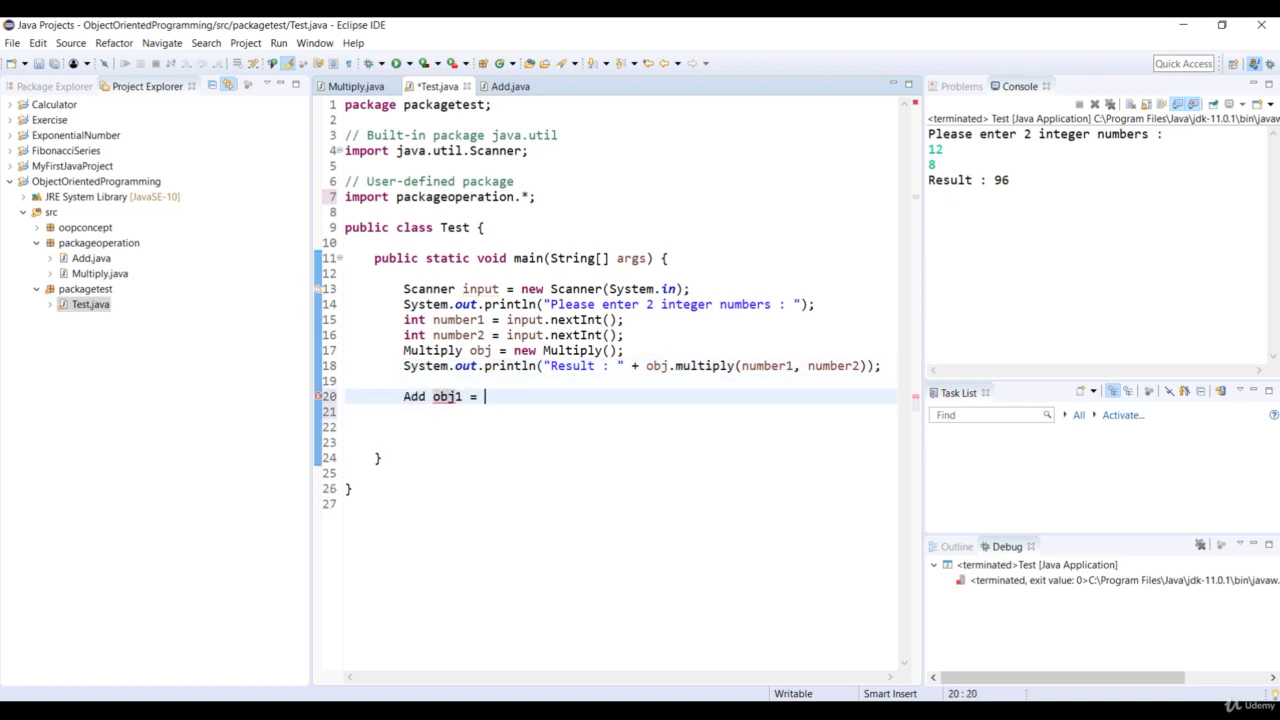
pyautogui.write('new Add ()')
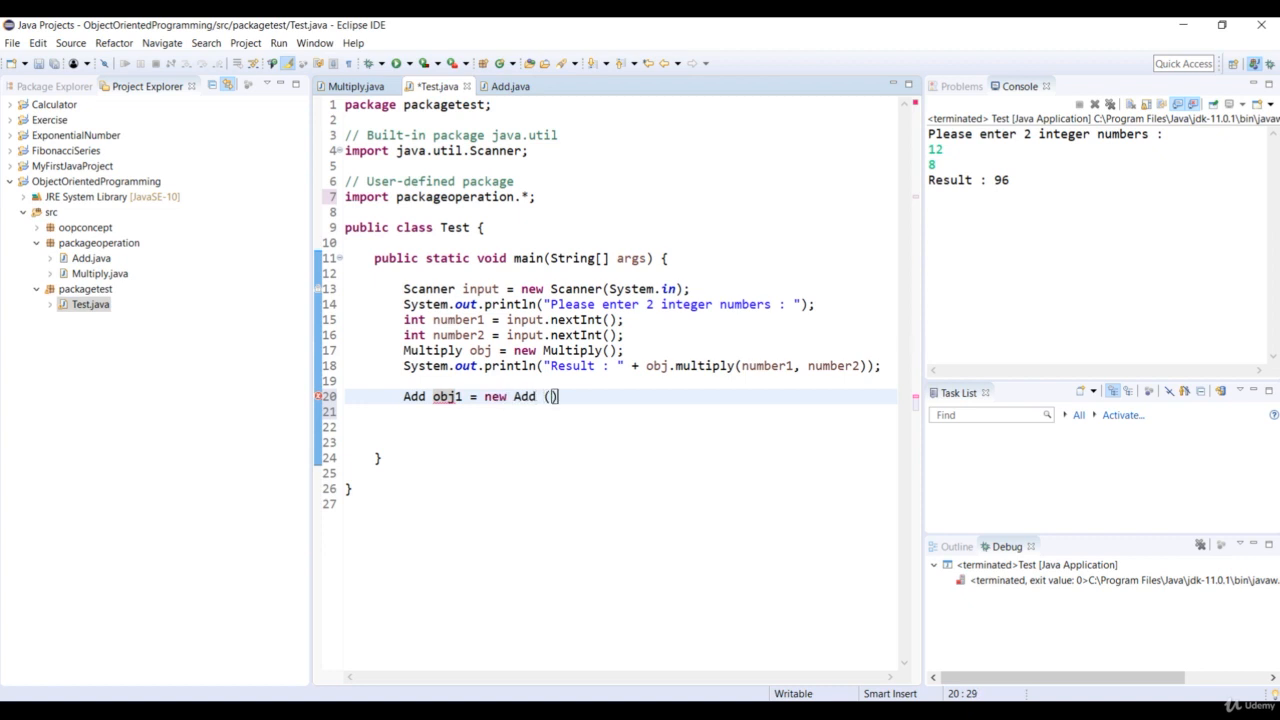
pyautogui.write('; // no')
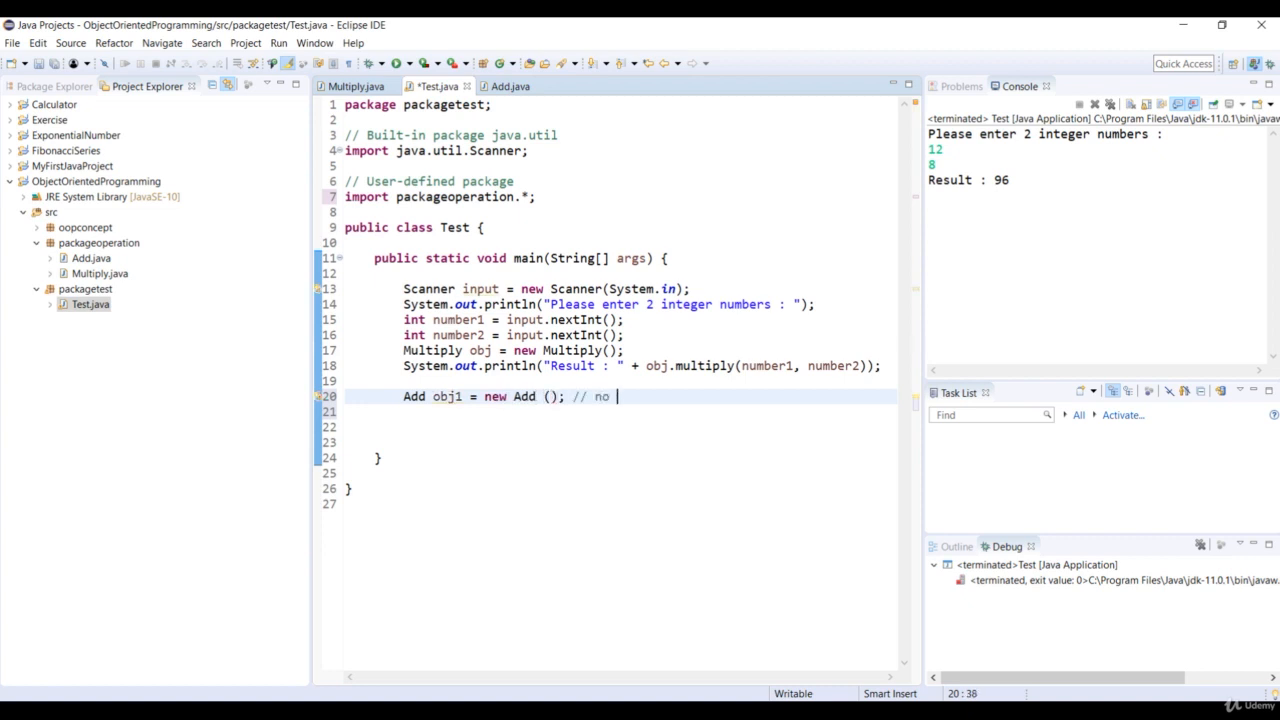
pyautogui.write('need to i')
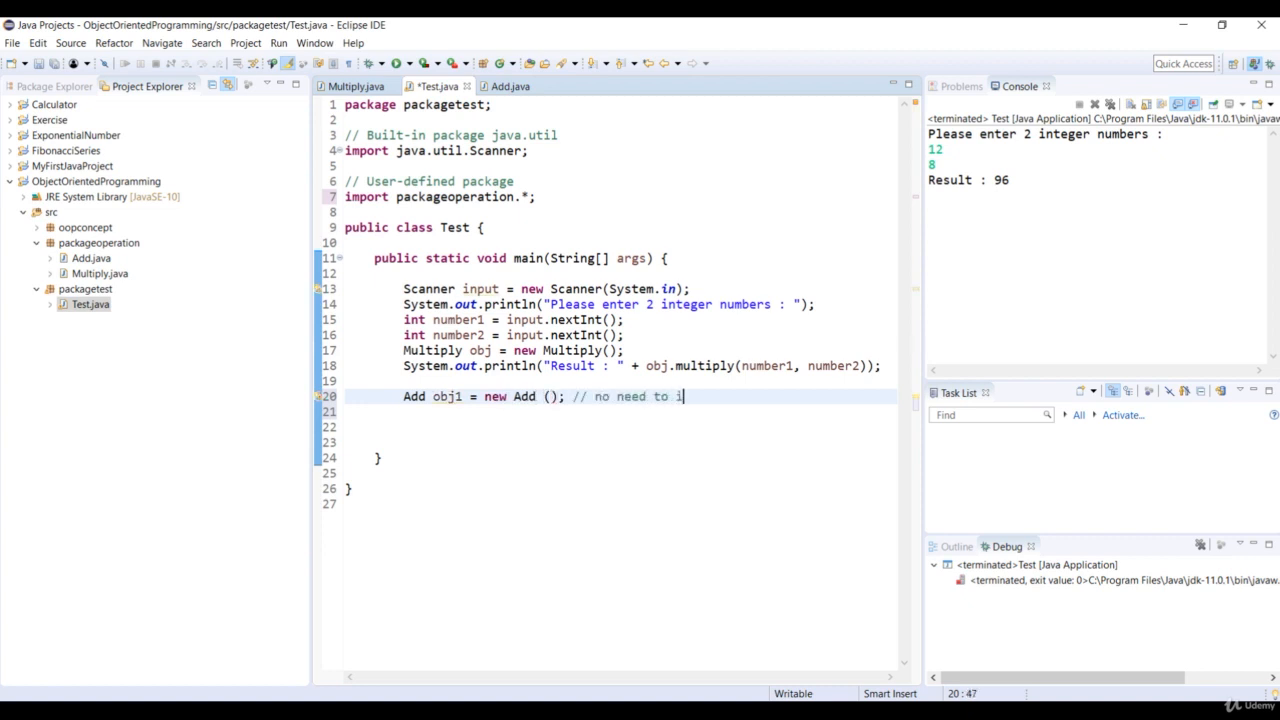
pyautogui.write('mport')
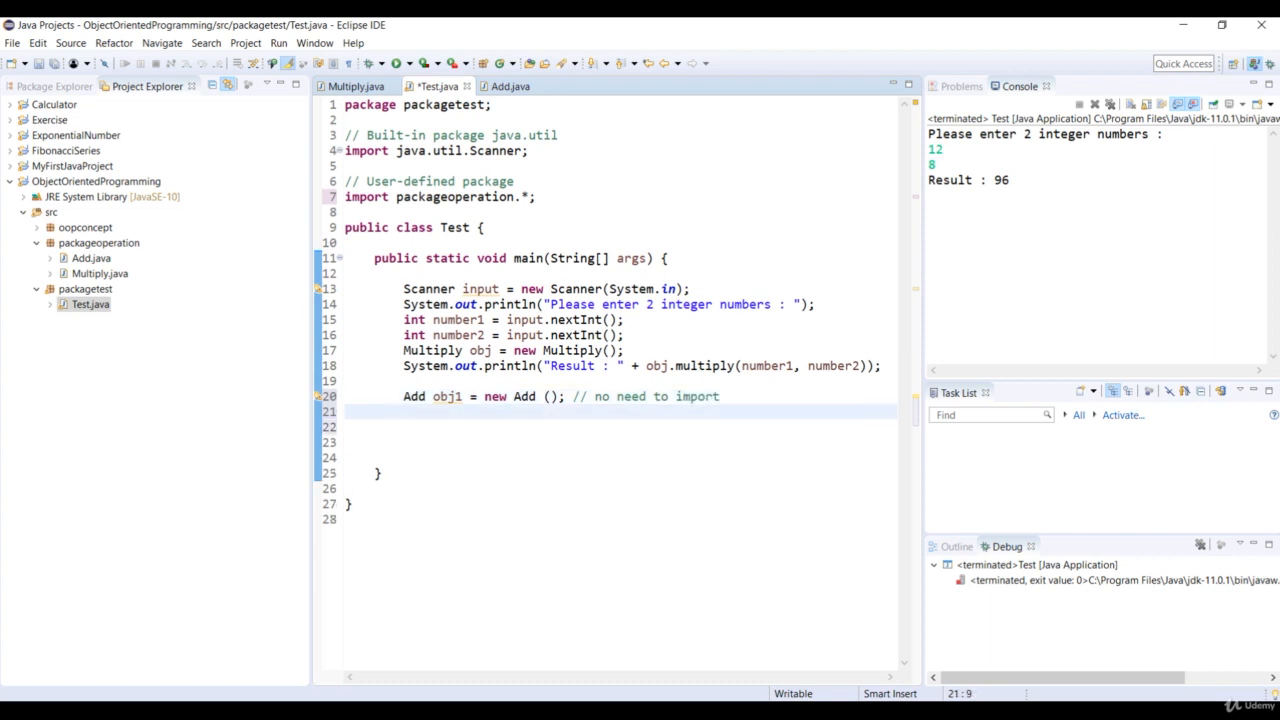
# Print "Result : " + obj1.add(number1, number2) and run the Test program.
pyautogui.write('sys')
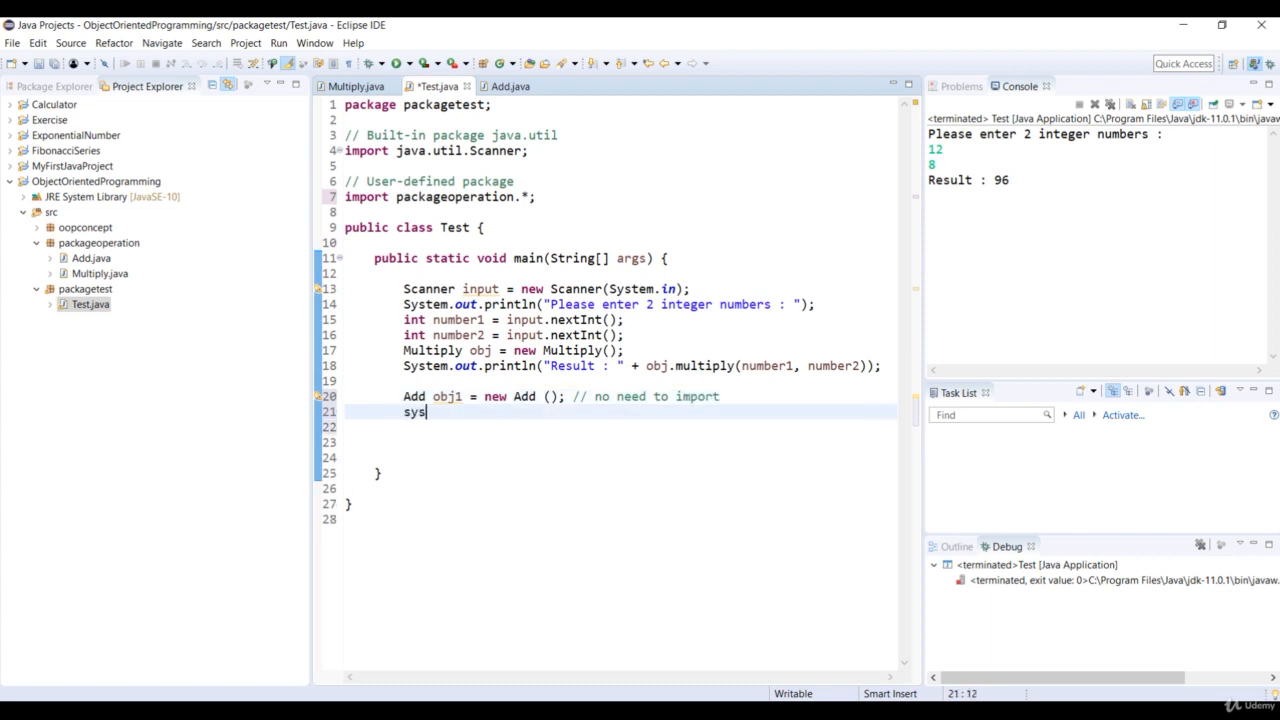
pyautogui.write('System.out.println();')
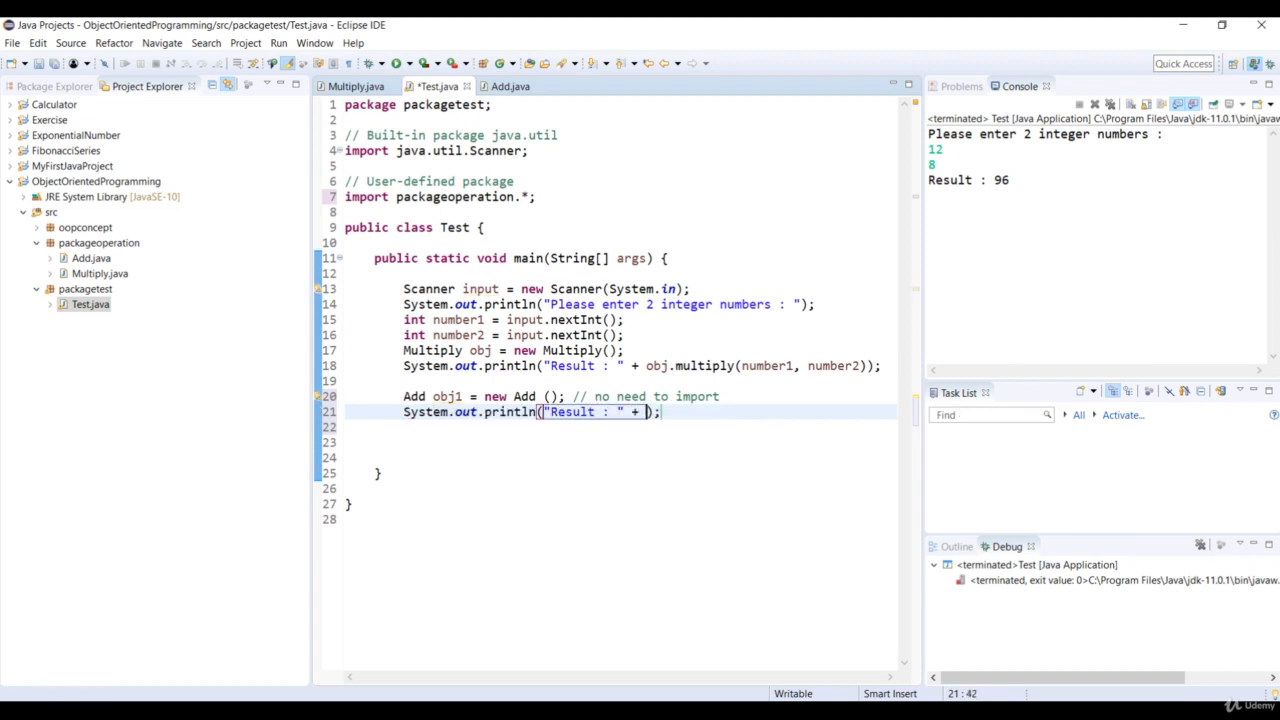
pyautogui.write('obj1.add(number1, n')
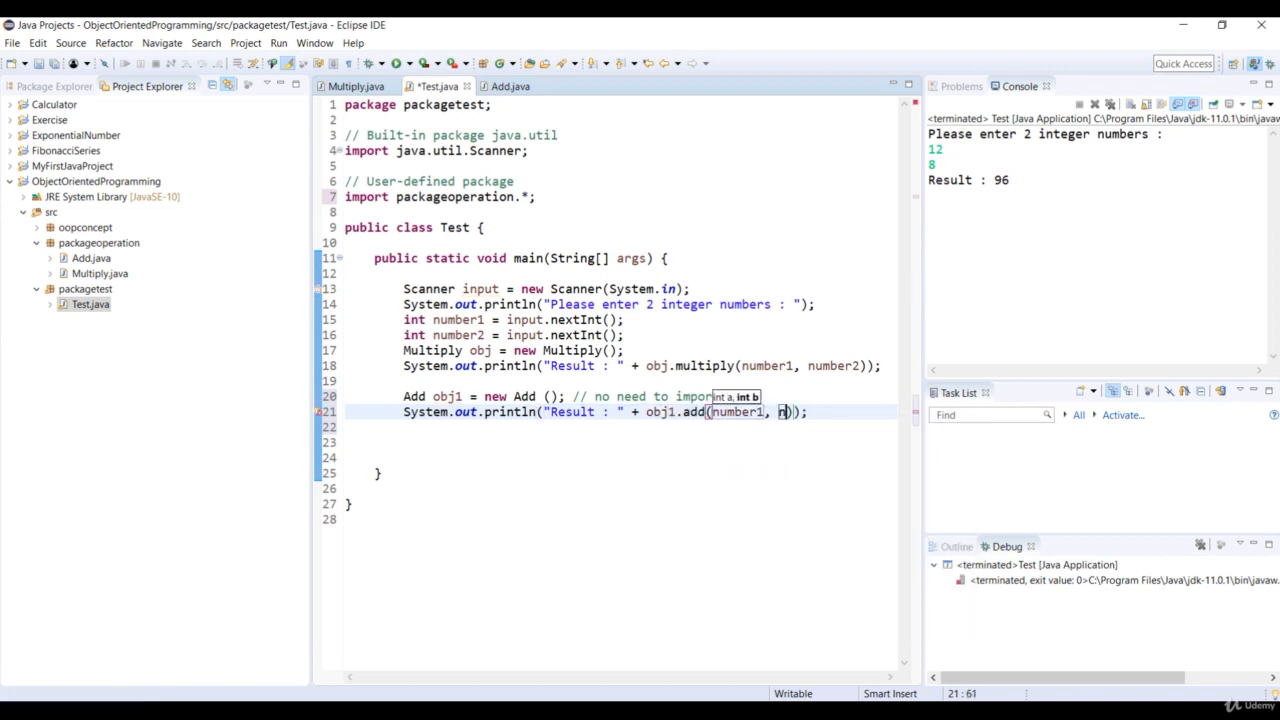
pyautogui.write('umber2')
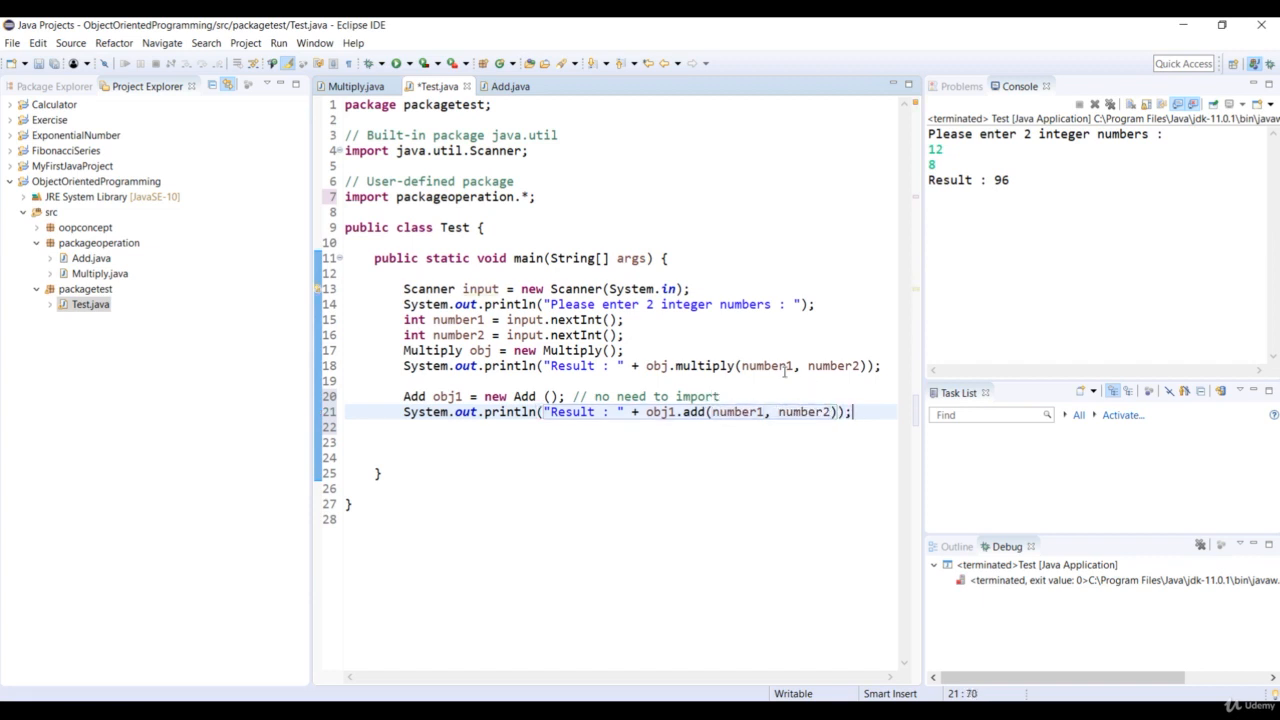
pyautogui.click(396, 62)
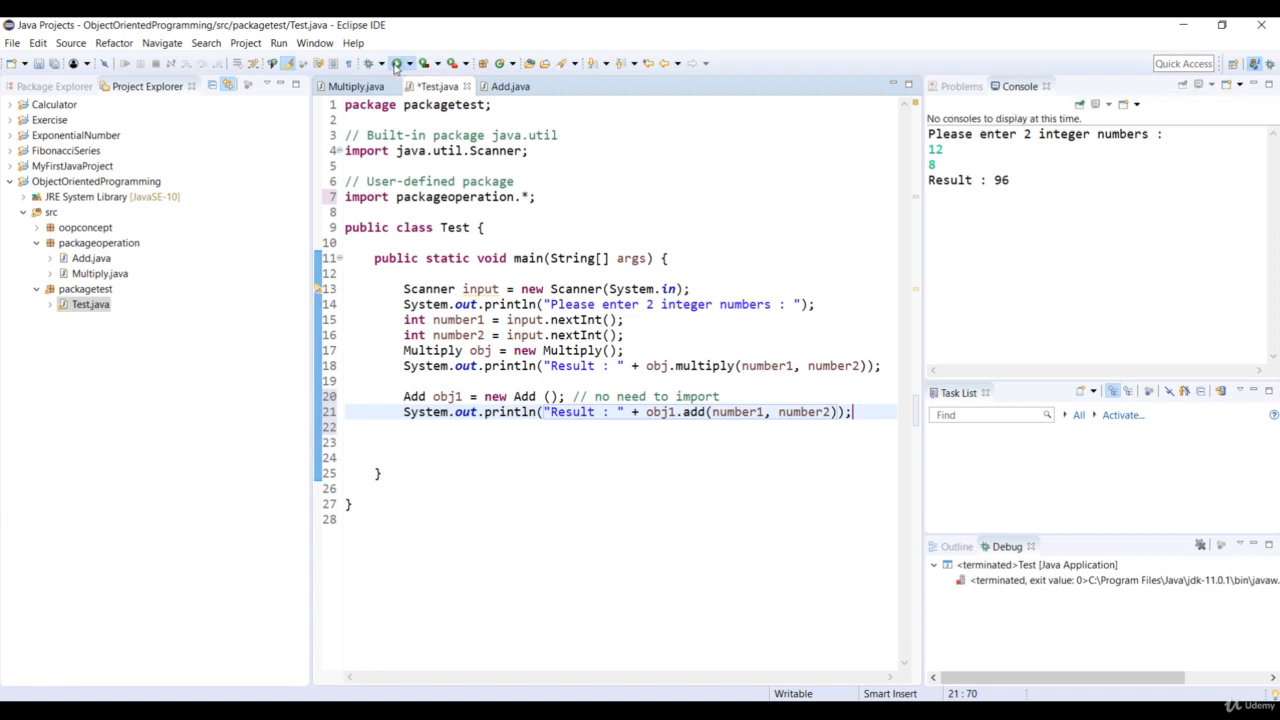
# Launch Test with inputs 12 and 8, showing Result : 96 and Result : 20 from multiply and add.
pyautogui.click(398, 62)
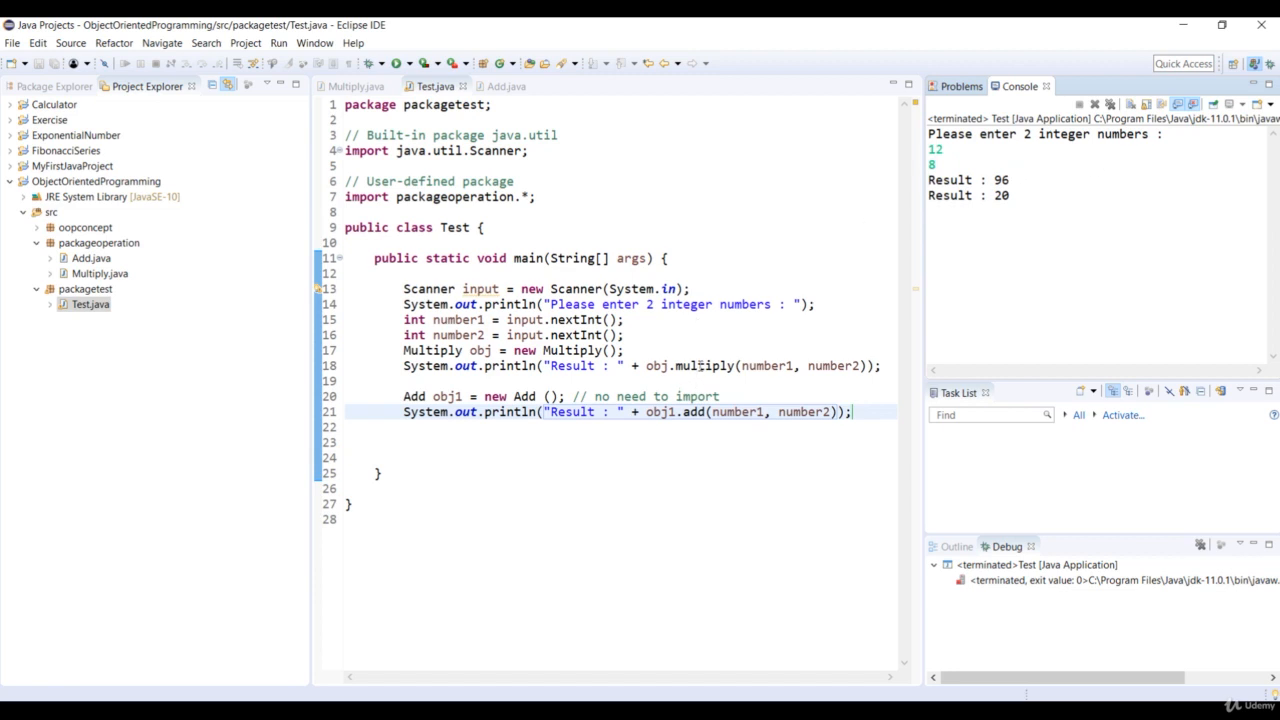
pyautogui.doubleClick(704, 364)
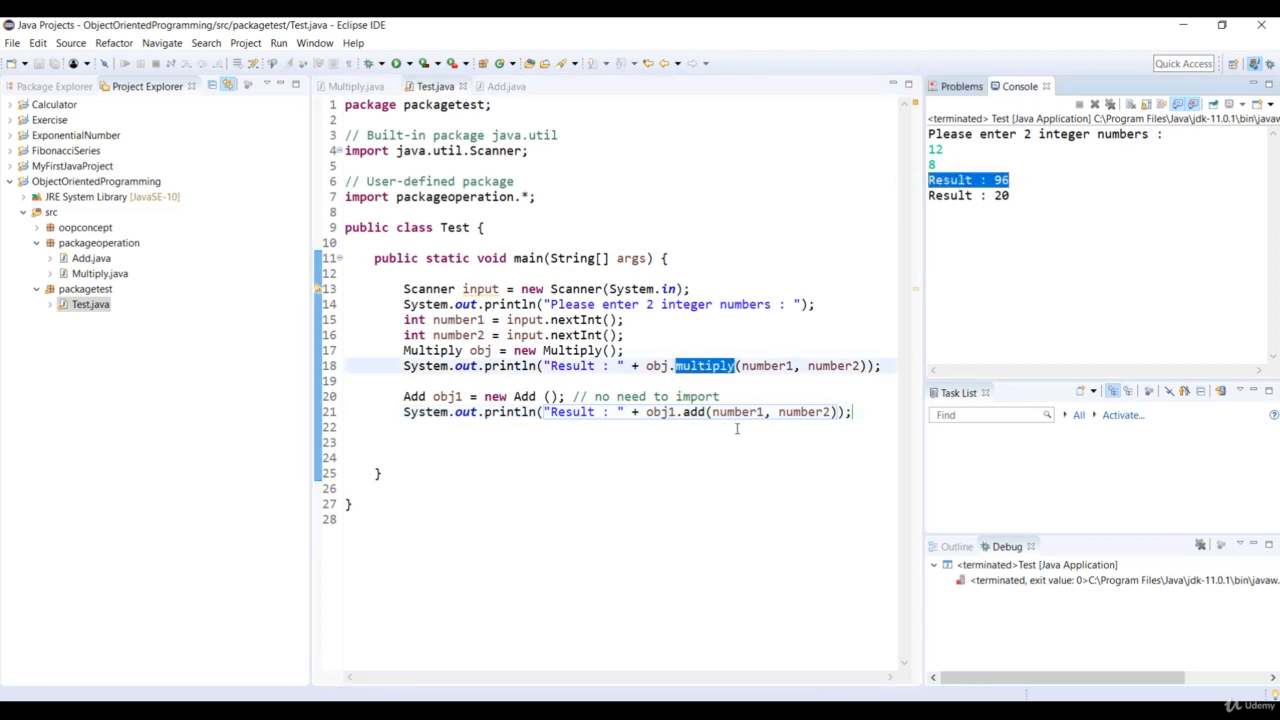
pyautogui.click(700, 412)
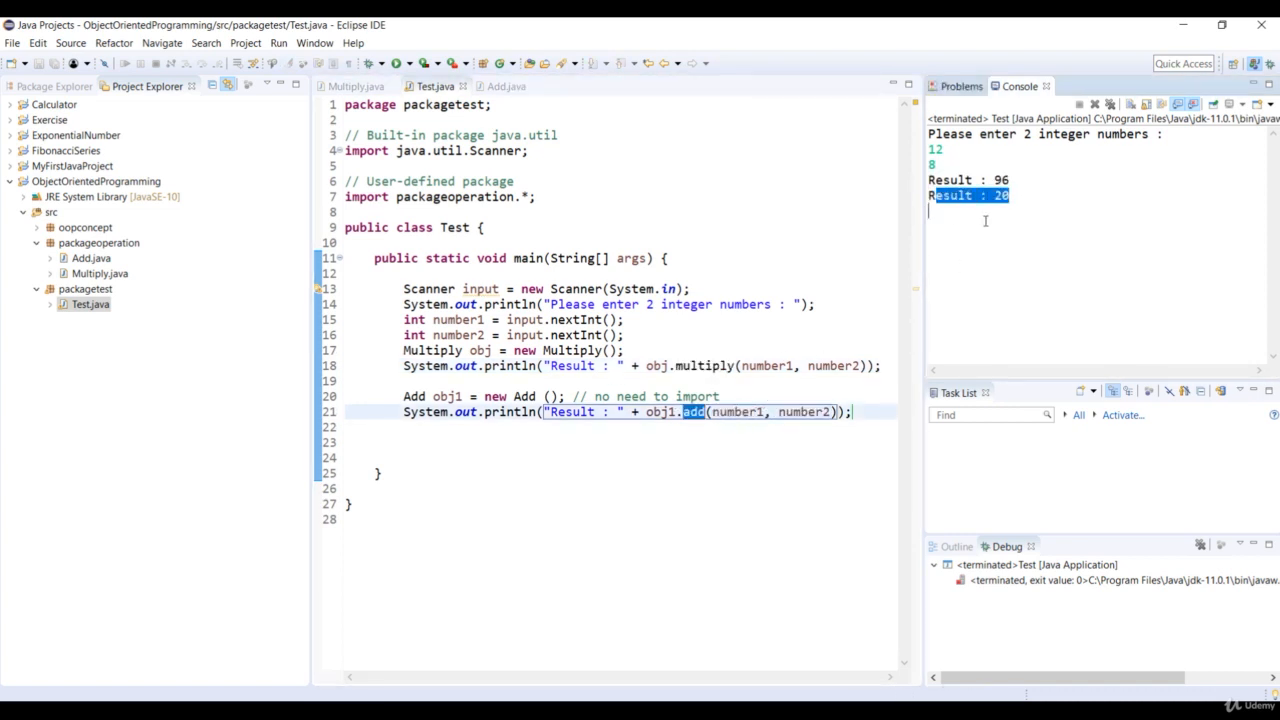
pyautogui.click(988, 222)
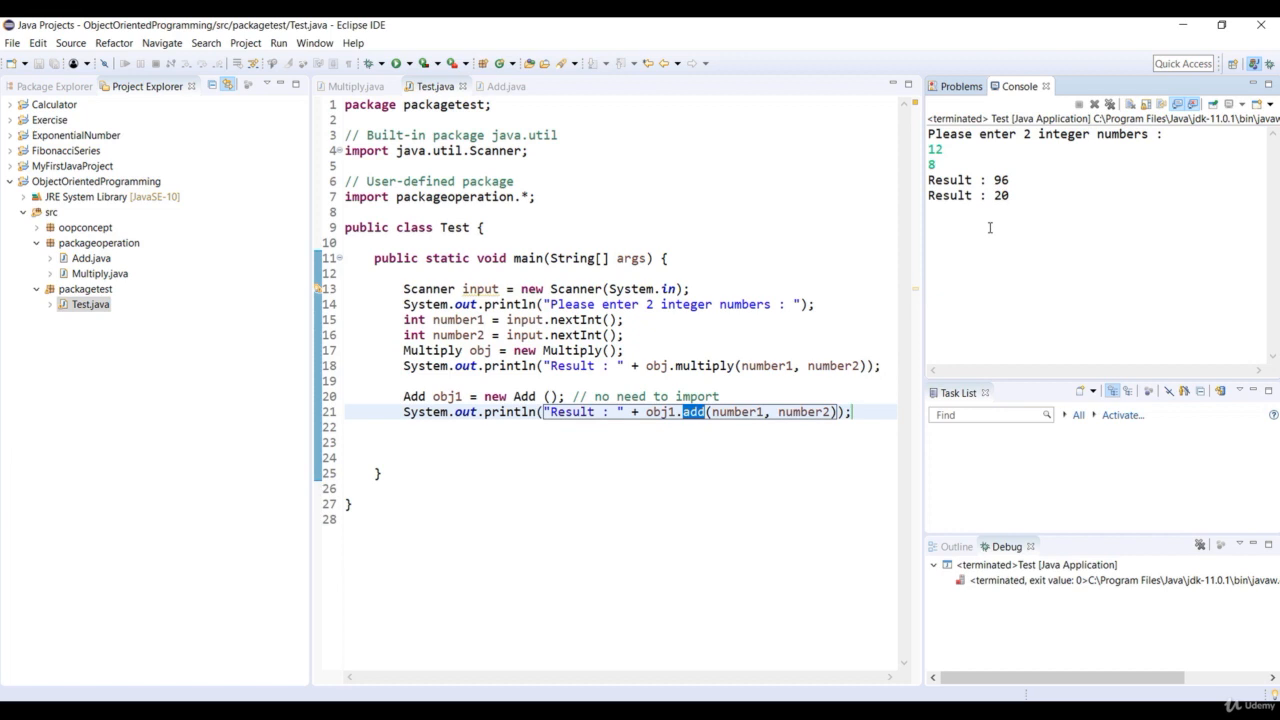